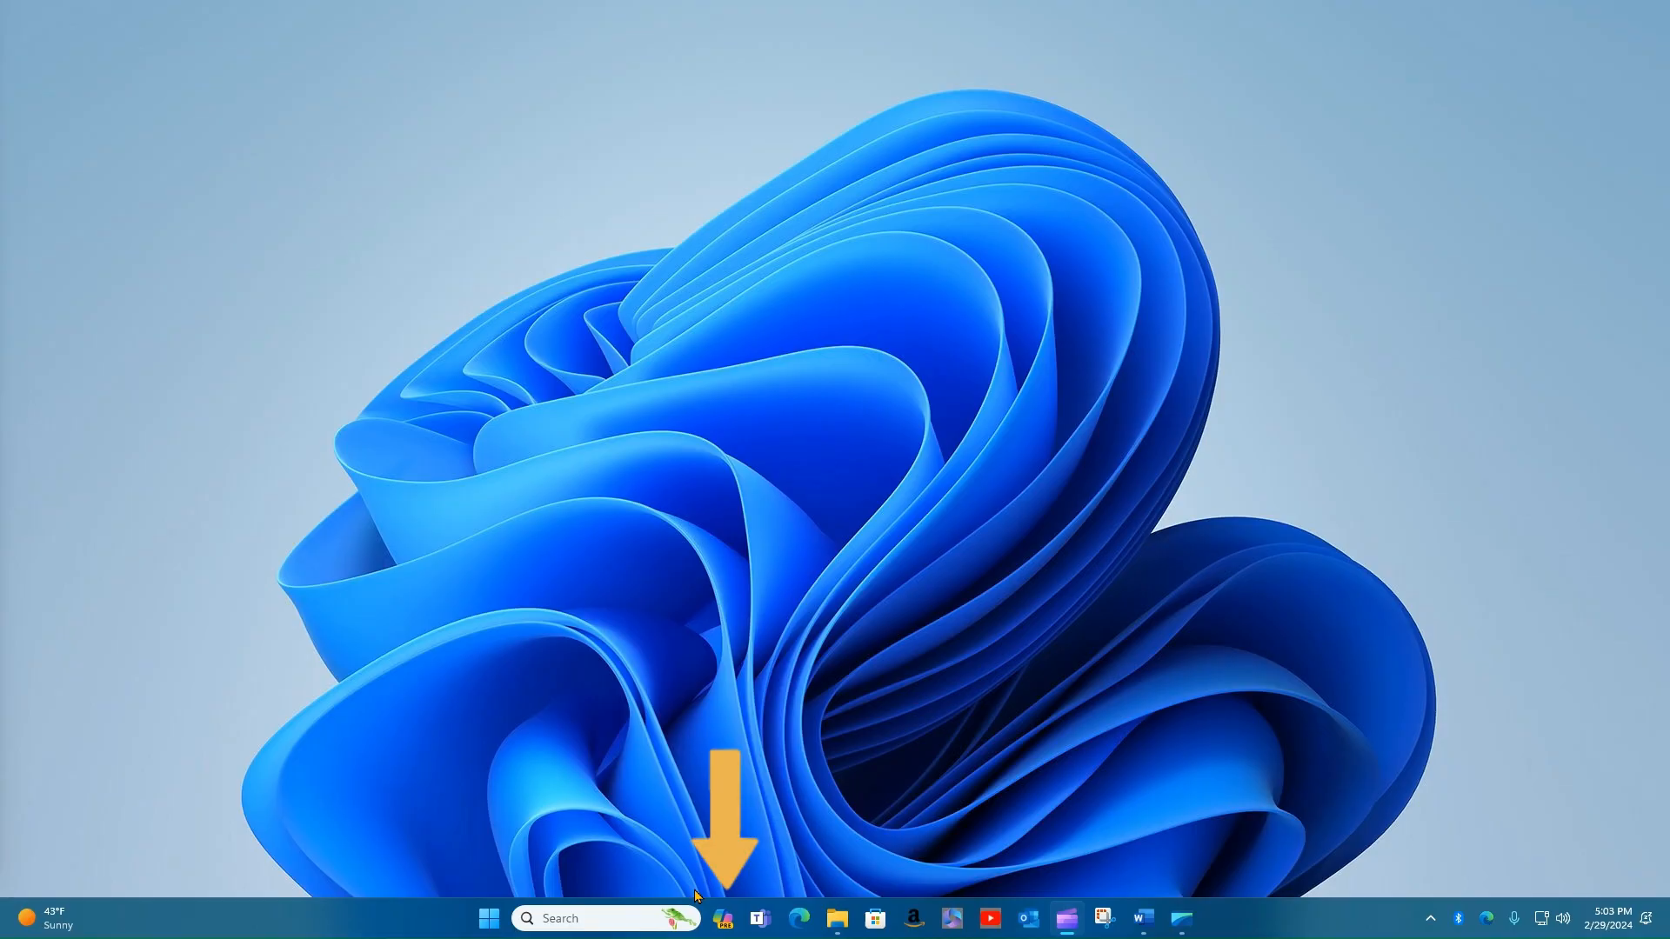
mouse_move(761, 931)
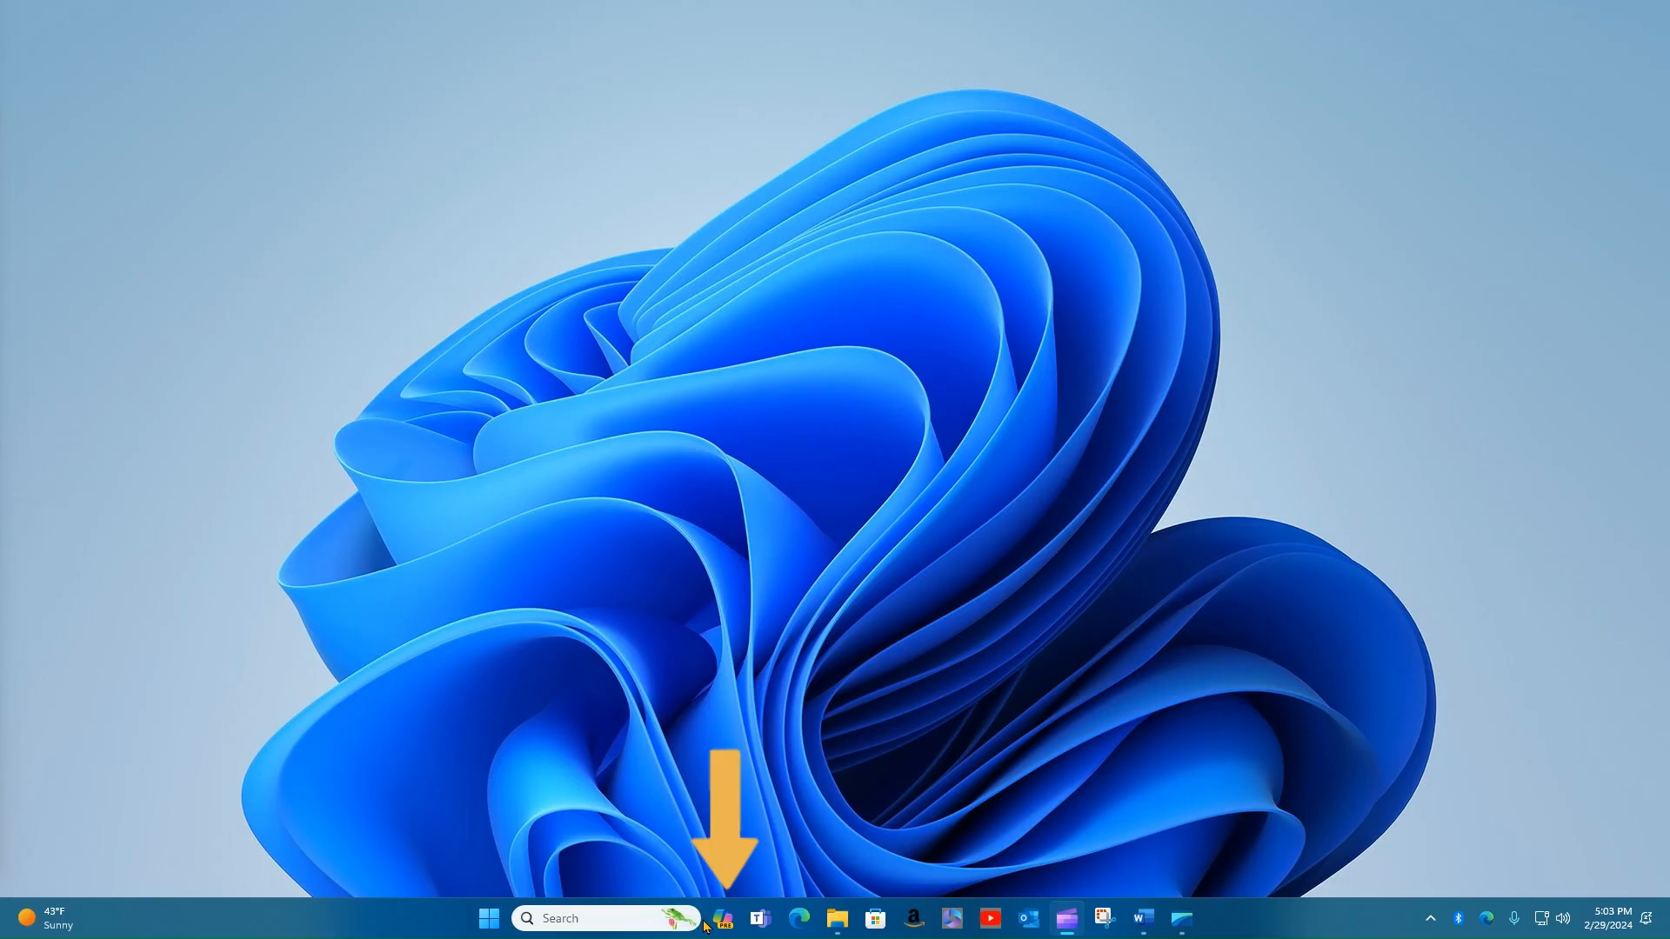
mouse_move(721, 918)
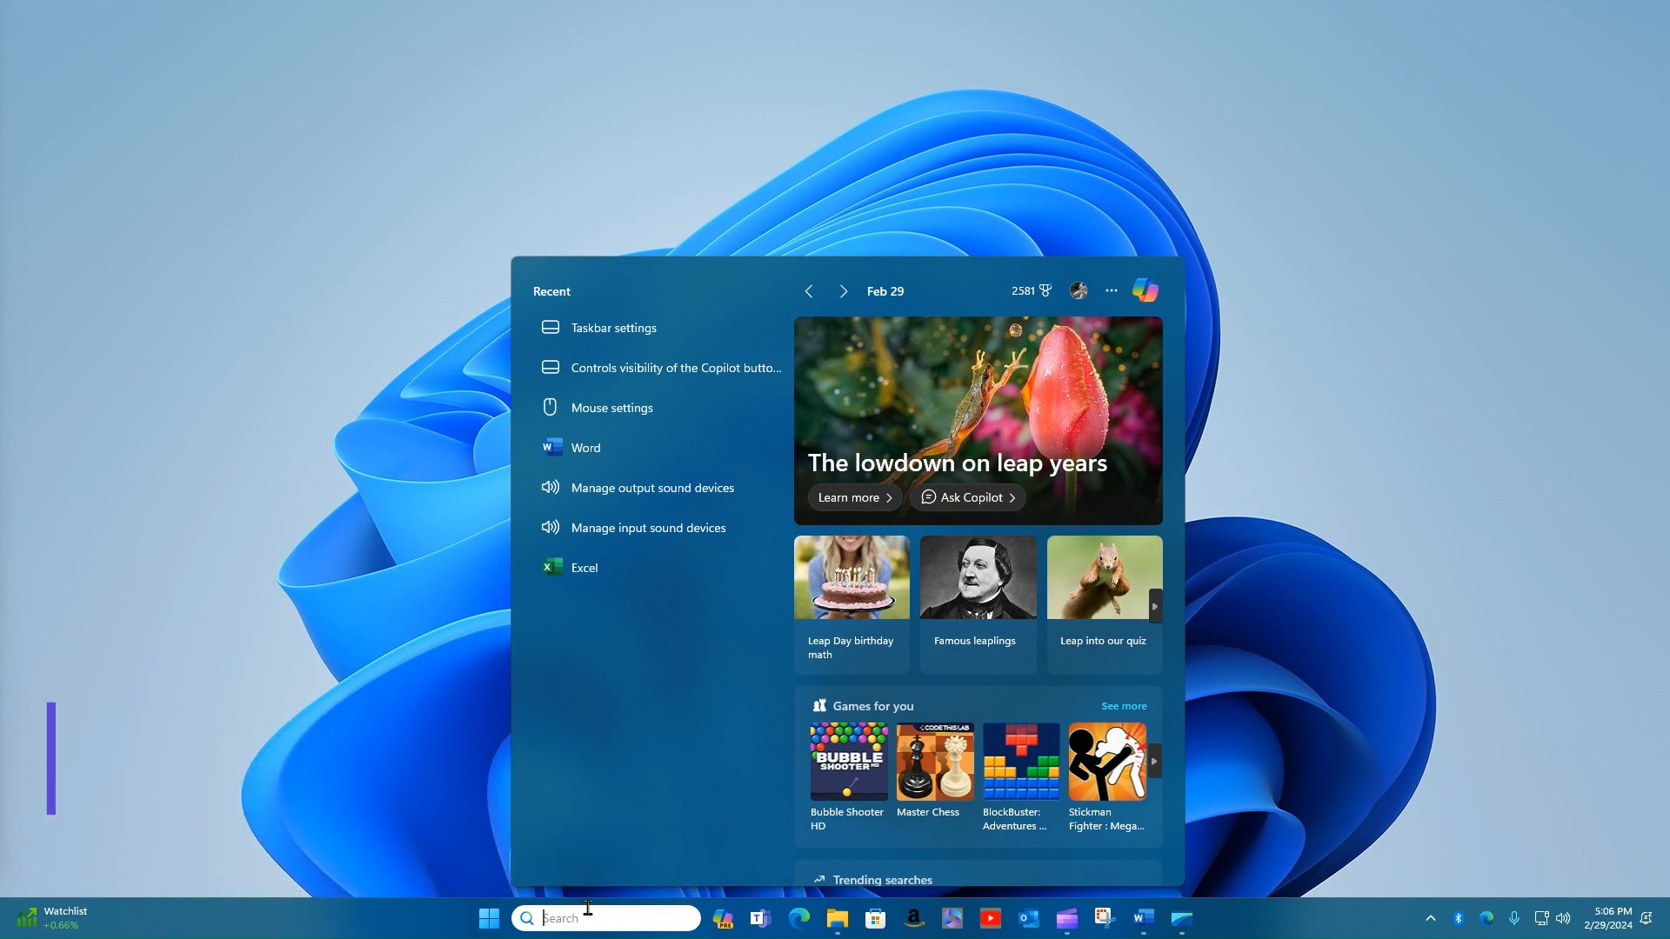
Search Windows for 'task' so Taskbar settings appears as the best match.
text(taskbar)
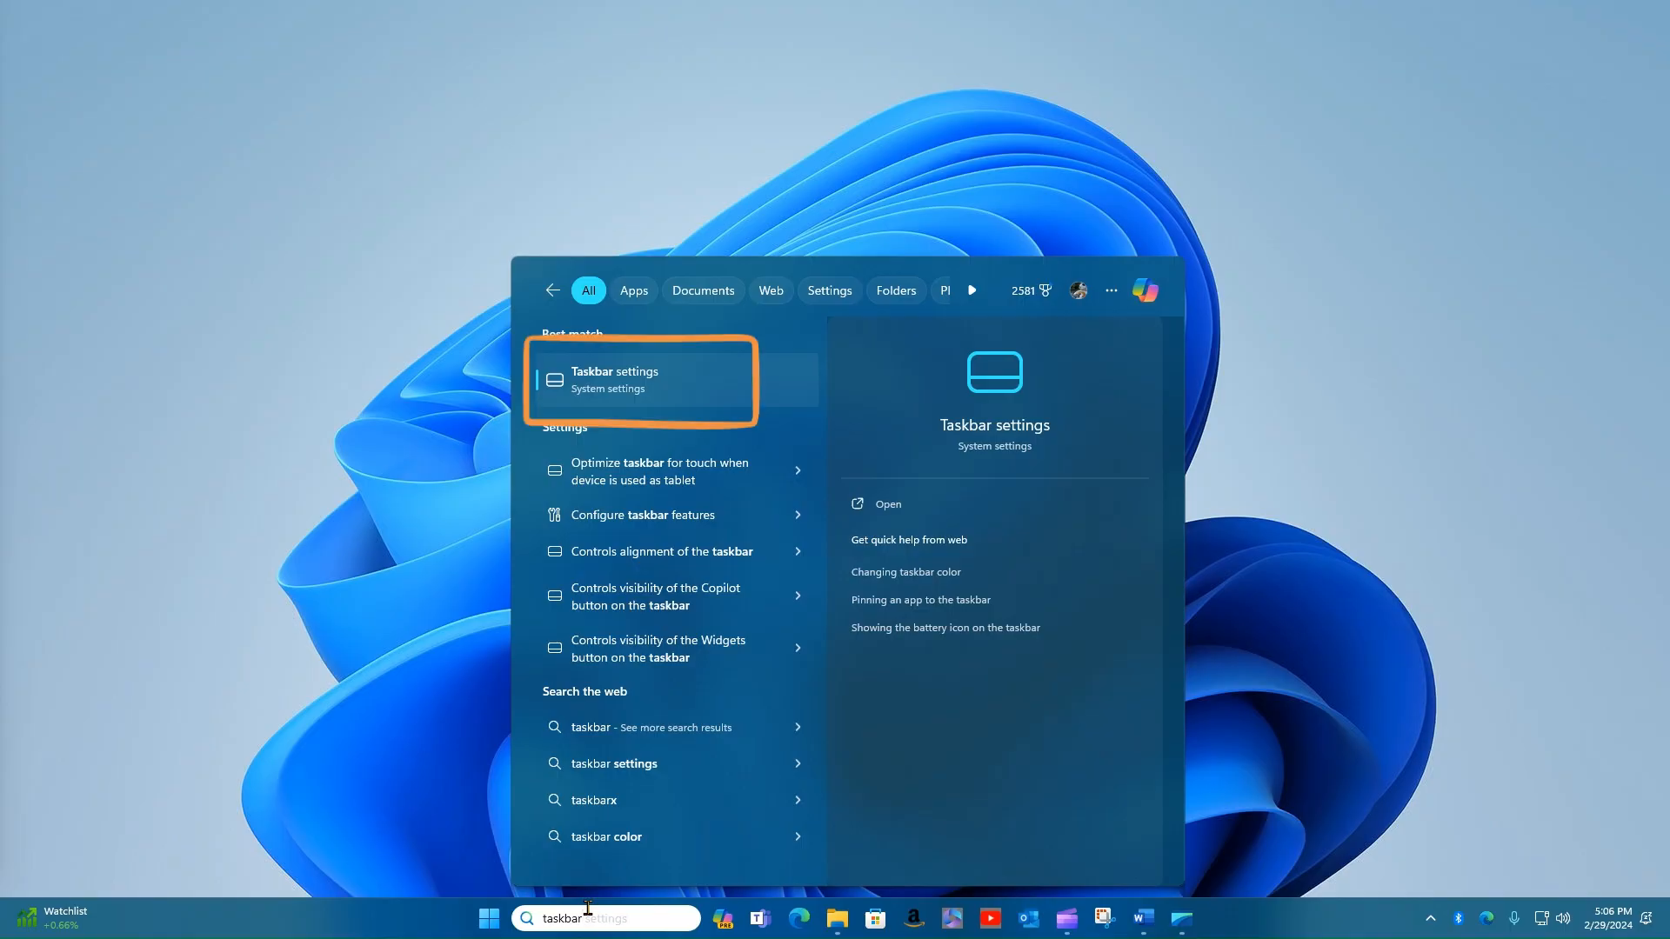
mouse_move(635, 393)
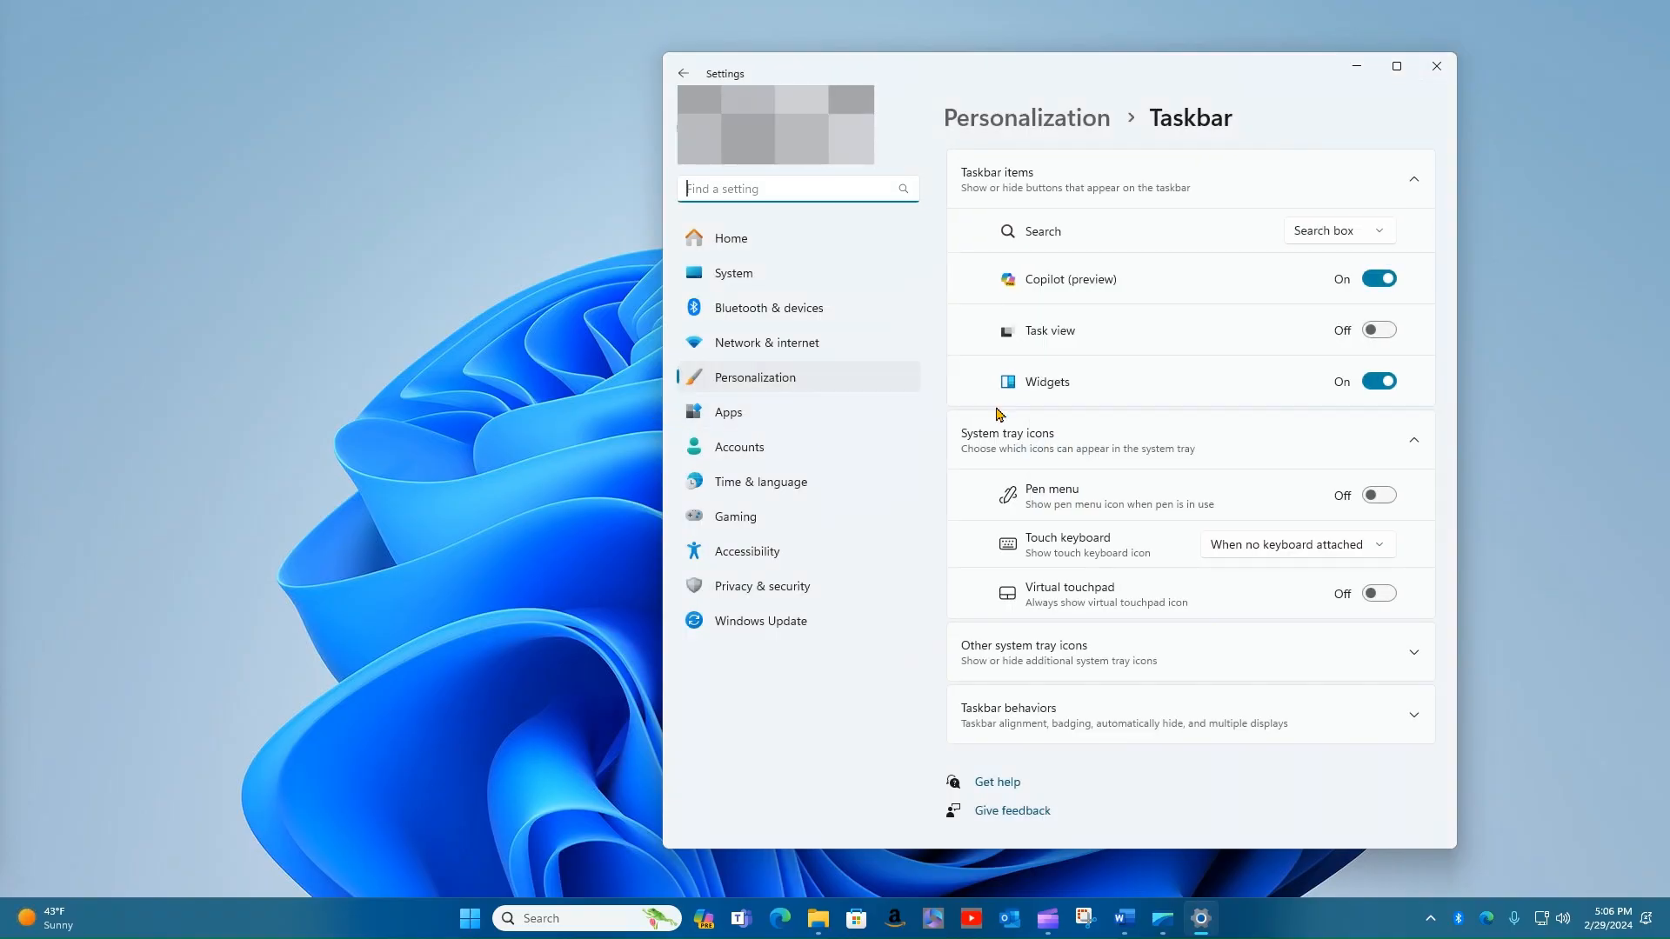
mouse_move(1079, 295)
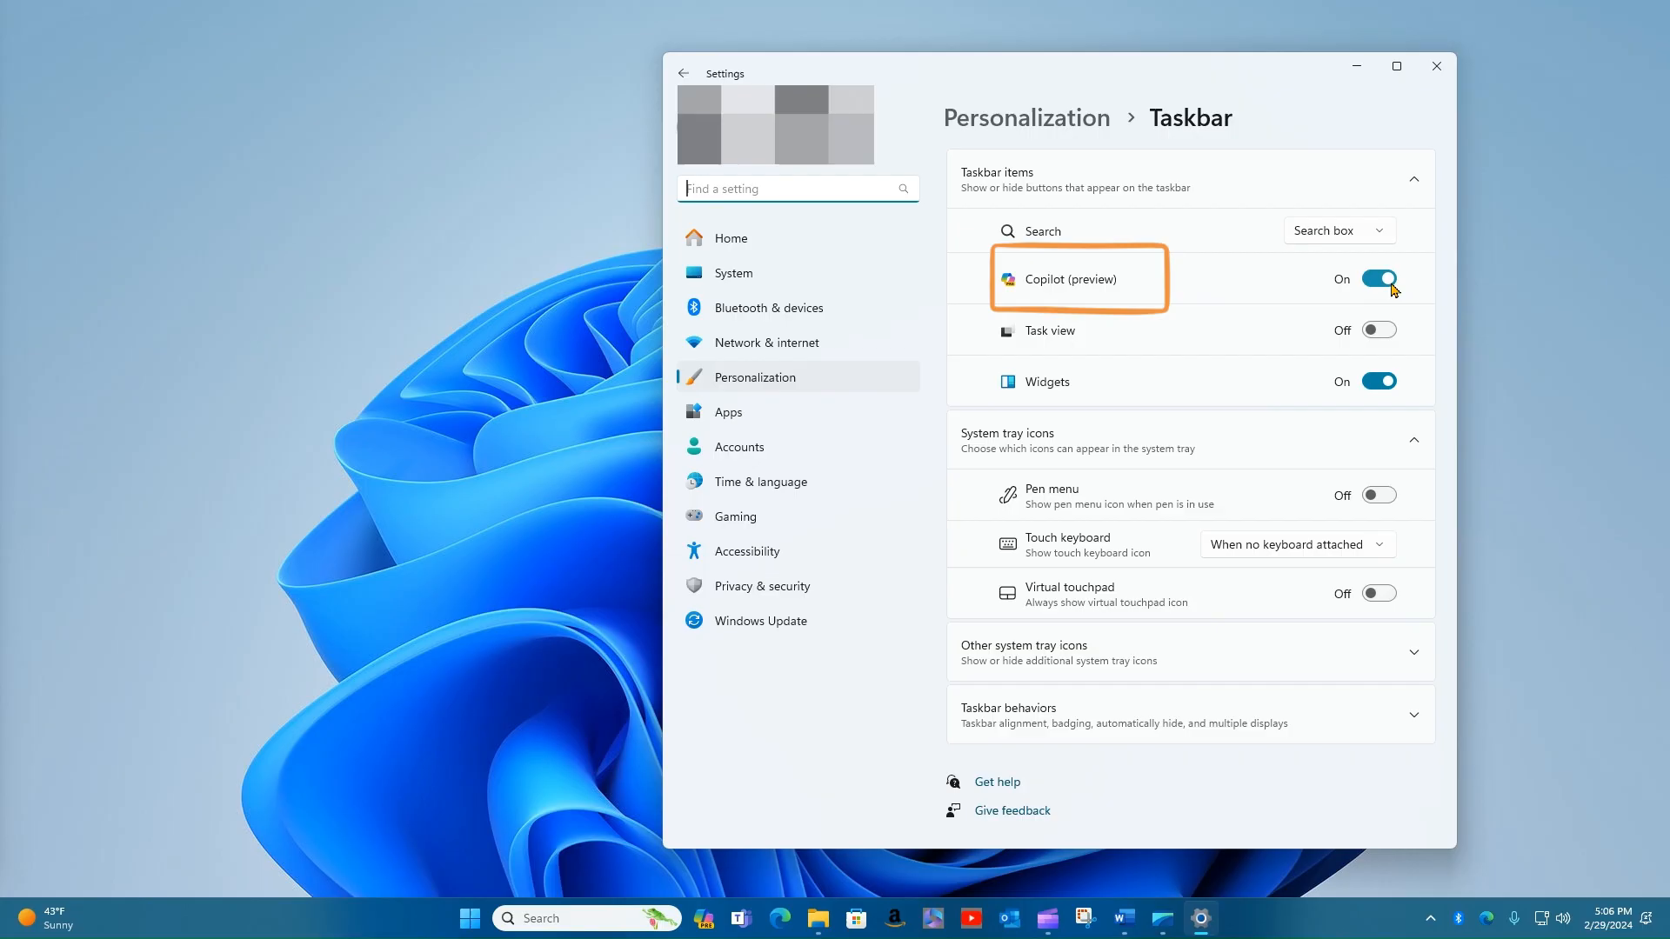
click(1376, 279)
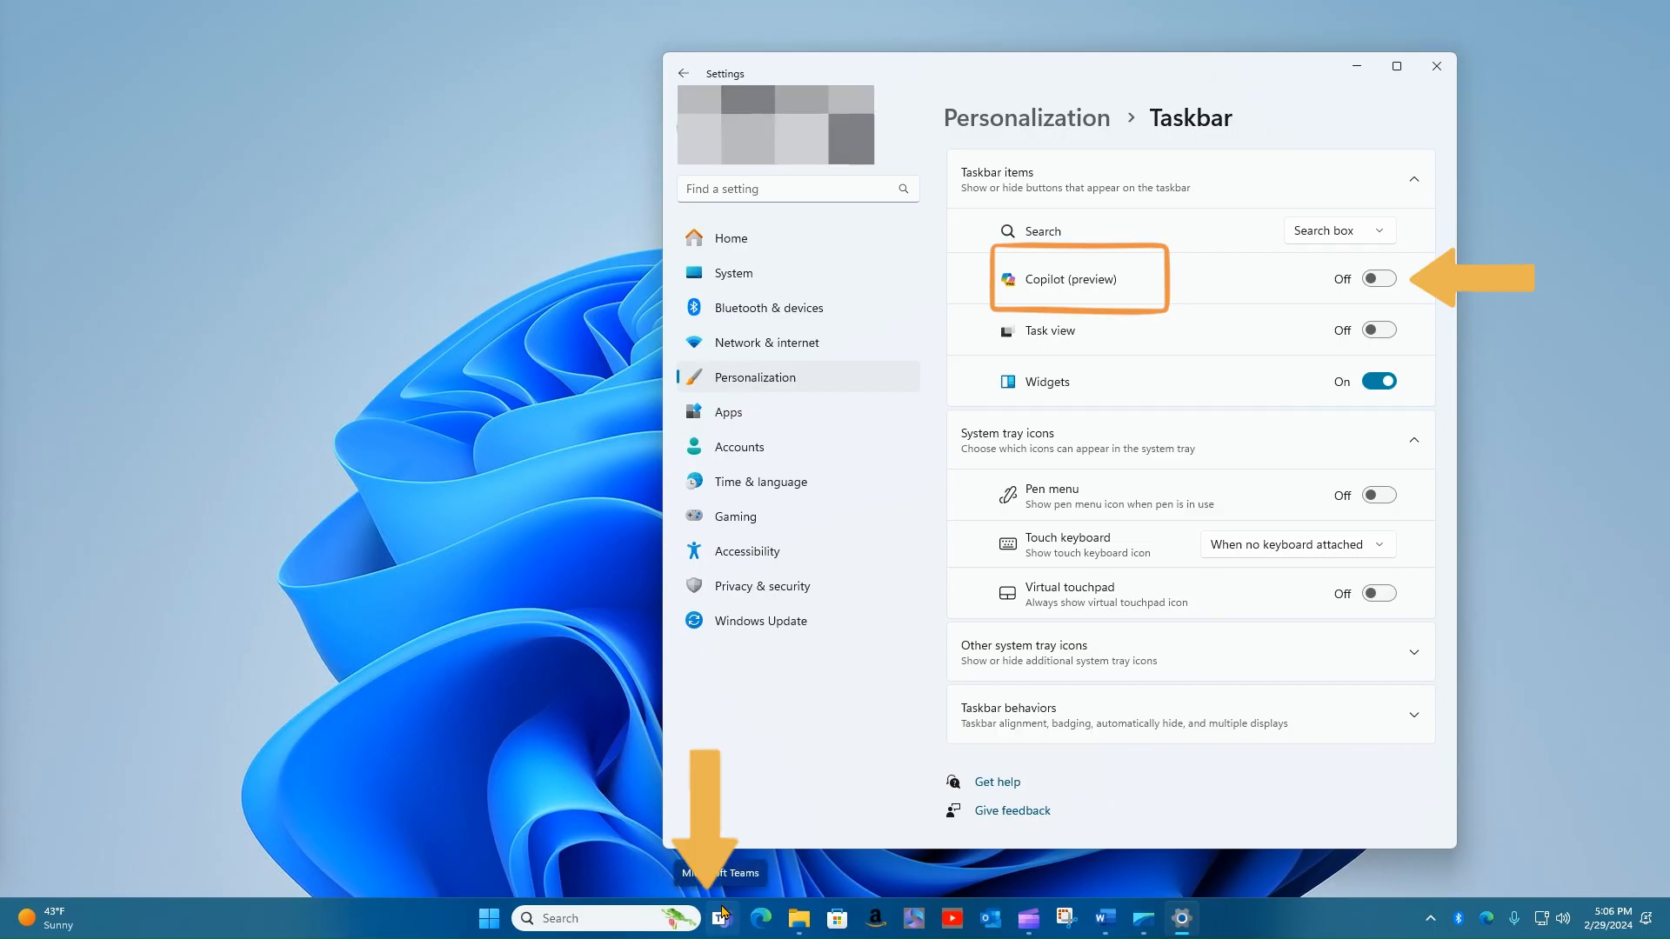
click(1377, 279)
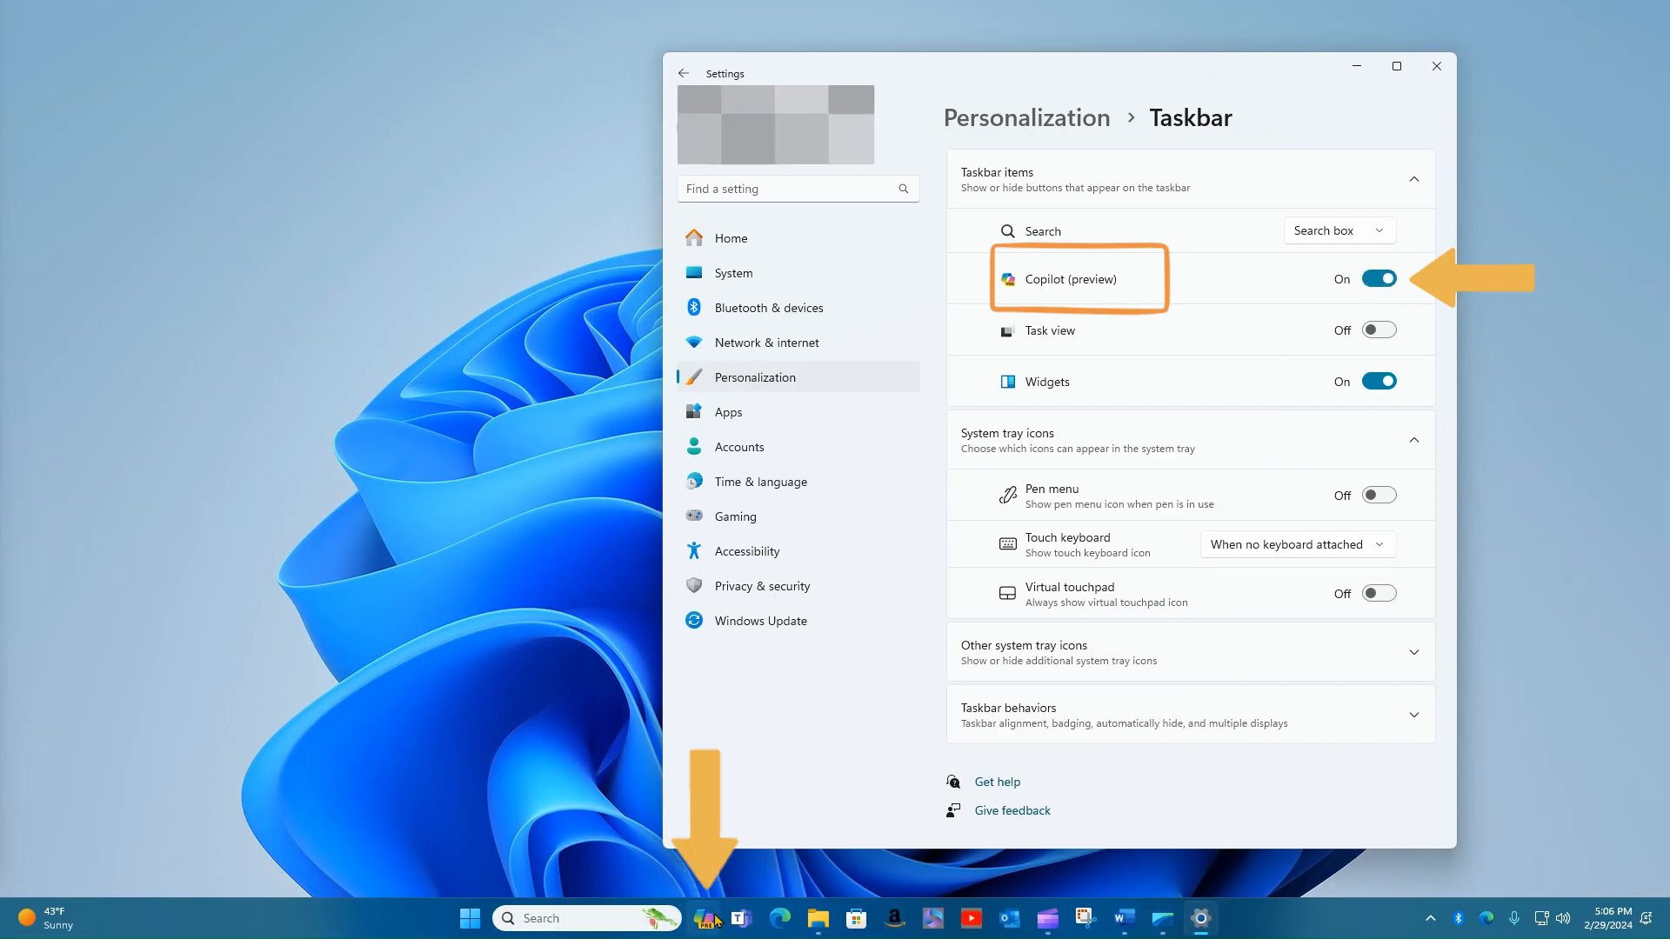
mouse_move(705, 917)
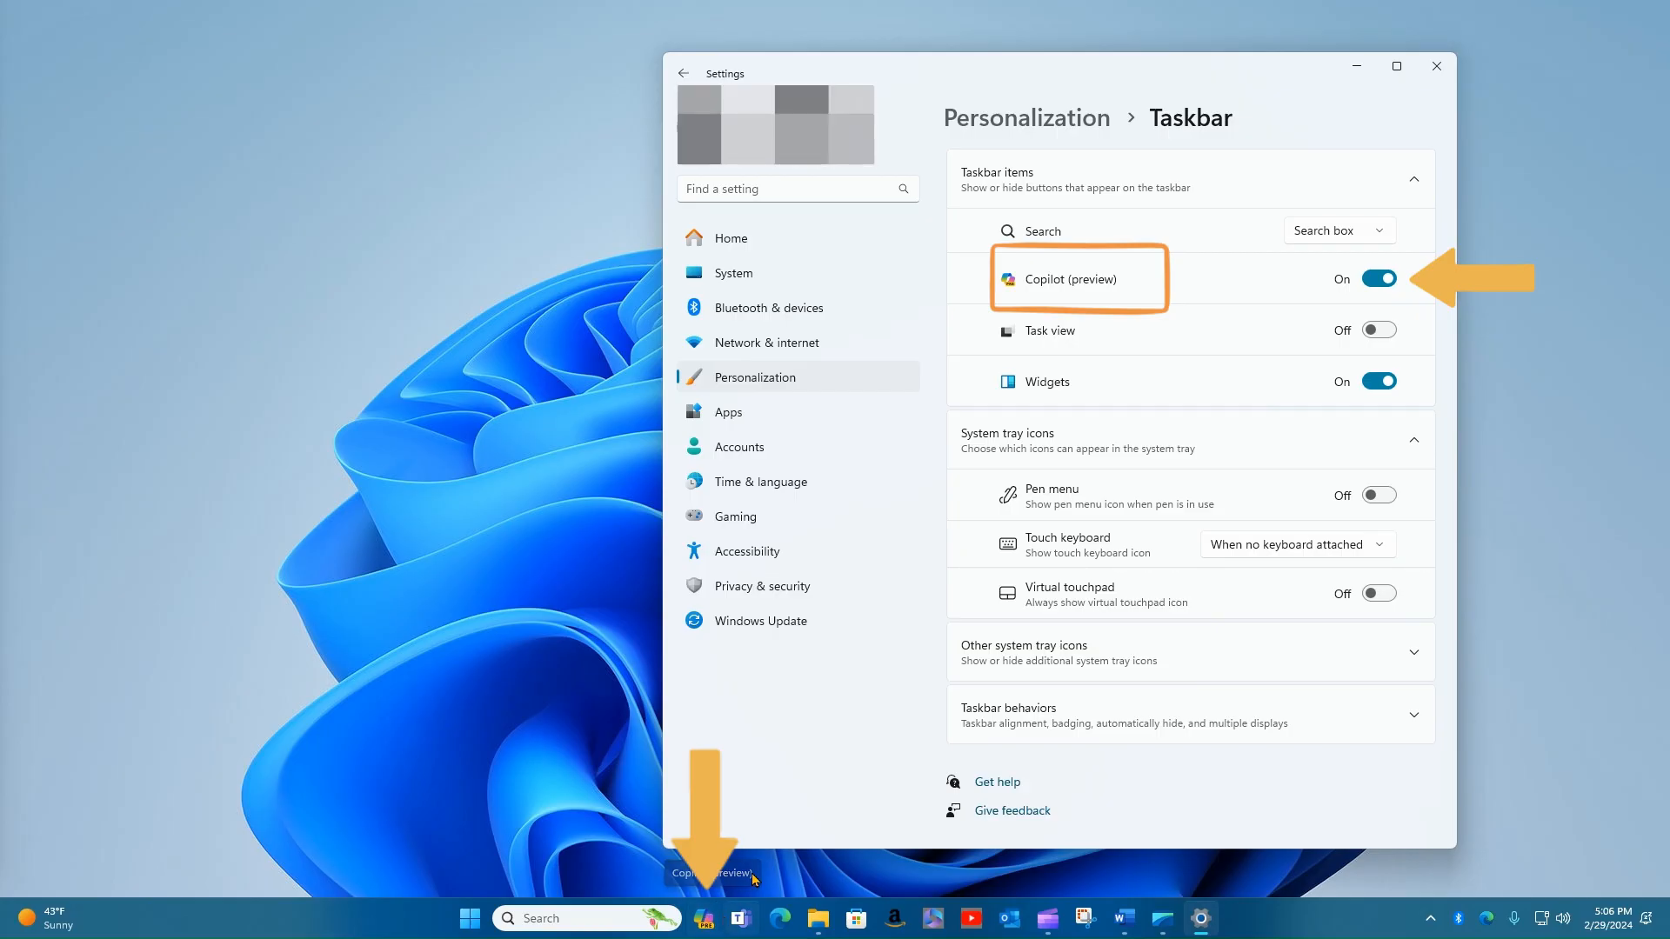
click(1436, 66)
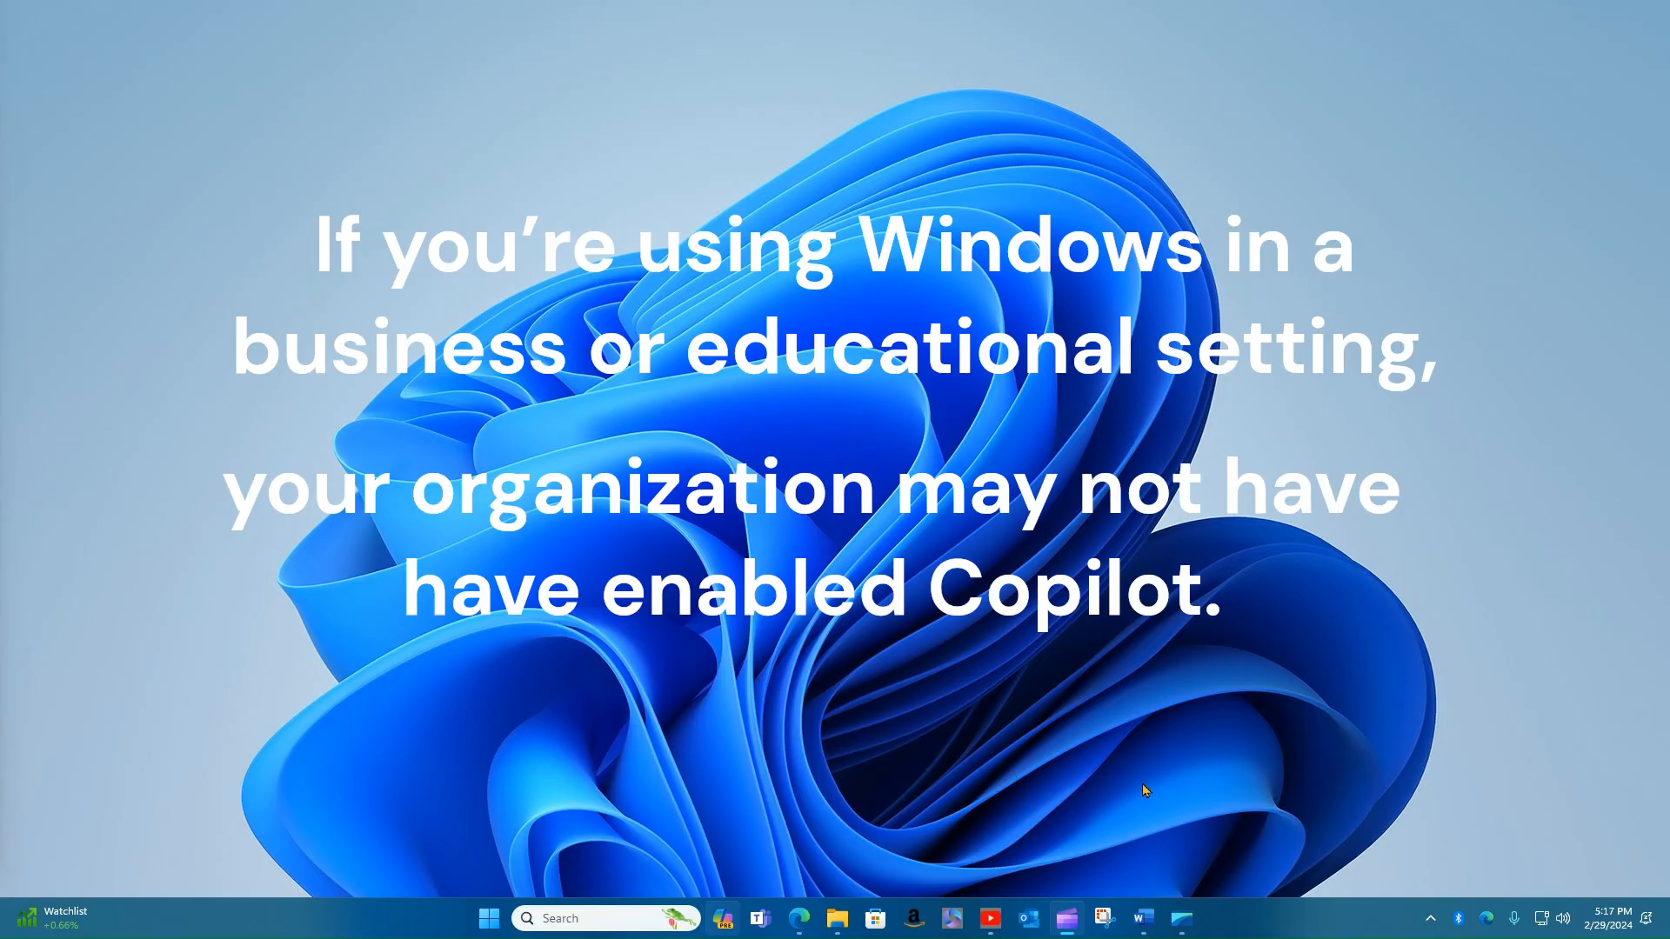
mouse_move(1127, 762)
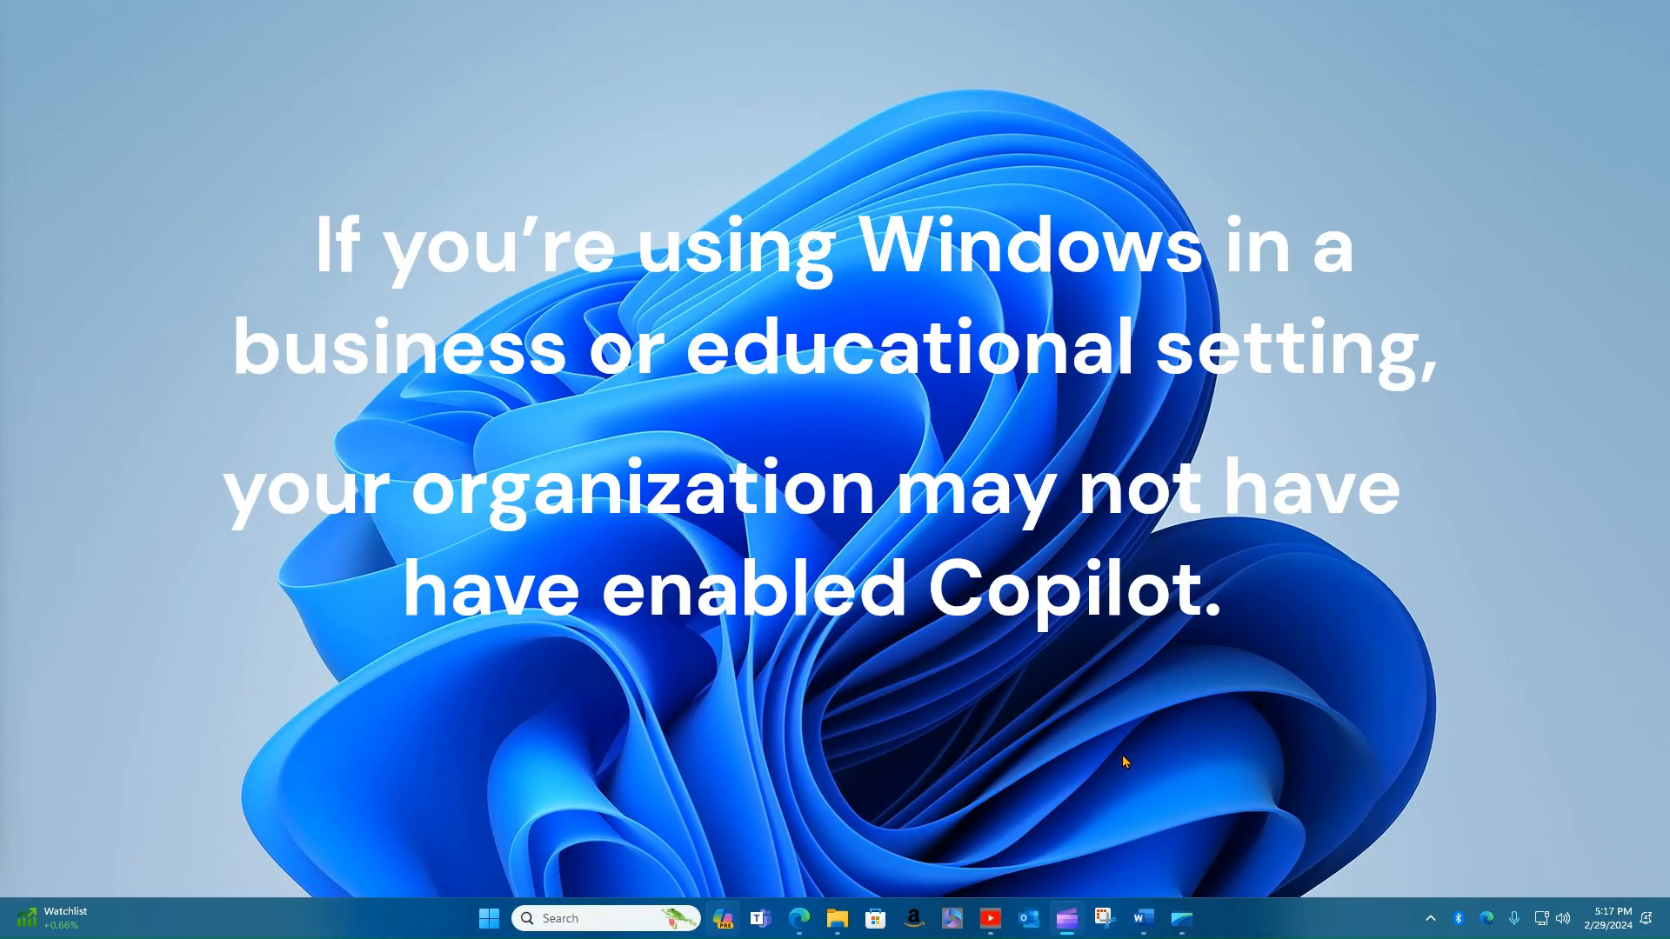
mouse_move(1085, 735)
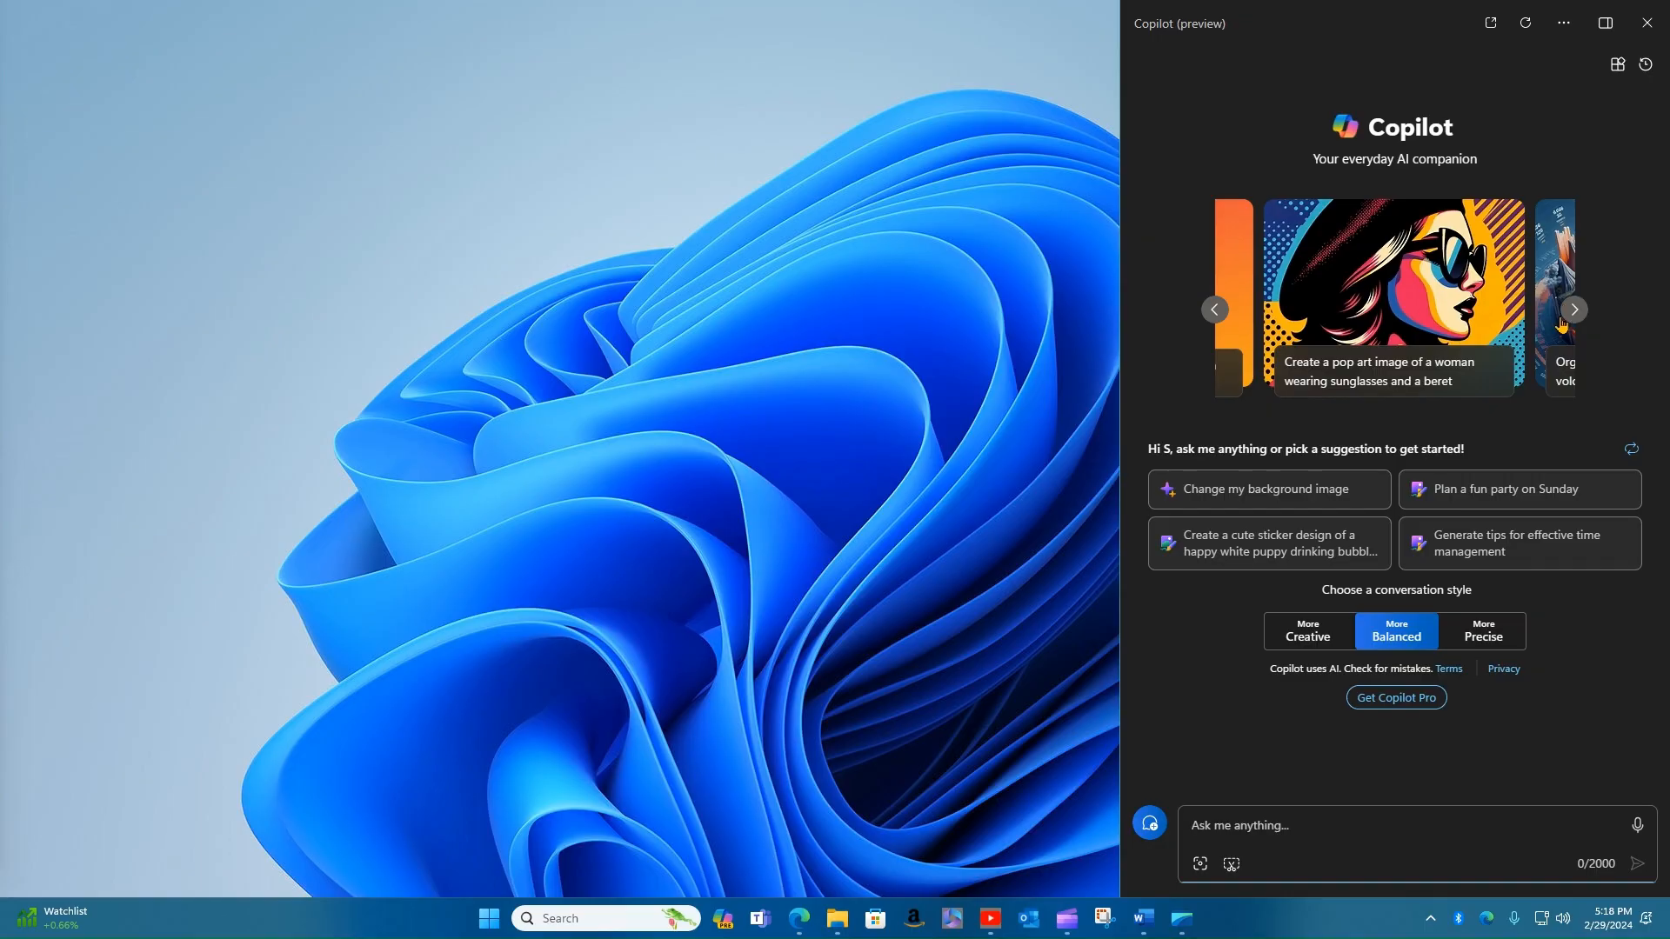
mouse_move(1620, 247)
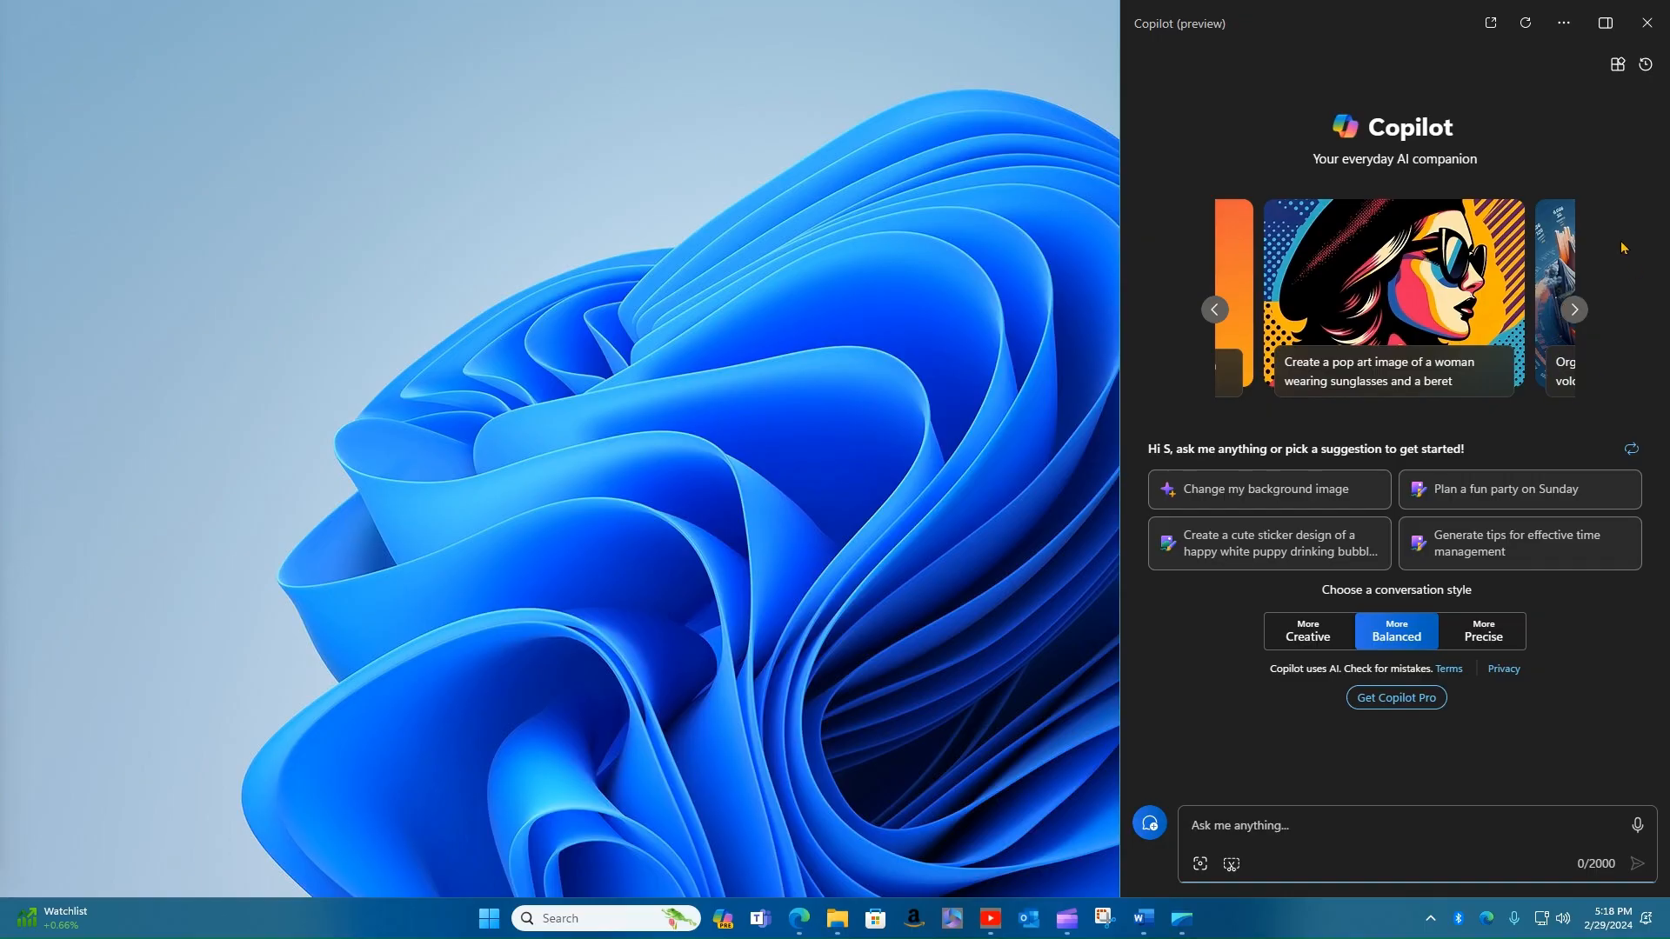
mouse_move(721, 794)
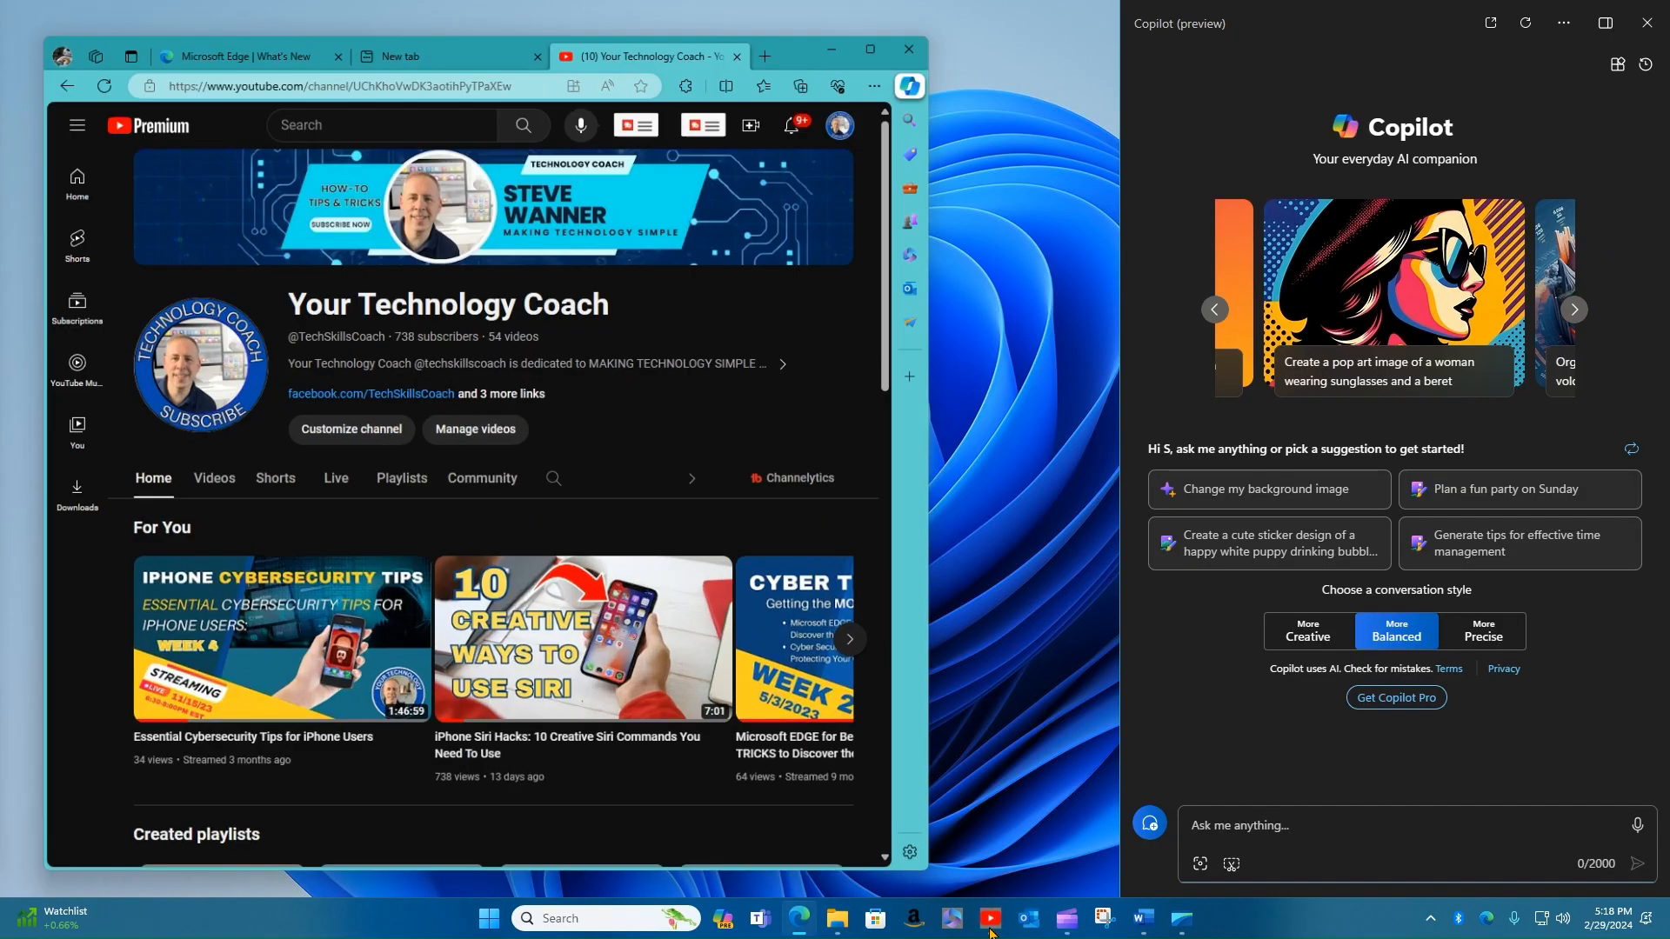
mouse_move(1143, 918)
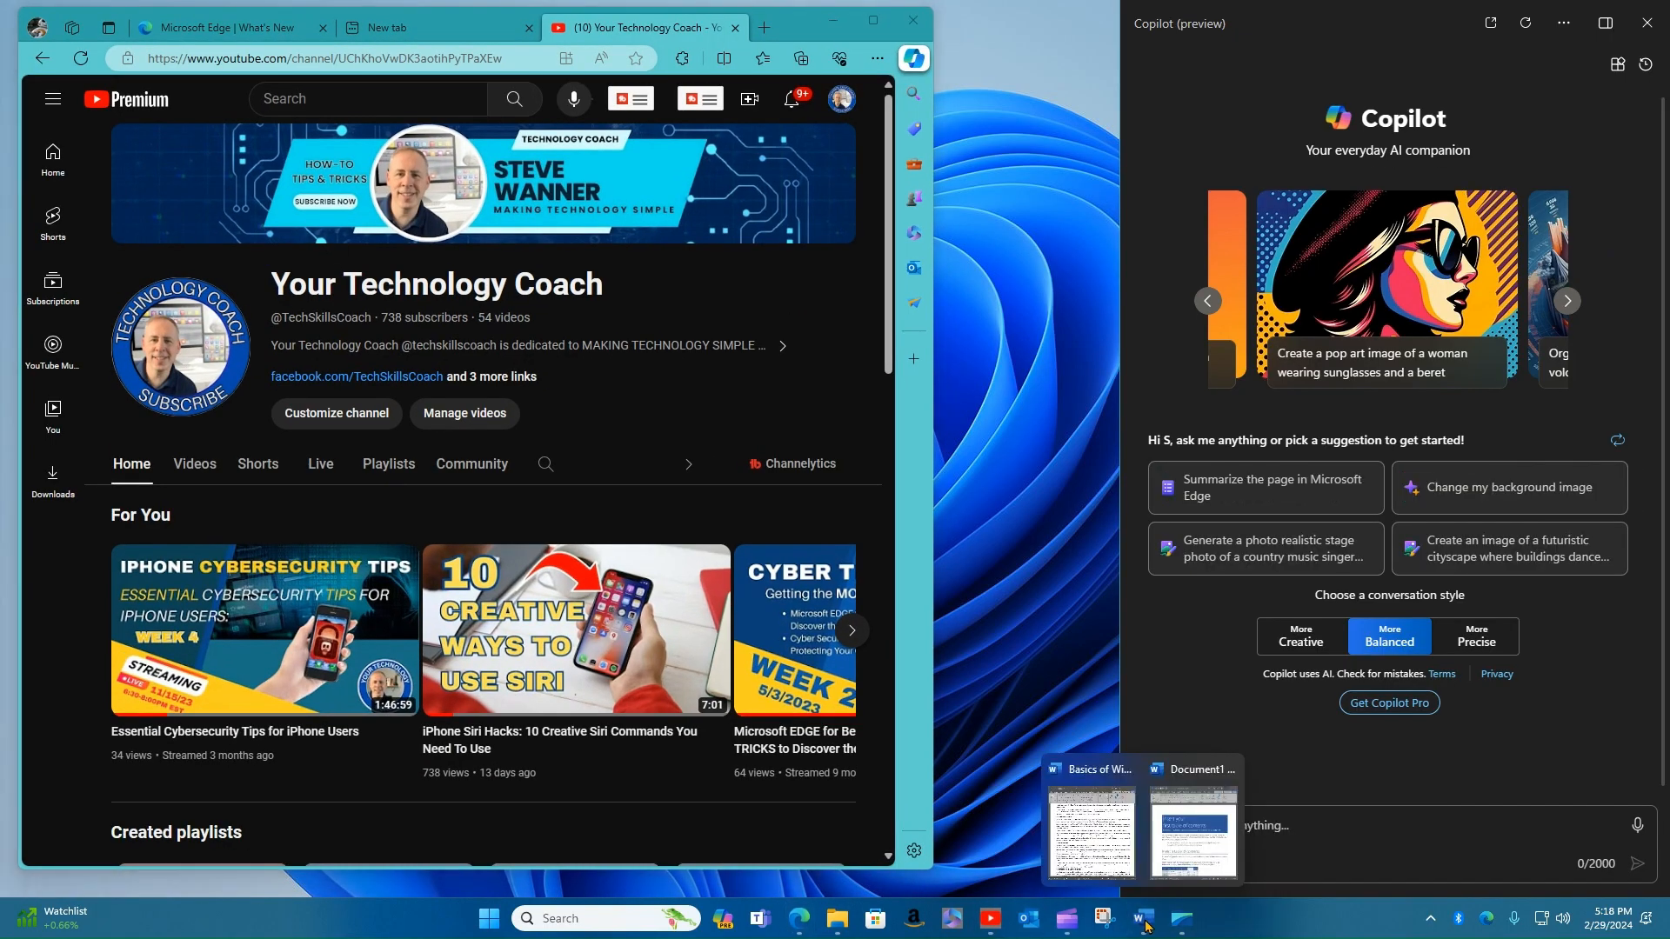
Bring the Word document up beside Copilot, then close the Copilot pane.
click(1195, 830)
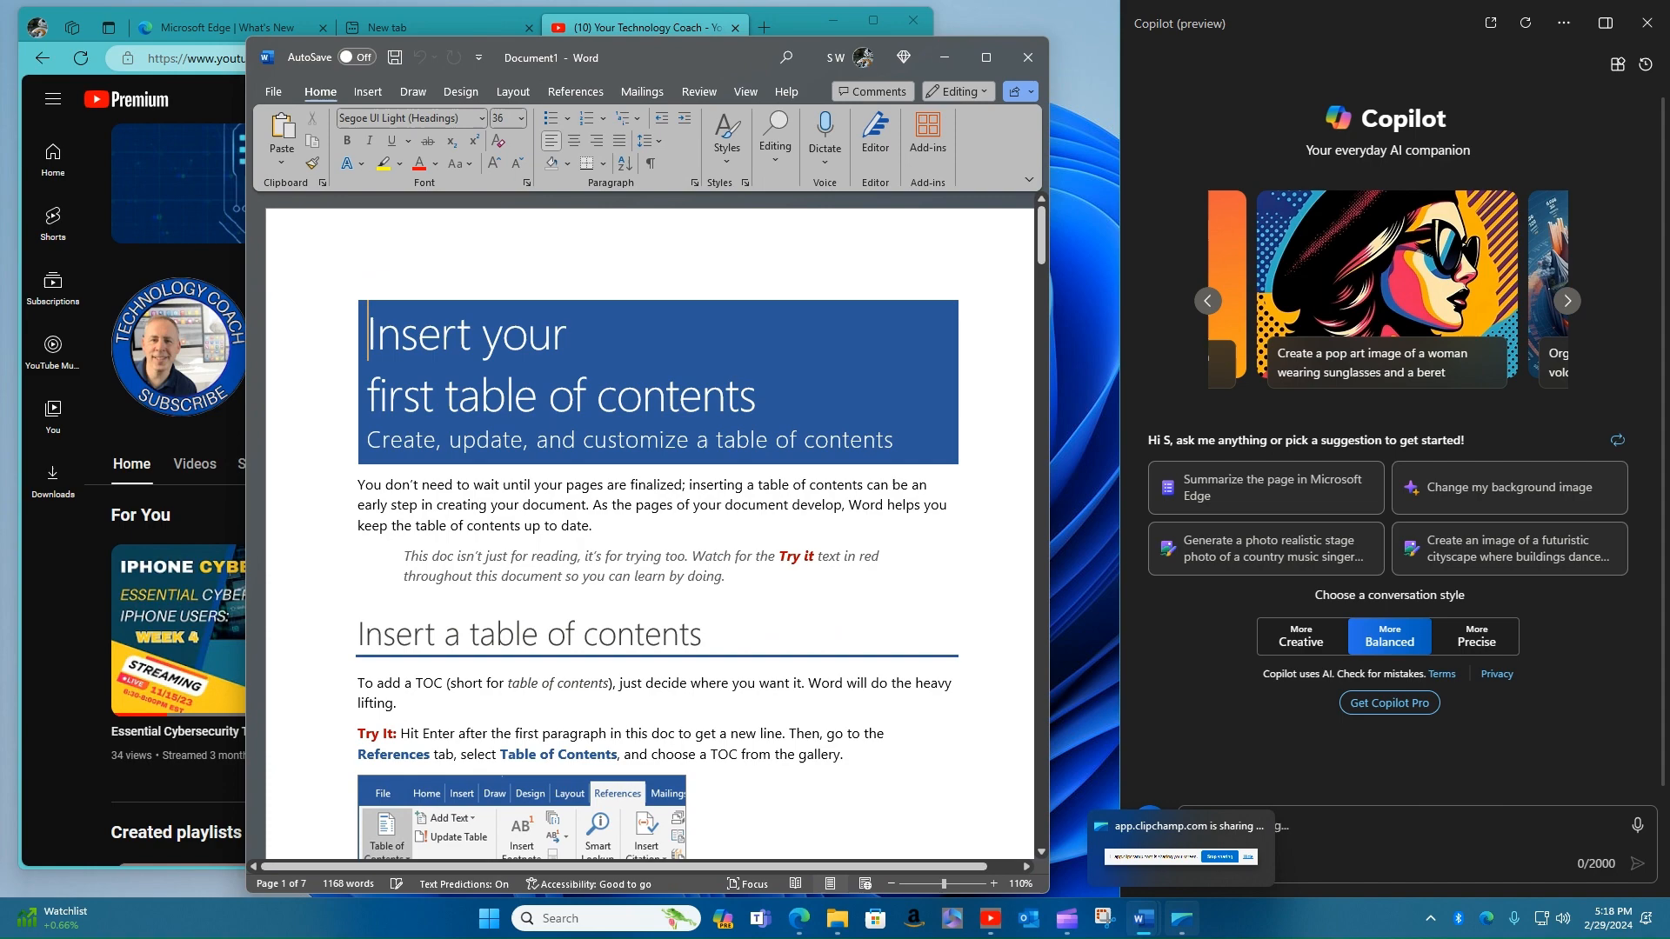
mouse_move(1141, 918)
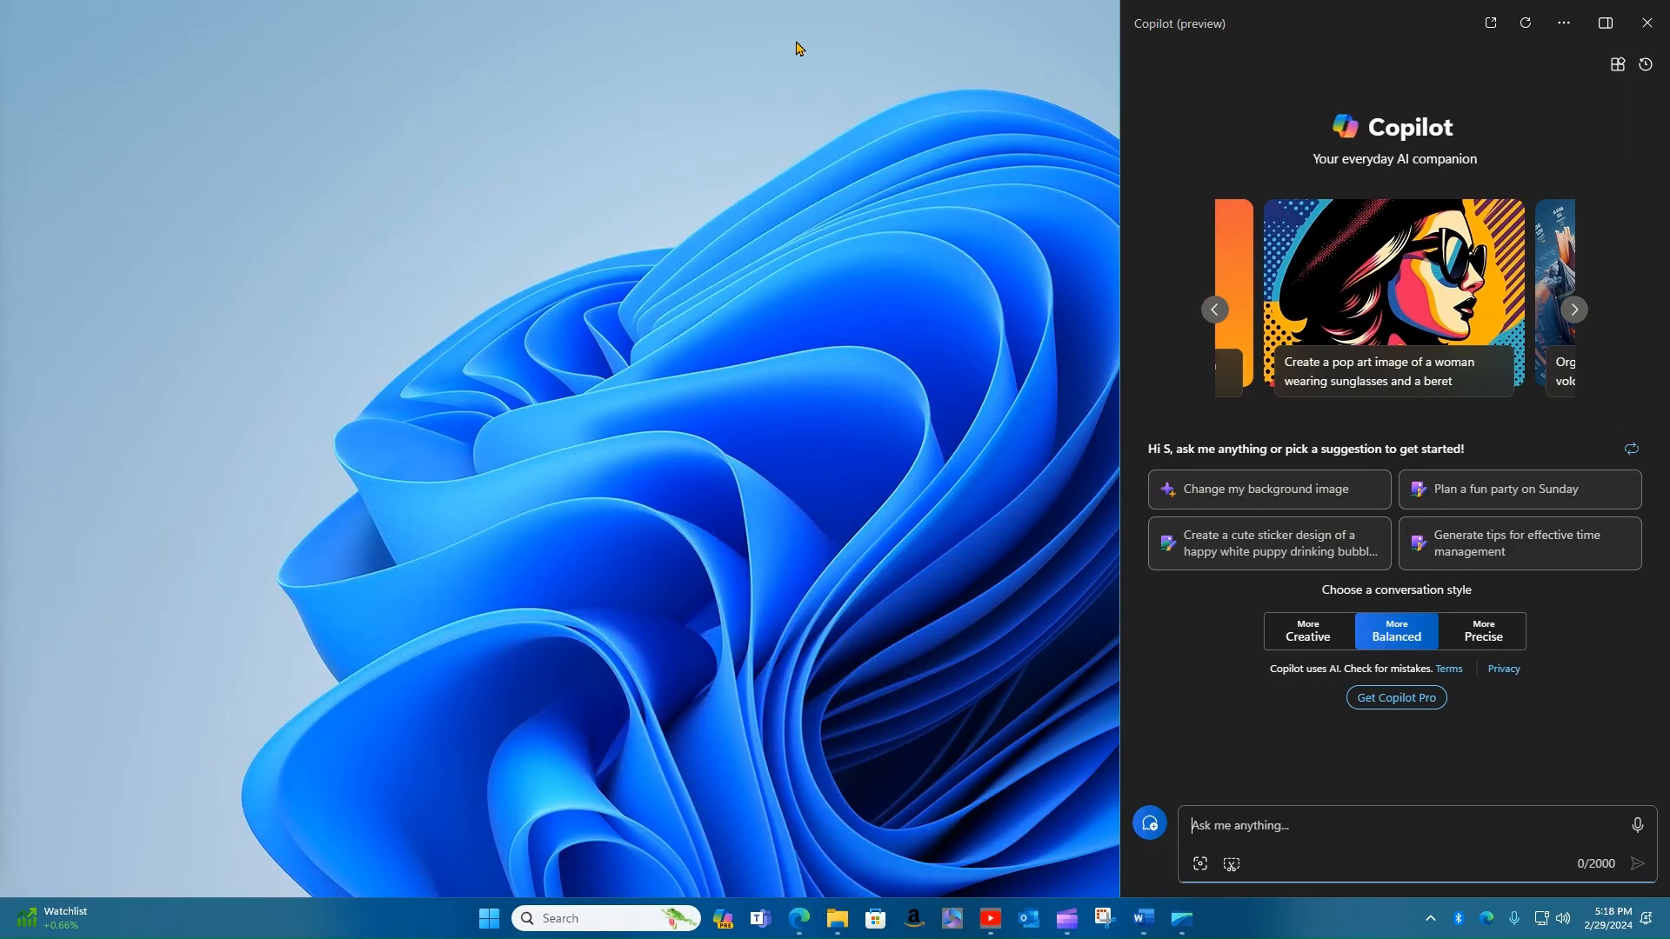
mouse_move(1422, 184)
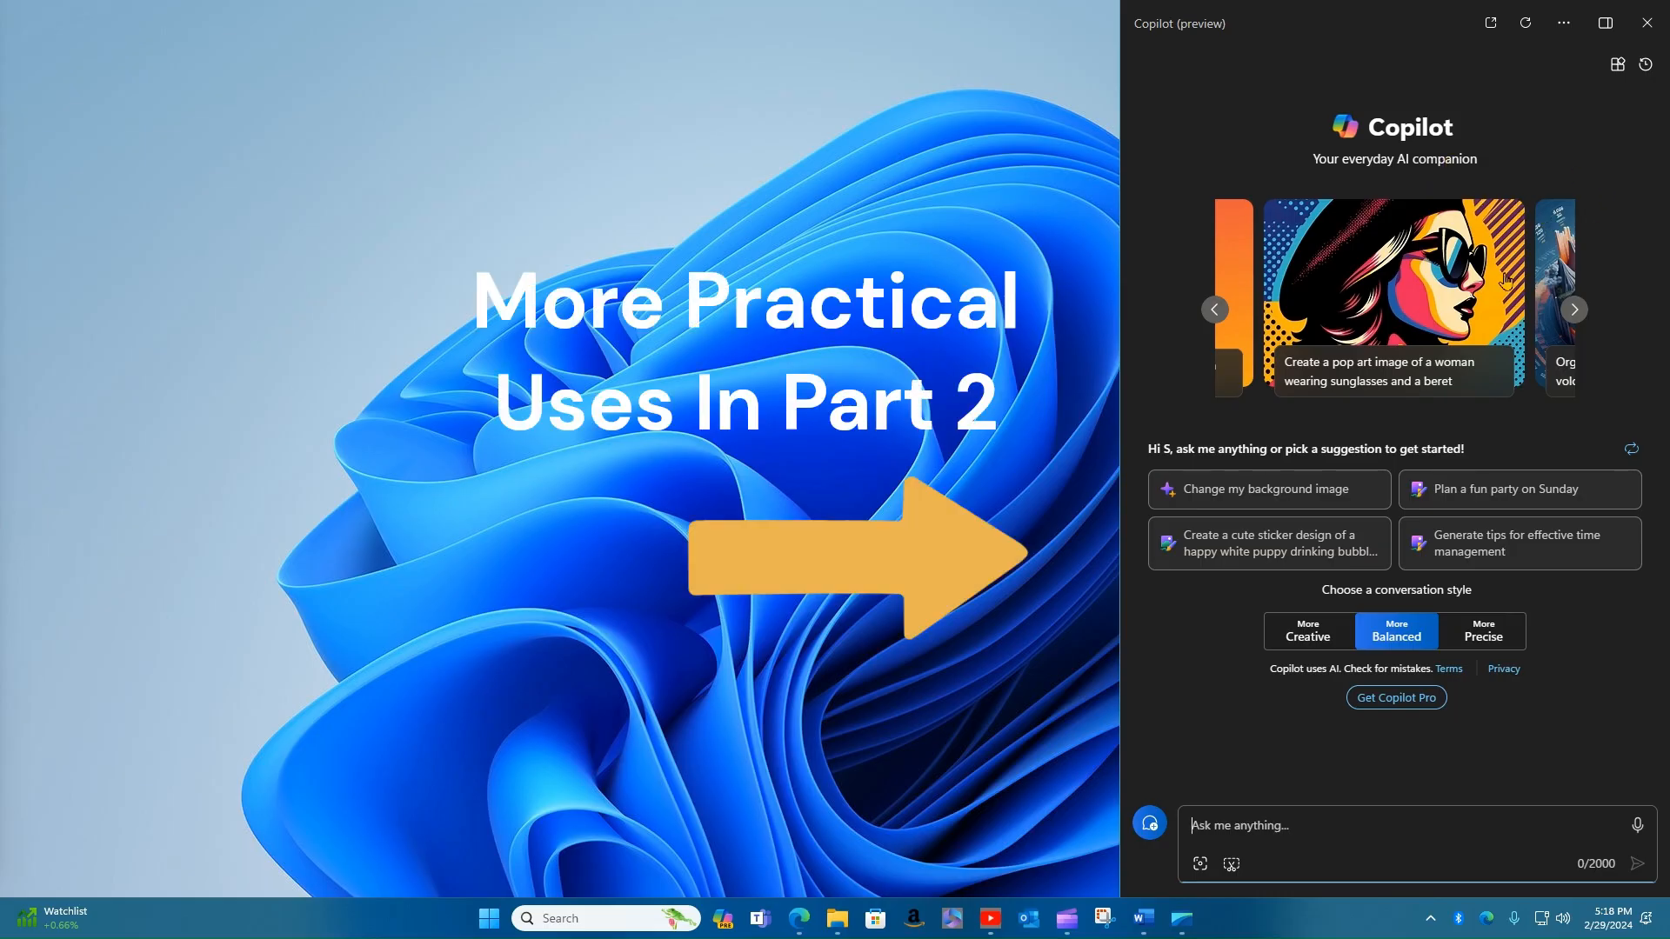
mouse_move(1405, 510)
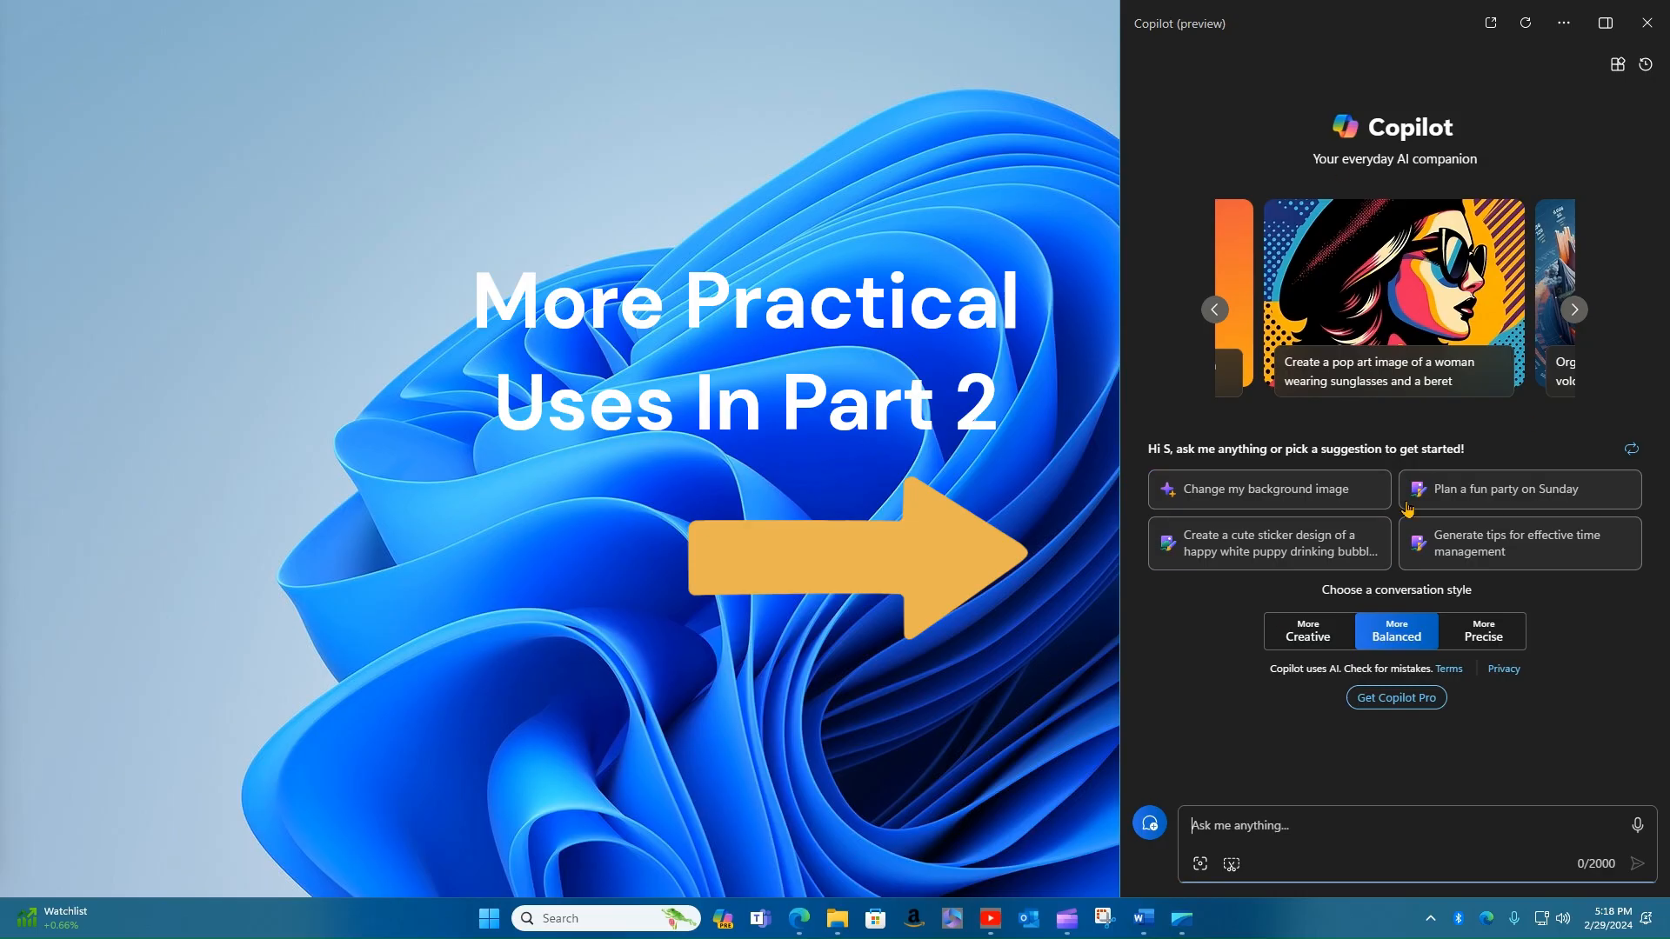
mouse_move(1446, 223)
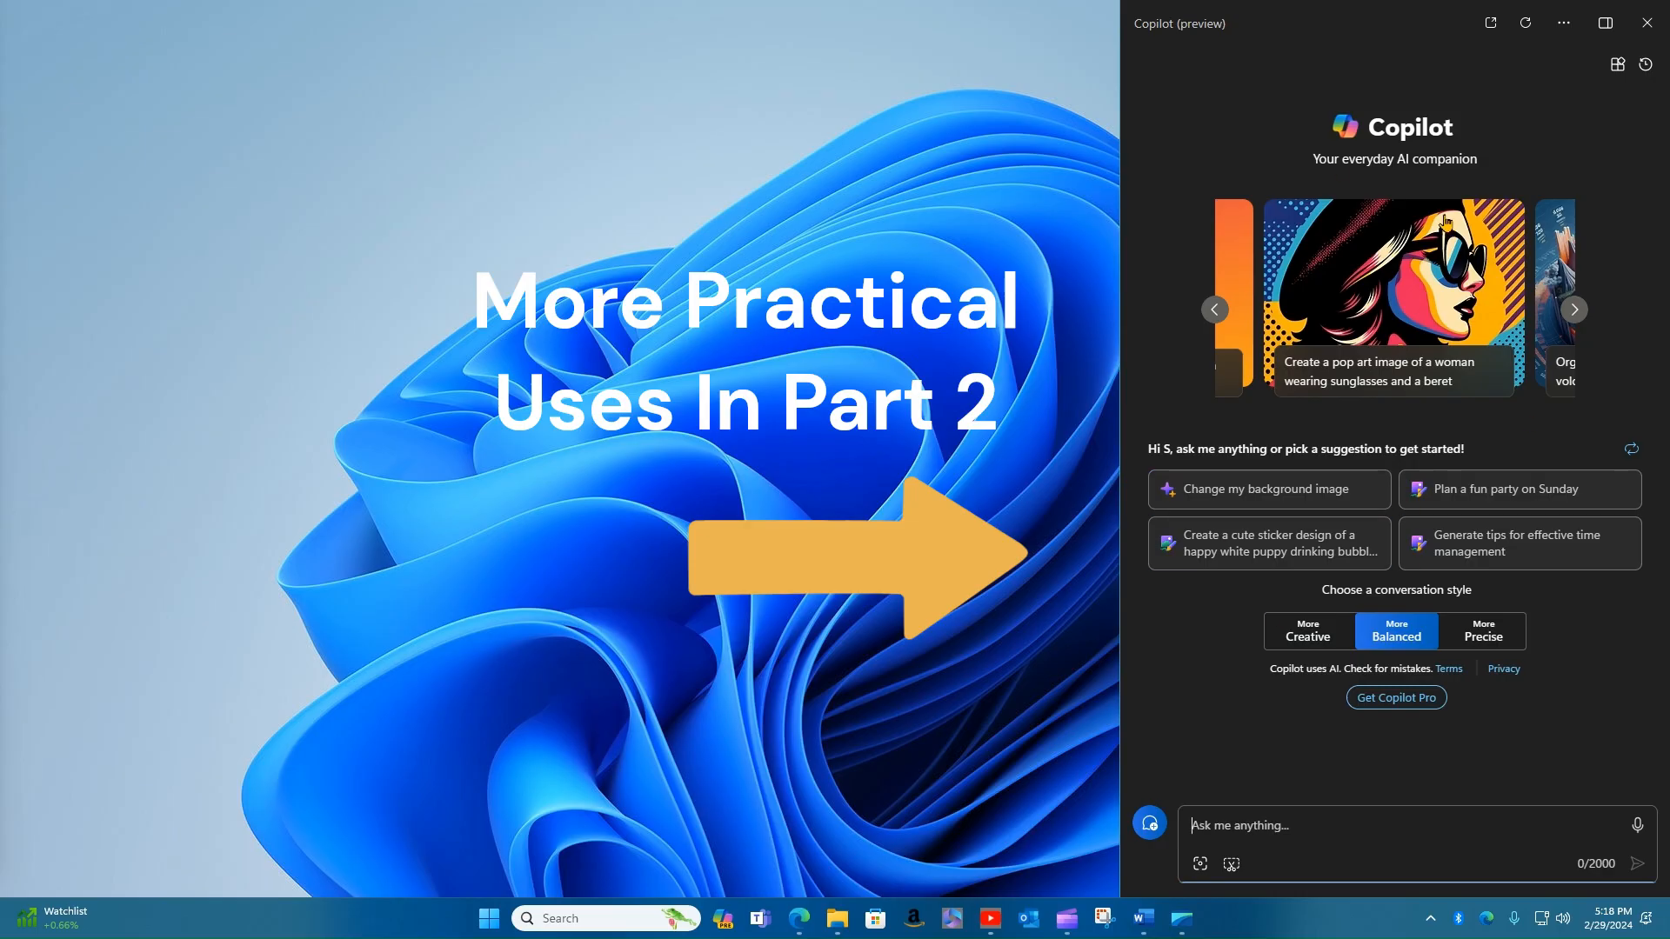
click(1644, 22)
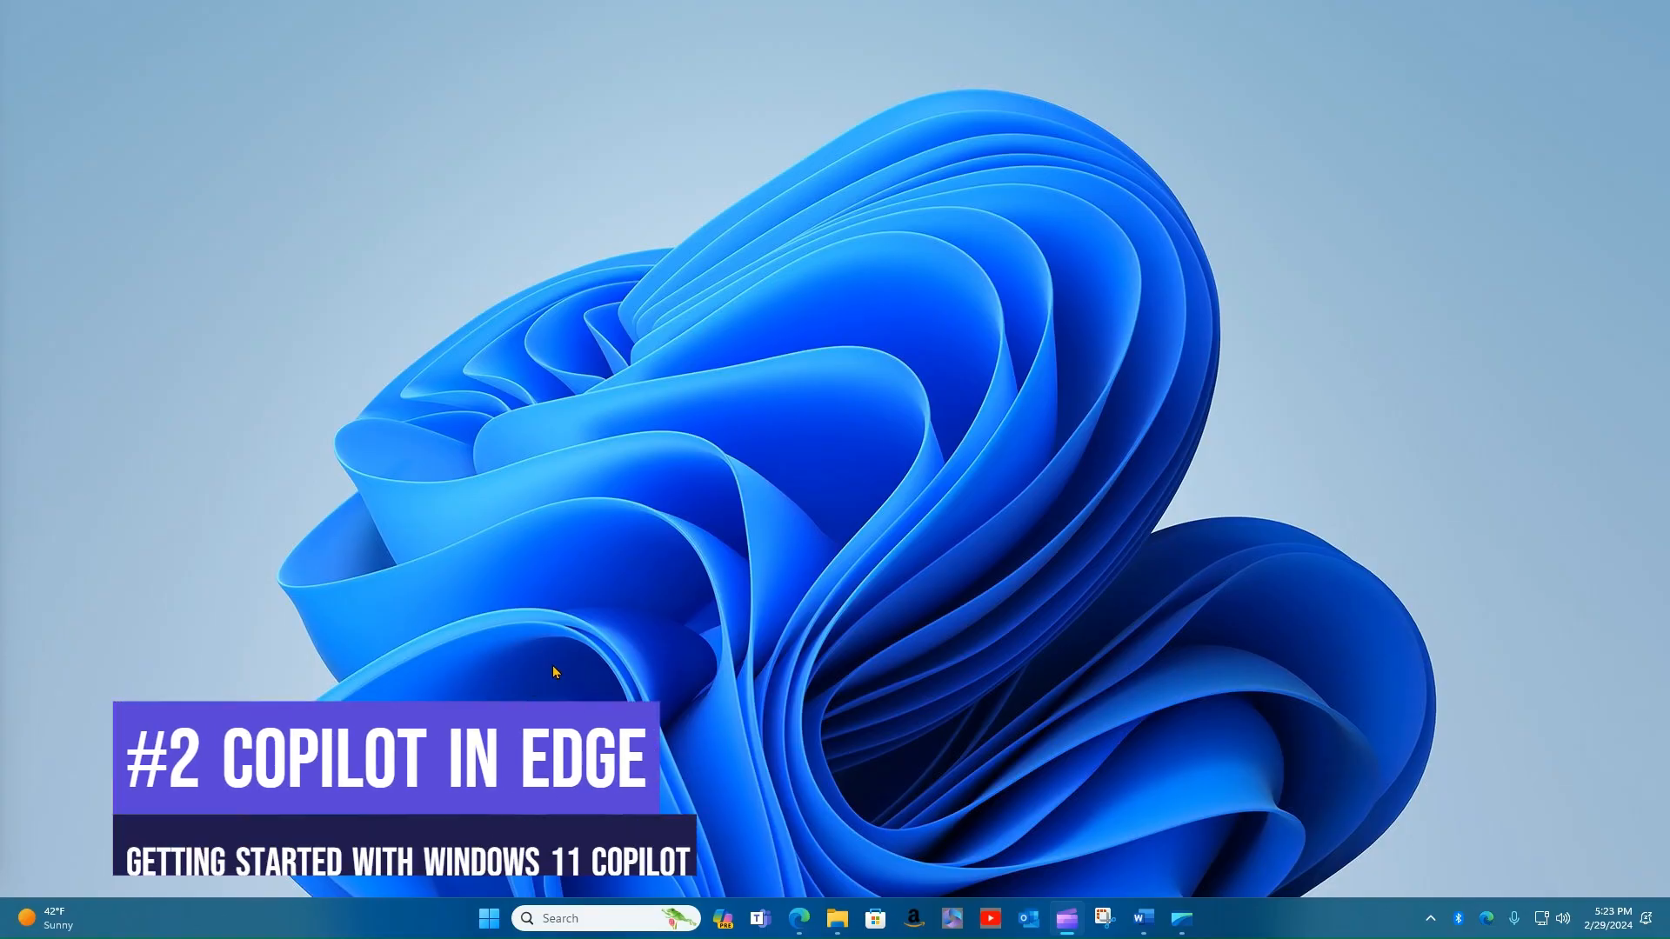
mouse_move(799, 919)
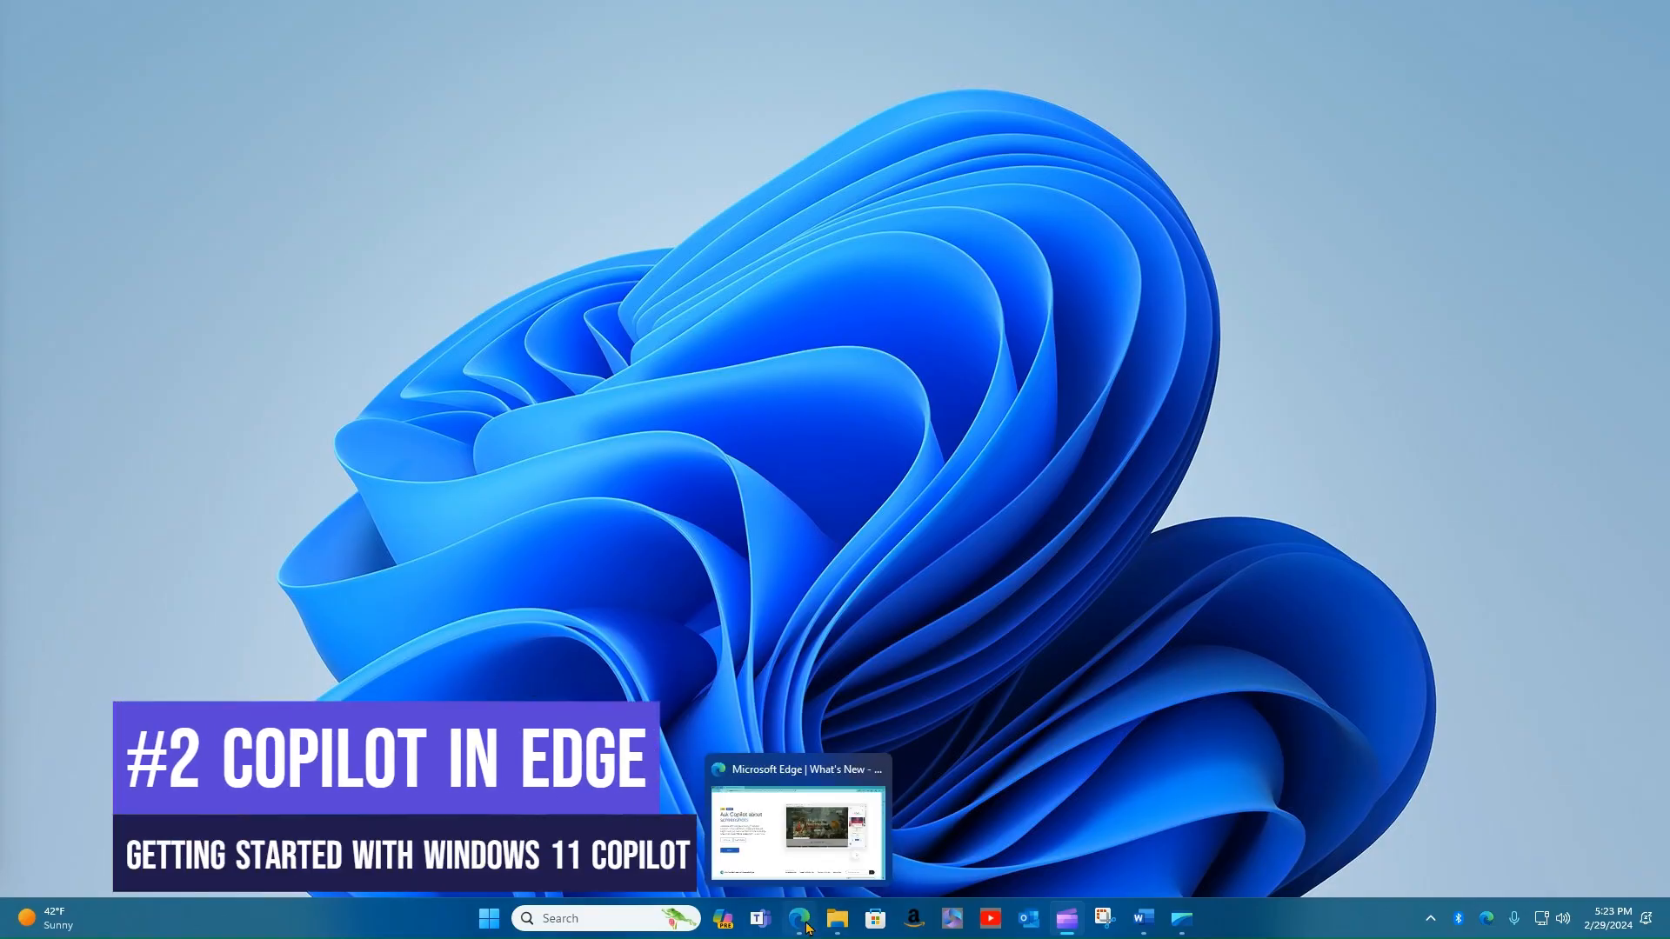
Switch to the open Microsoft Edge window on its What's New page.
click(797, 919)
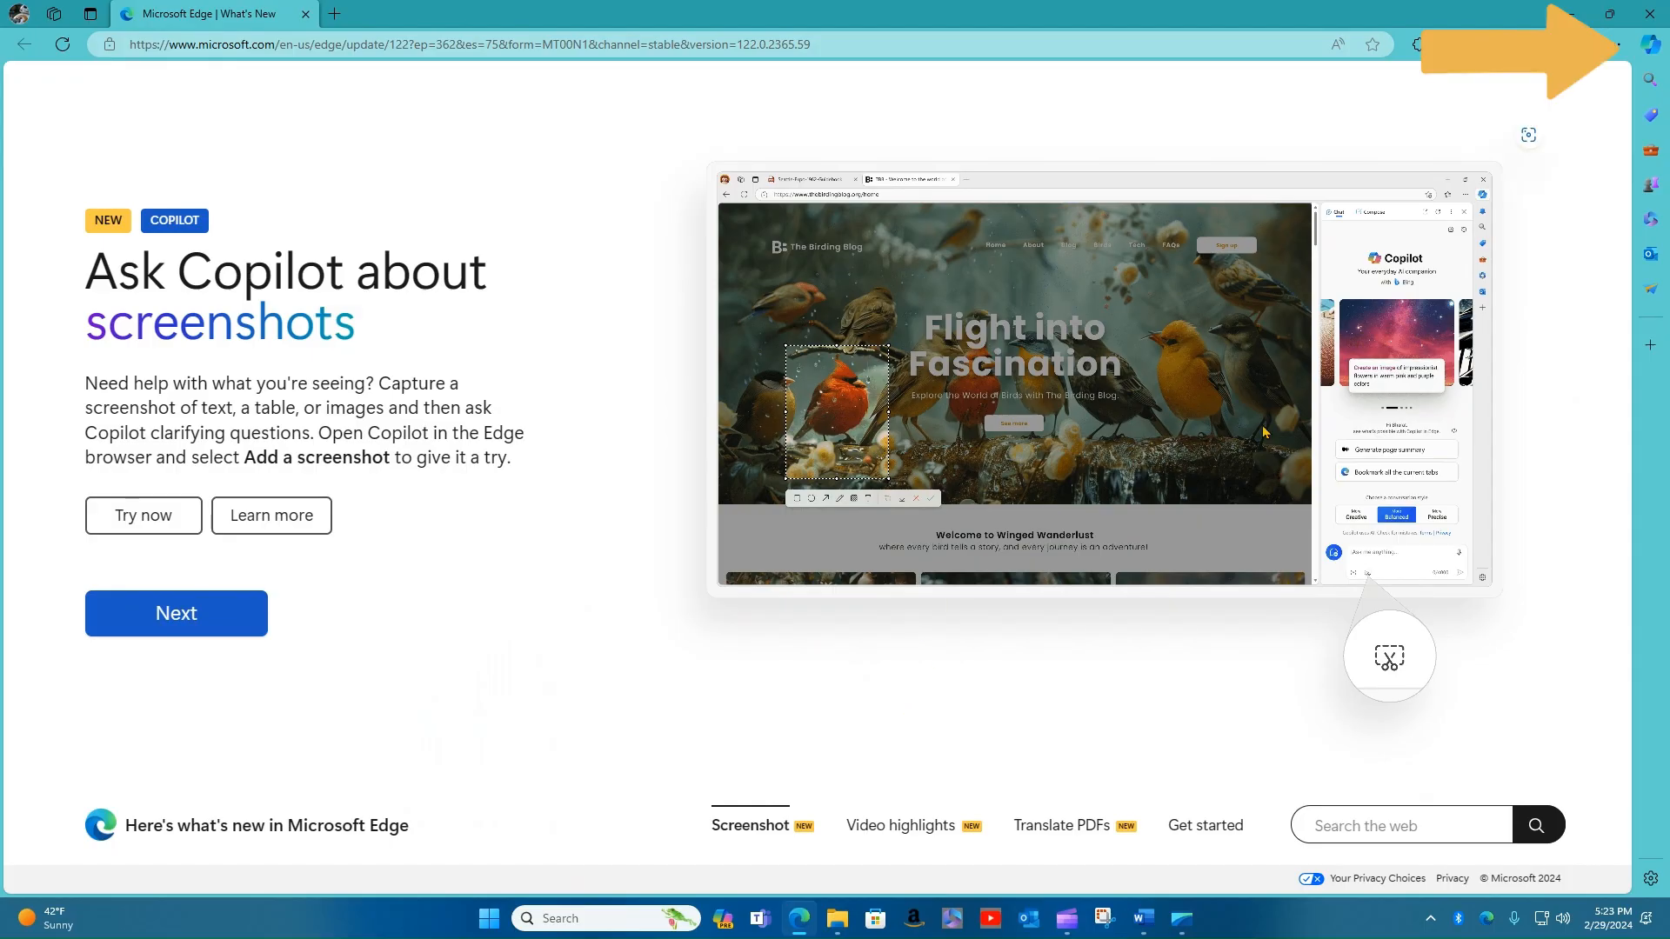
Open Copilot in the Edge sidebar next to the CNN Business article.
click(1651, 44)
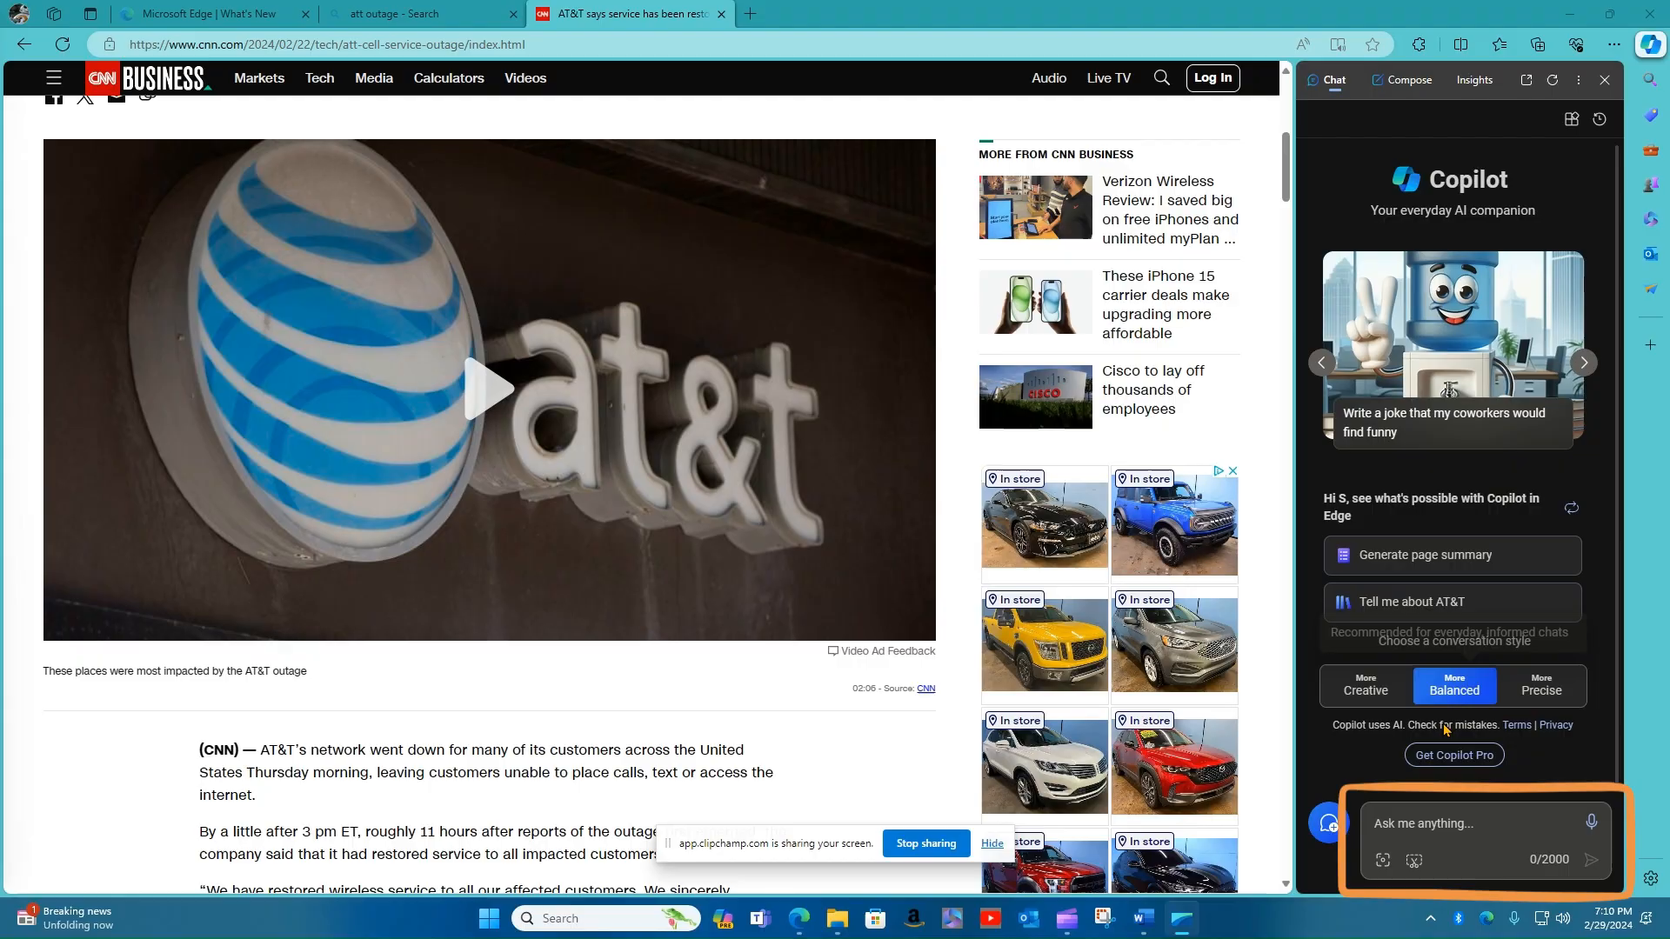
mouse_move(1572, 771)
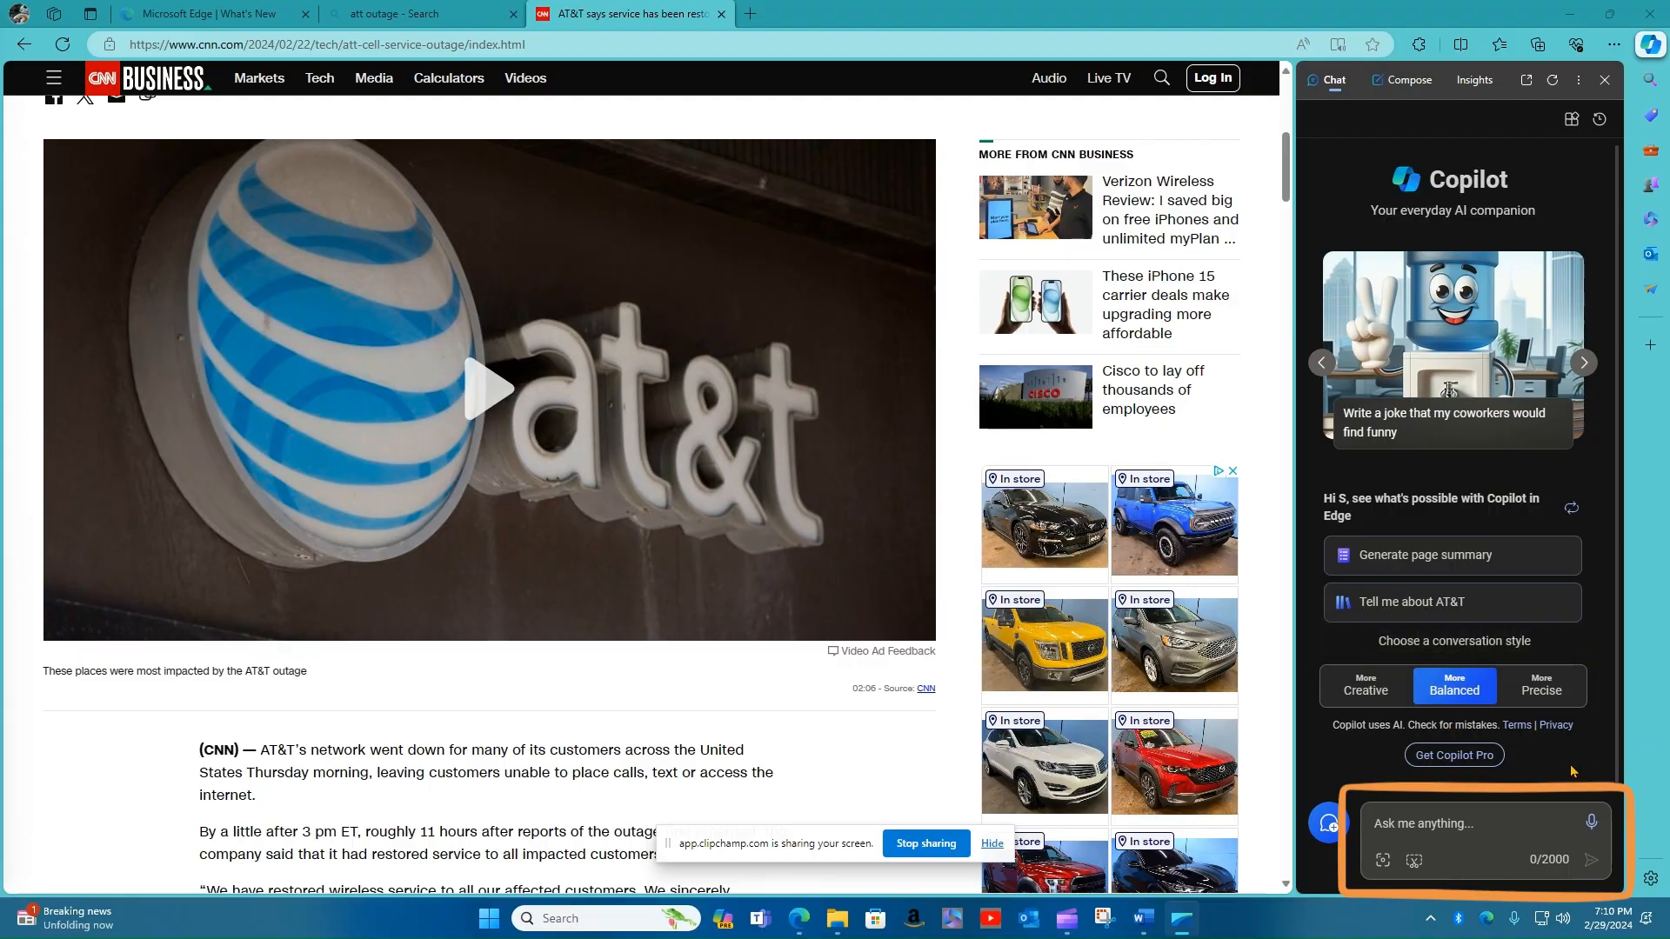
mouse_move(1649, 878)
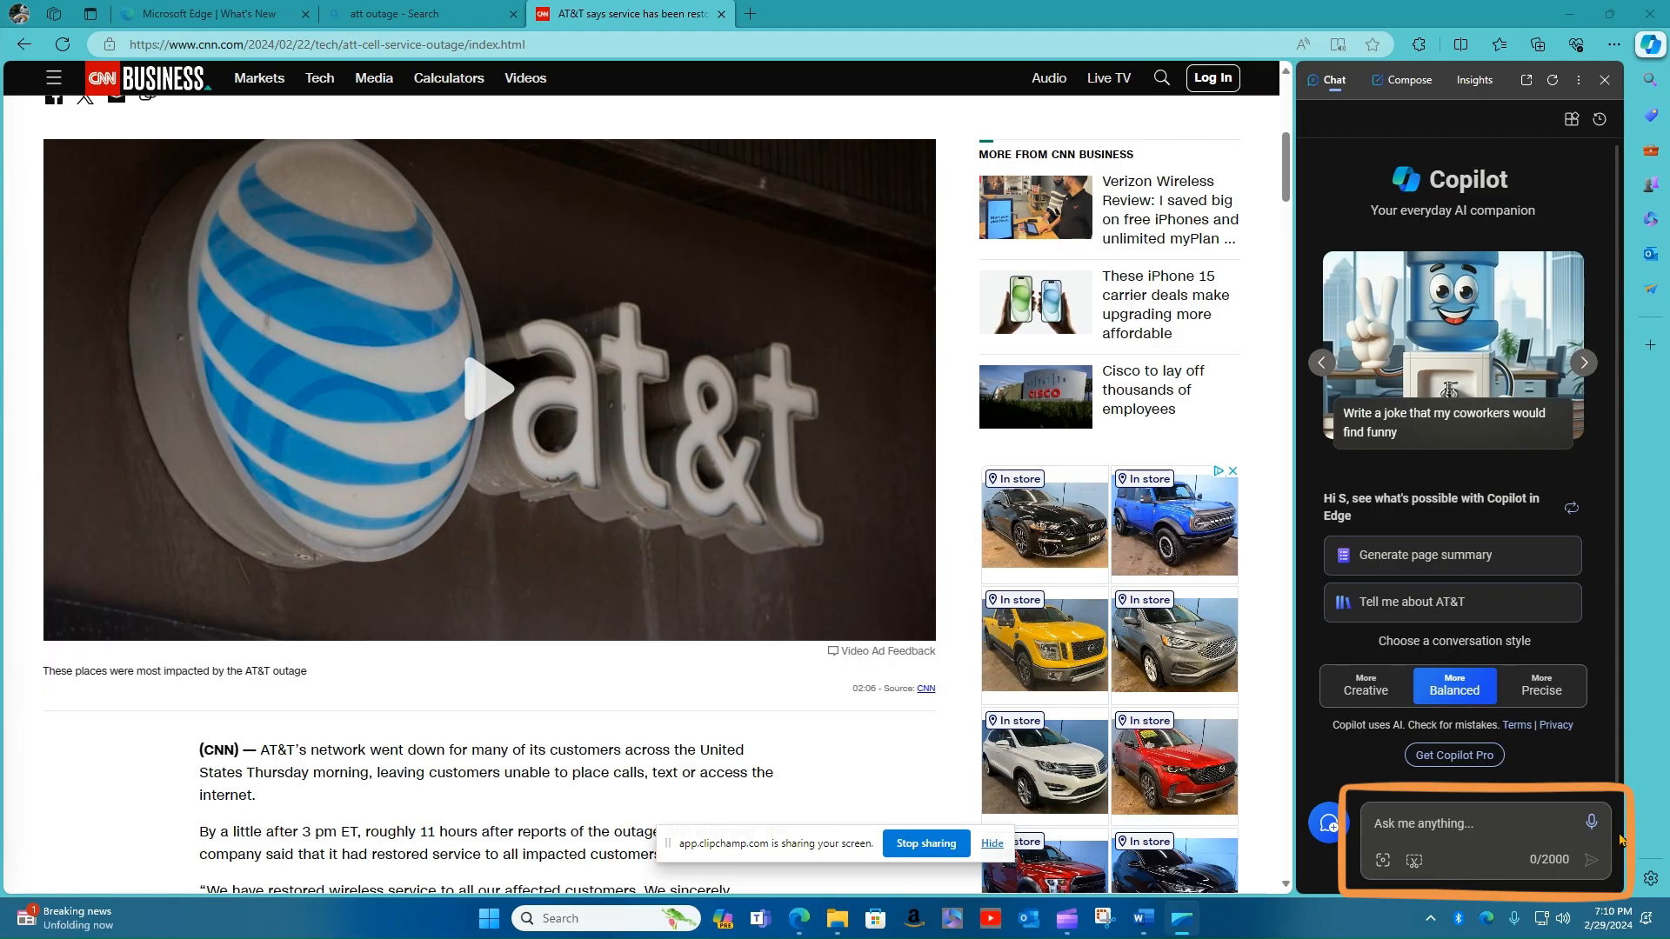
mouse_move(1403, 481)
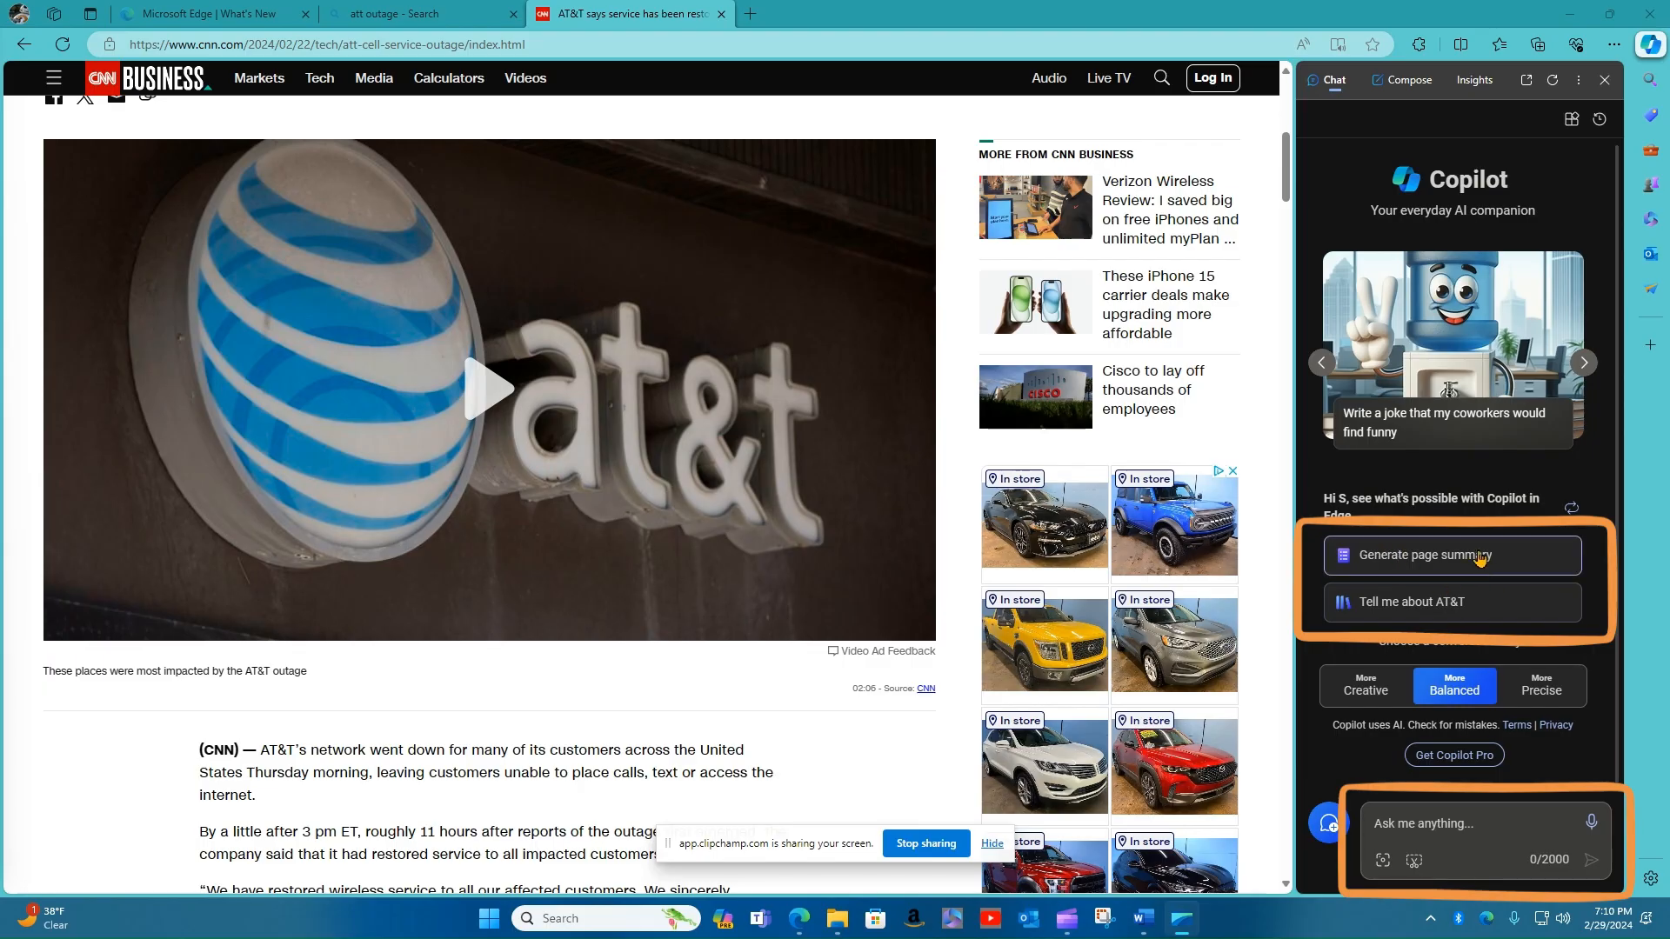
mouse_move(1462, 558)
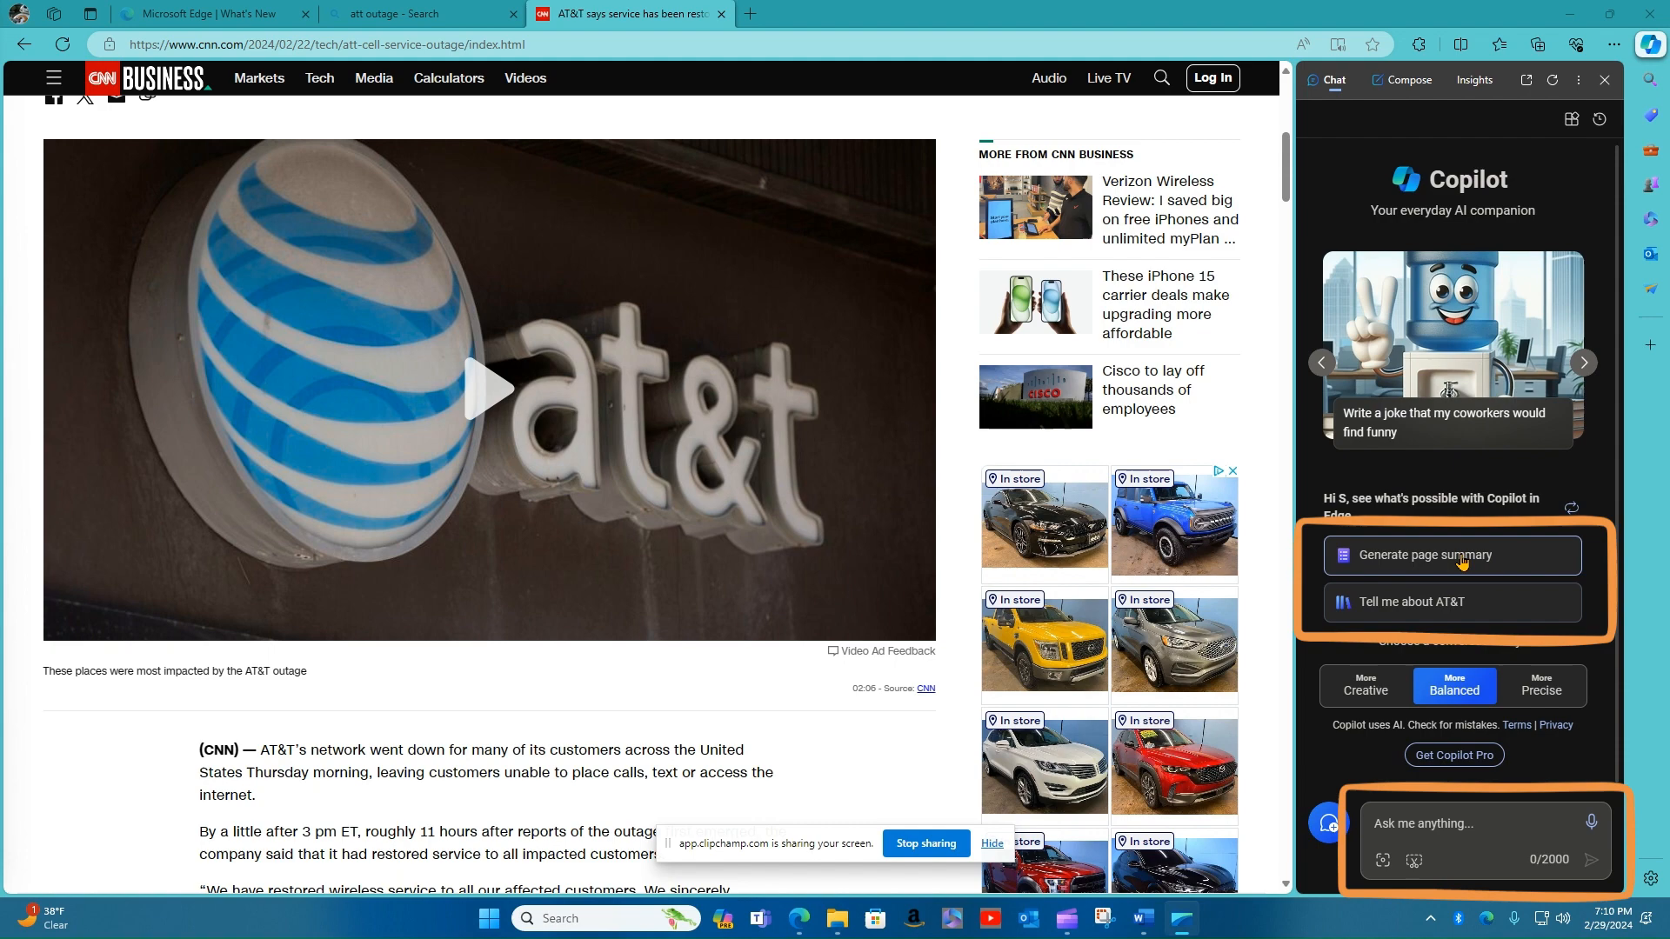
mouse_move(1432, 584)
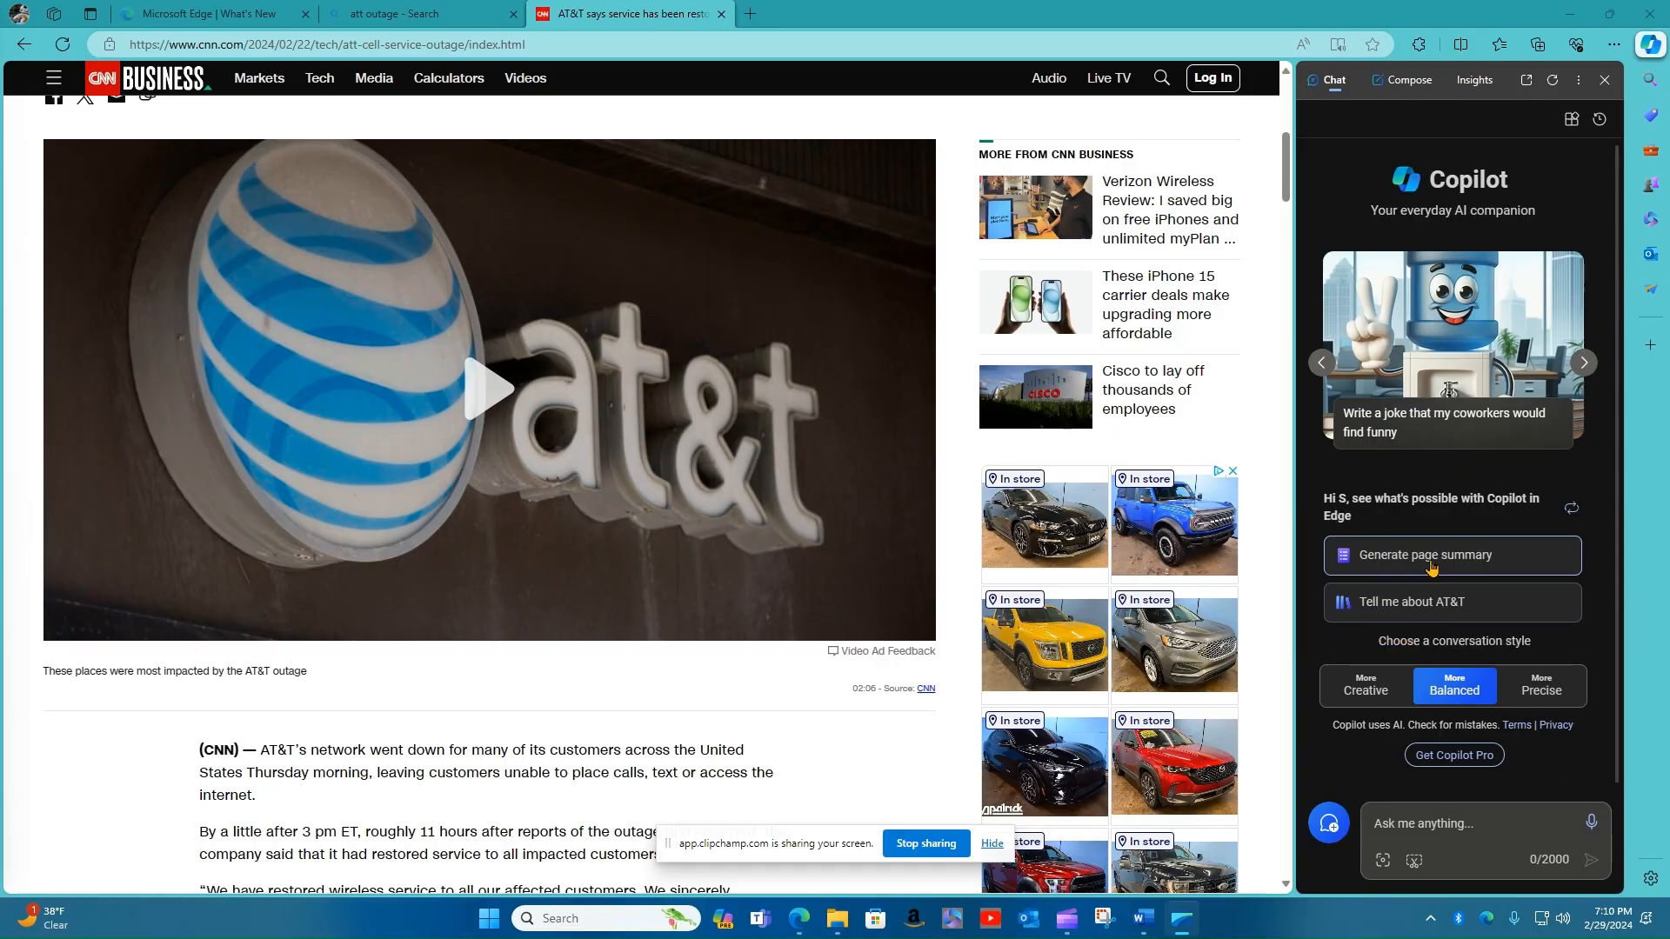
mouse_move(1408, 578)
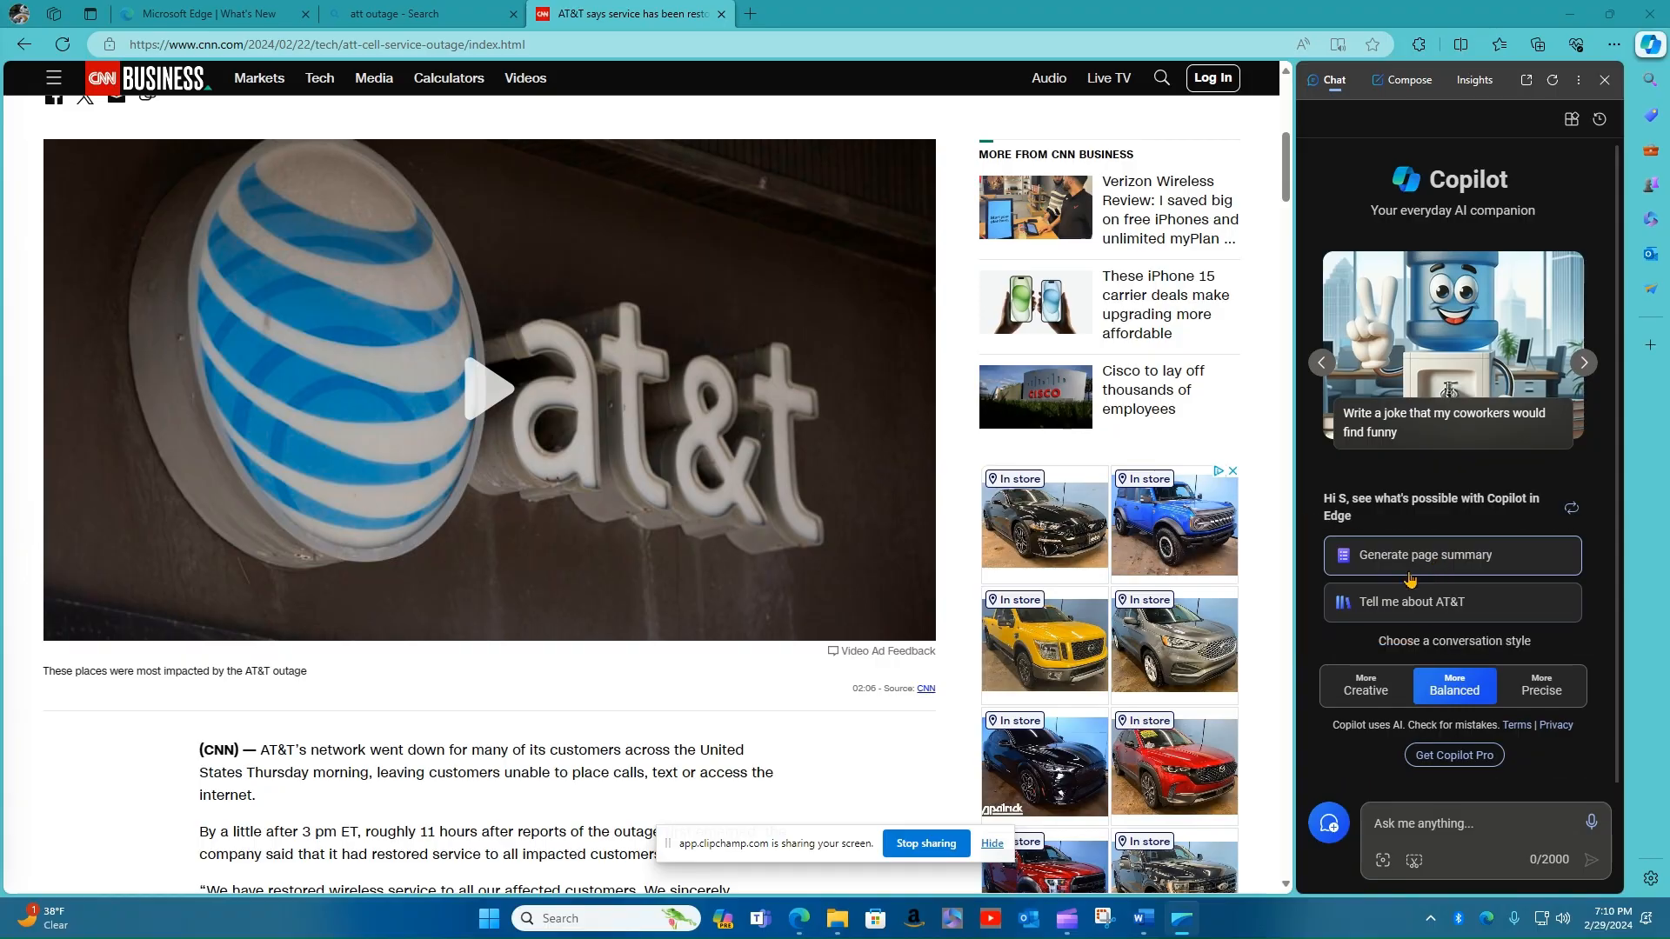
mouse_move(1134, 541)
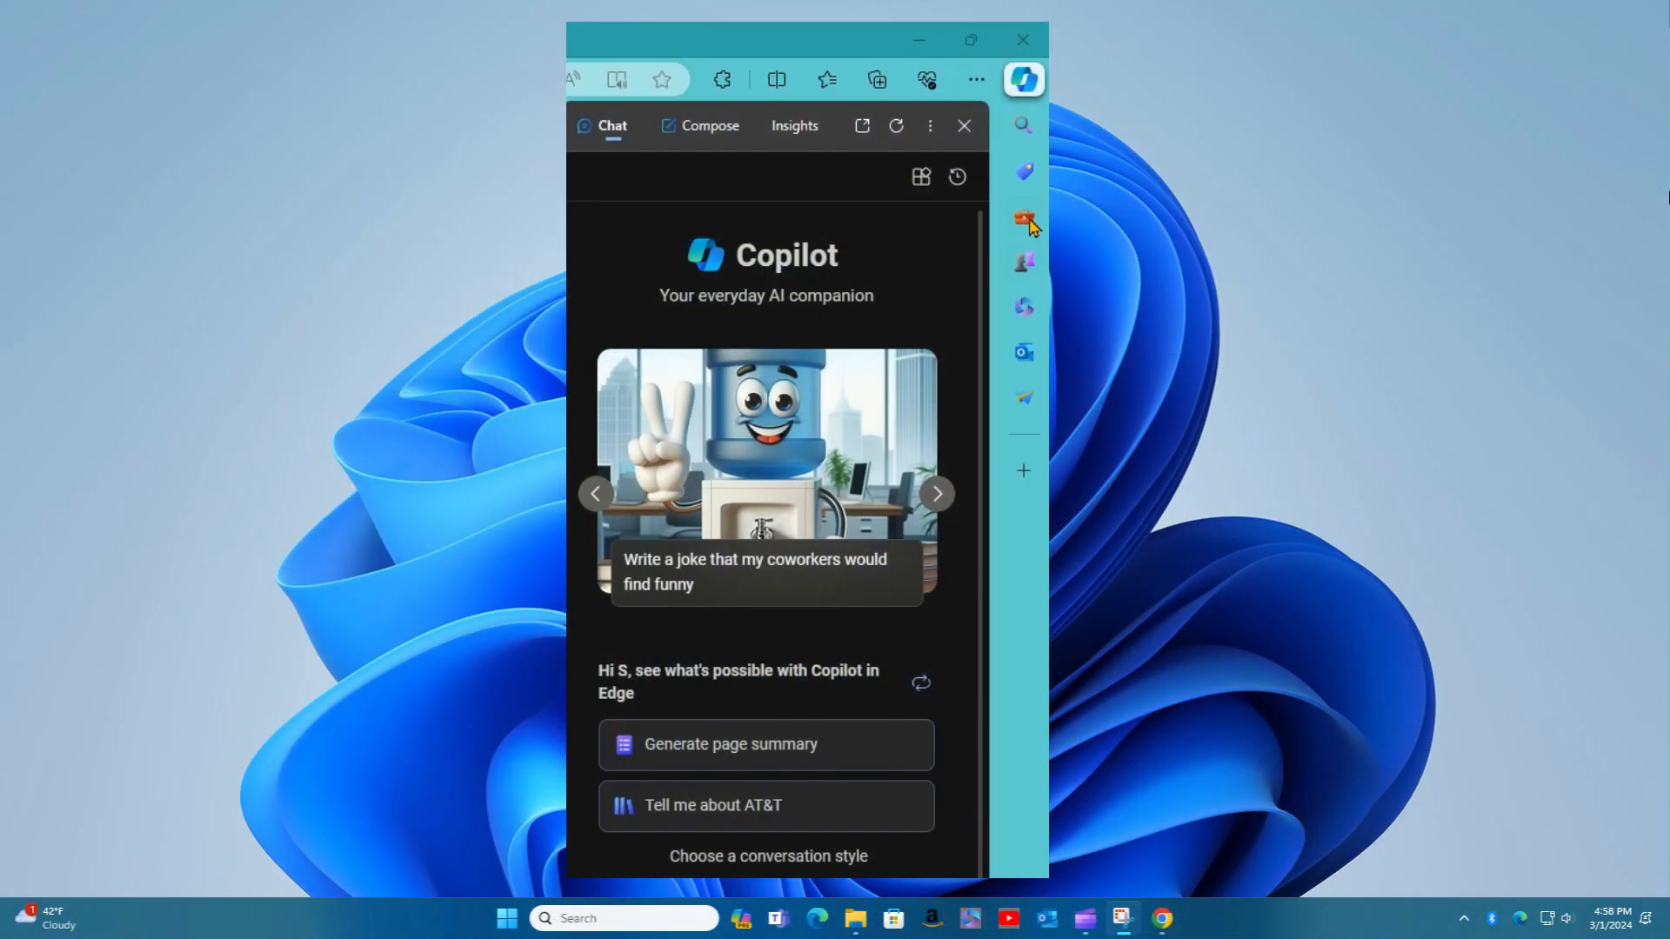
mouse_move(1029, 369)
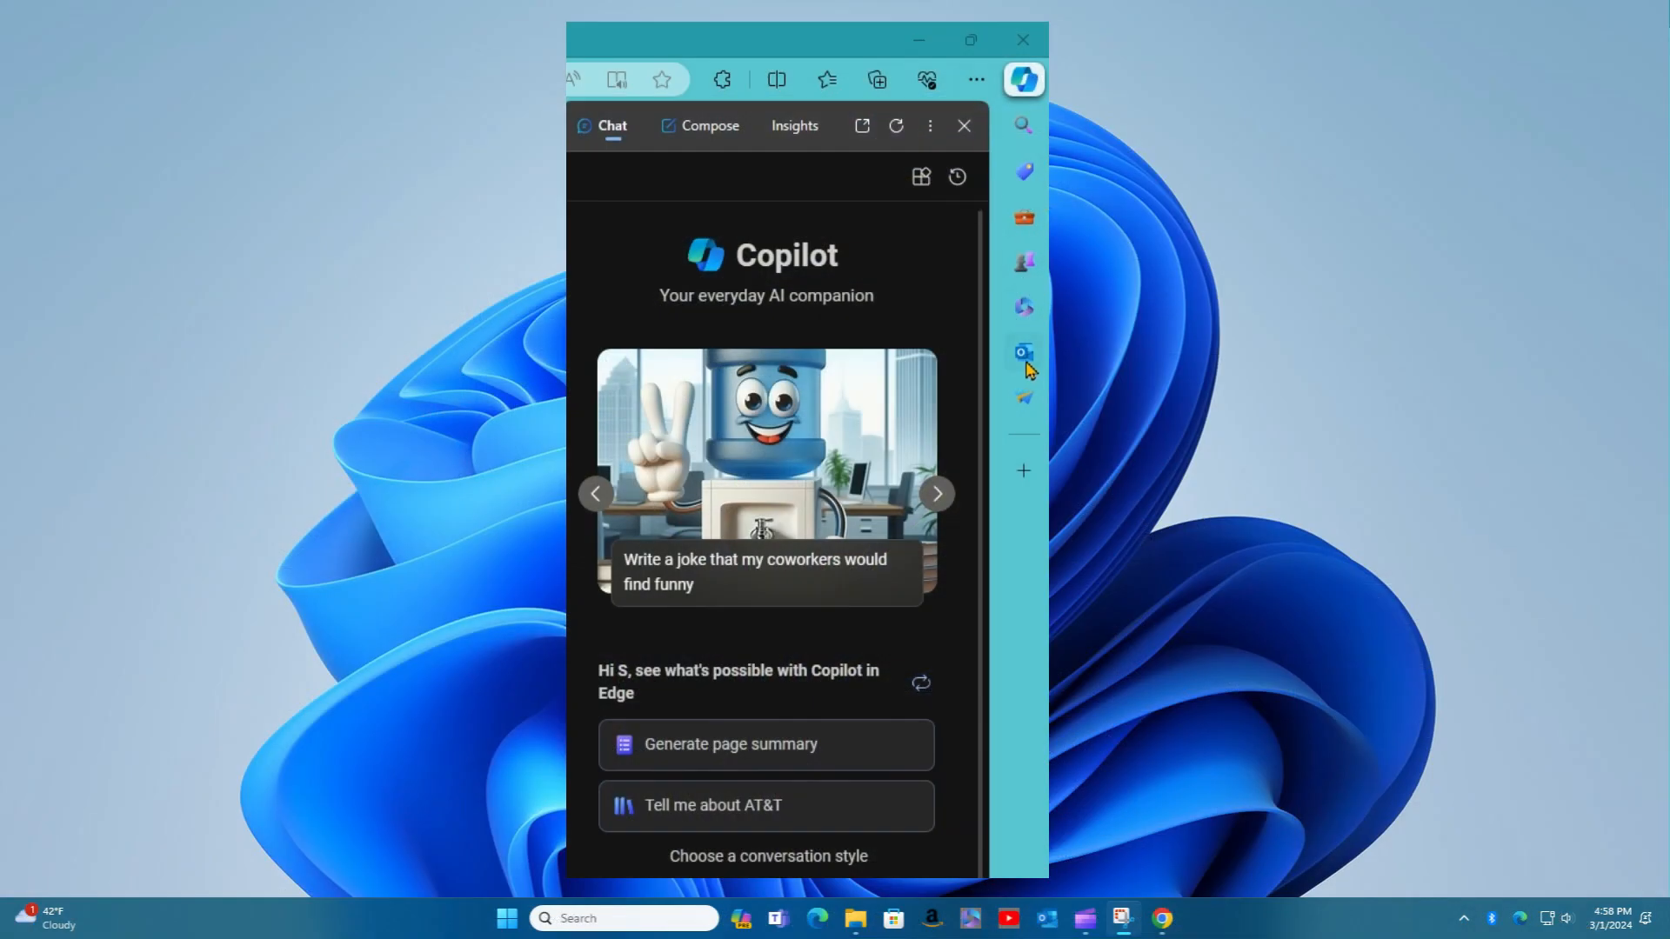
Show Outlook in the Edge sidebar, then the Drop file-sharing panel.
click(1023, 352)
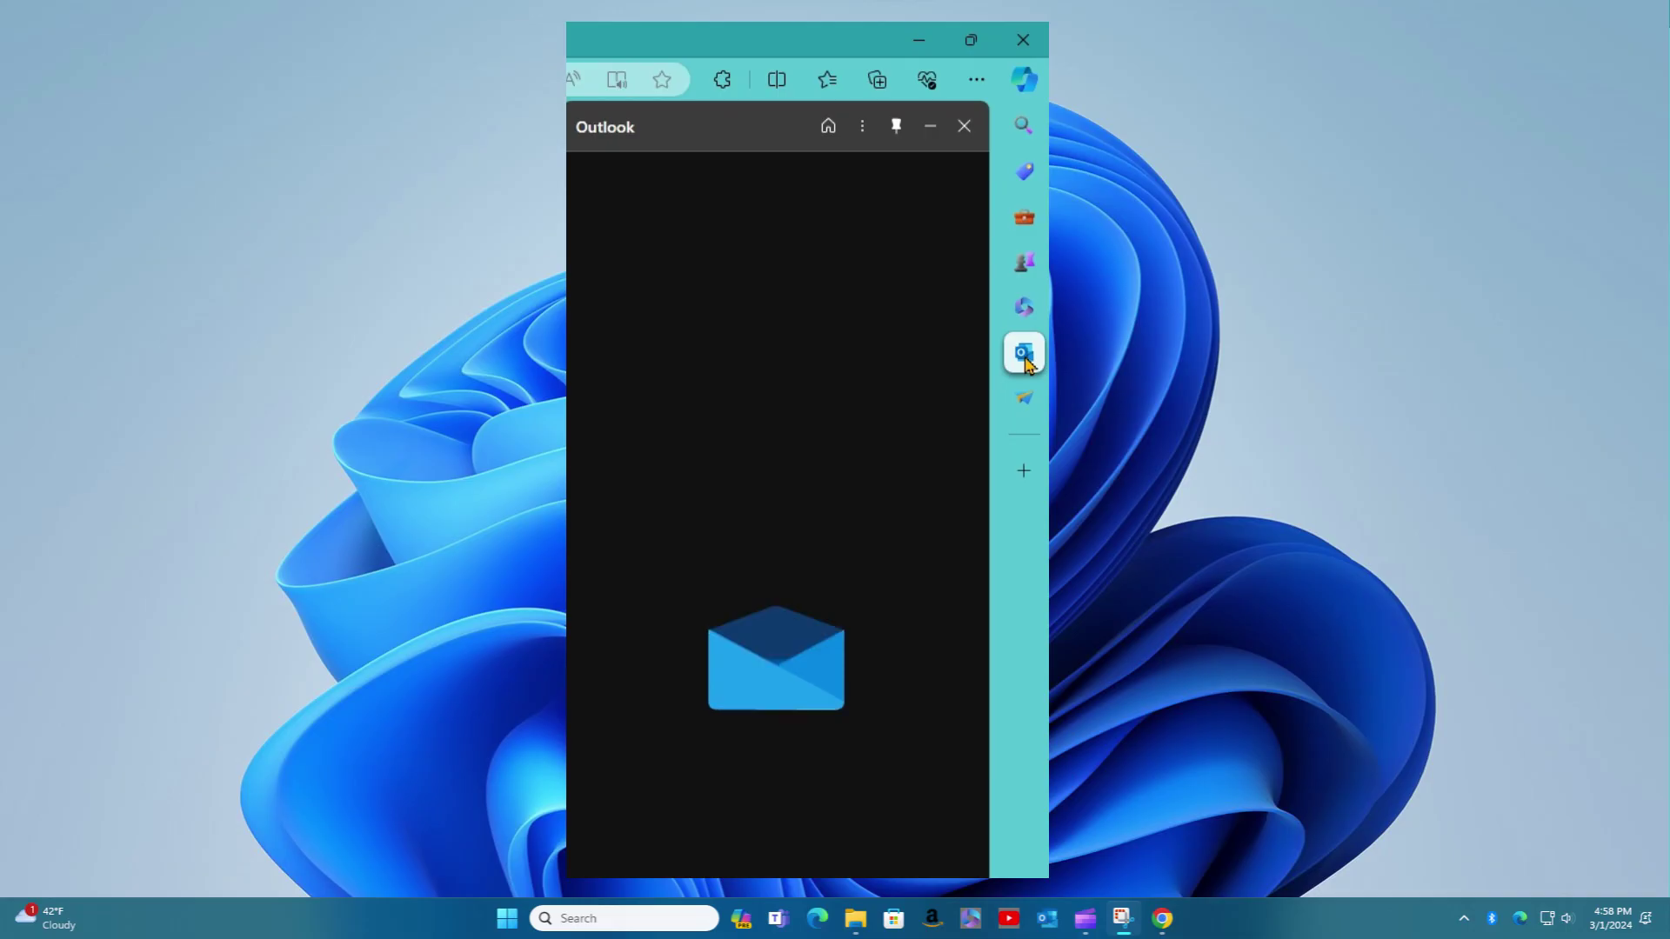
mouse_move(1022, 399)
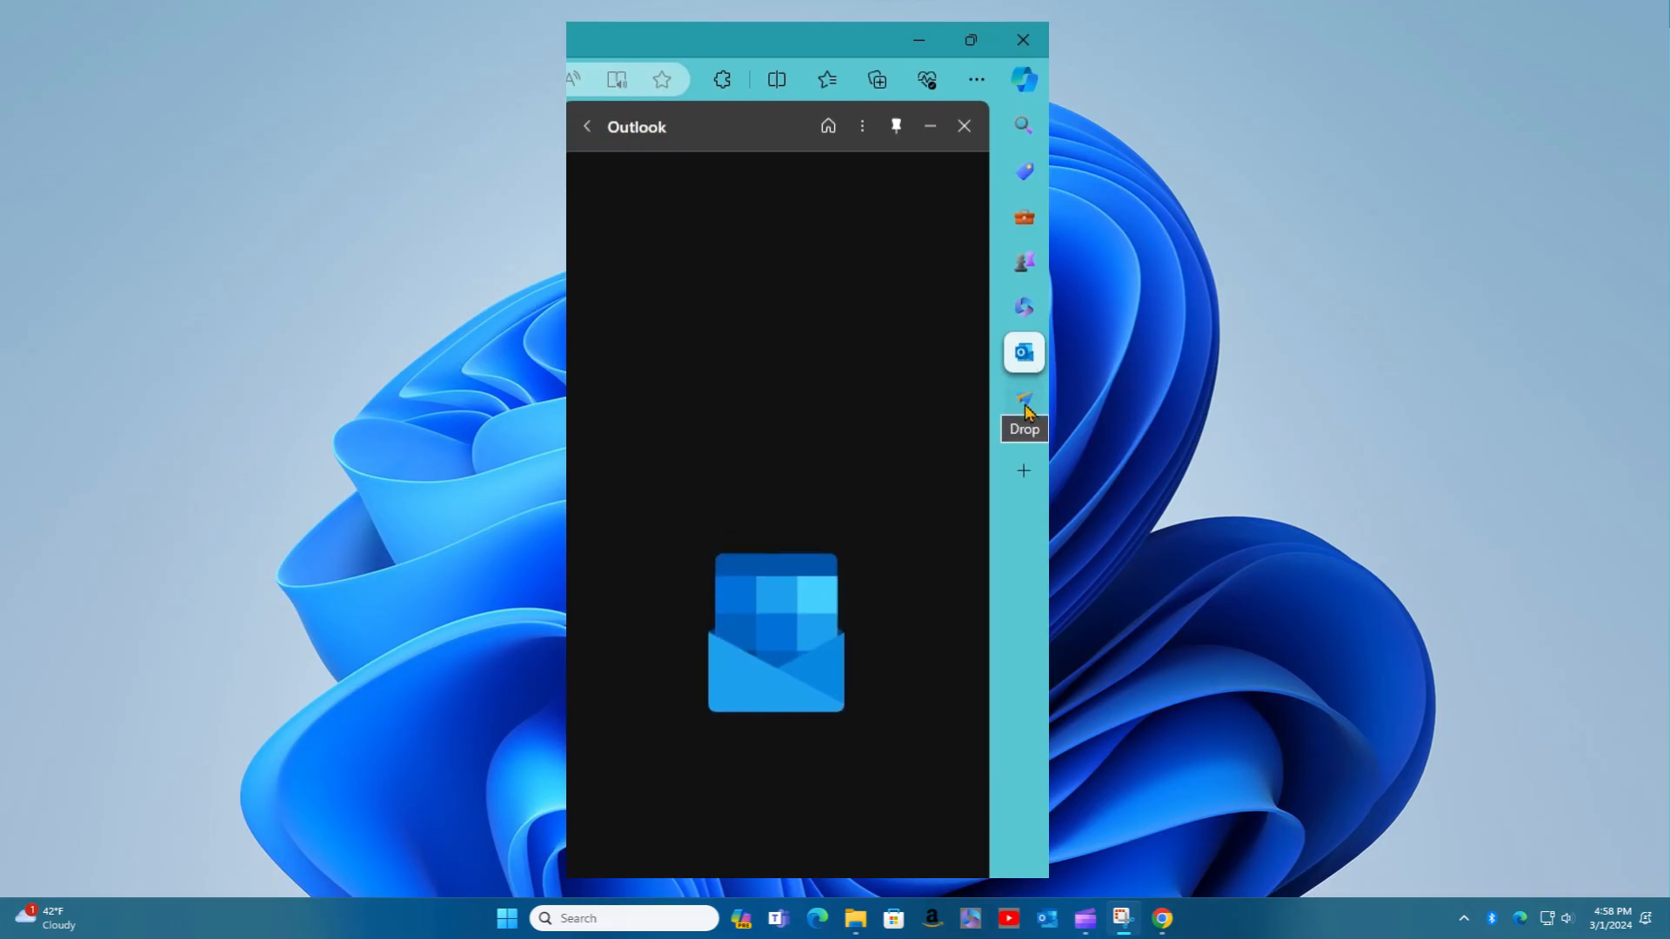
click(1023, 400)
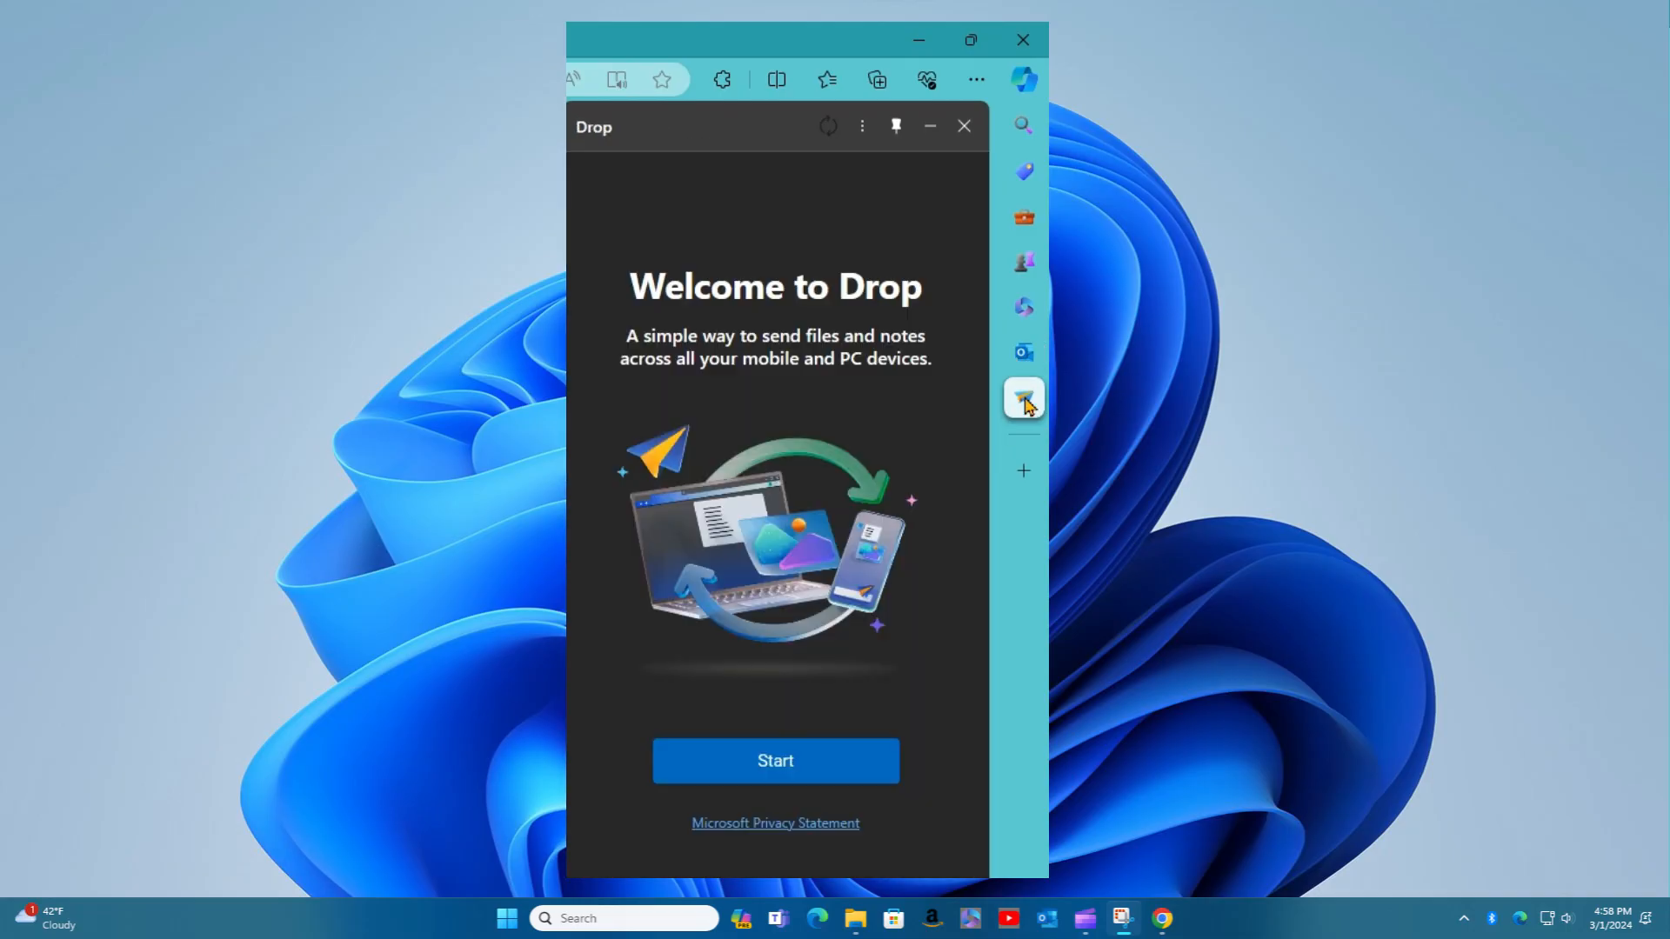
mouse_move(1028, 176)
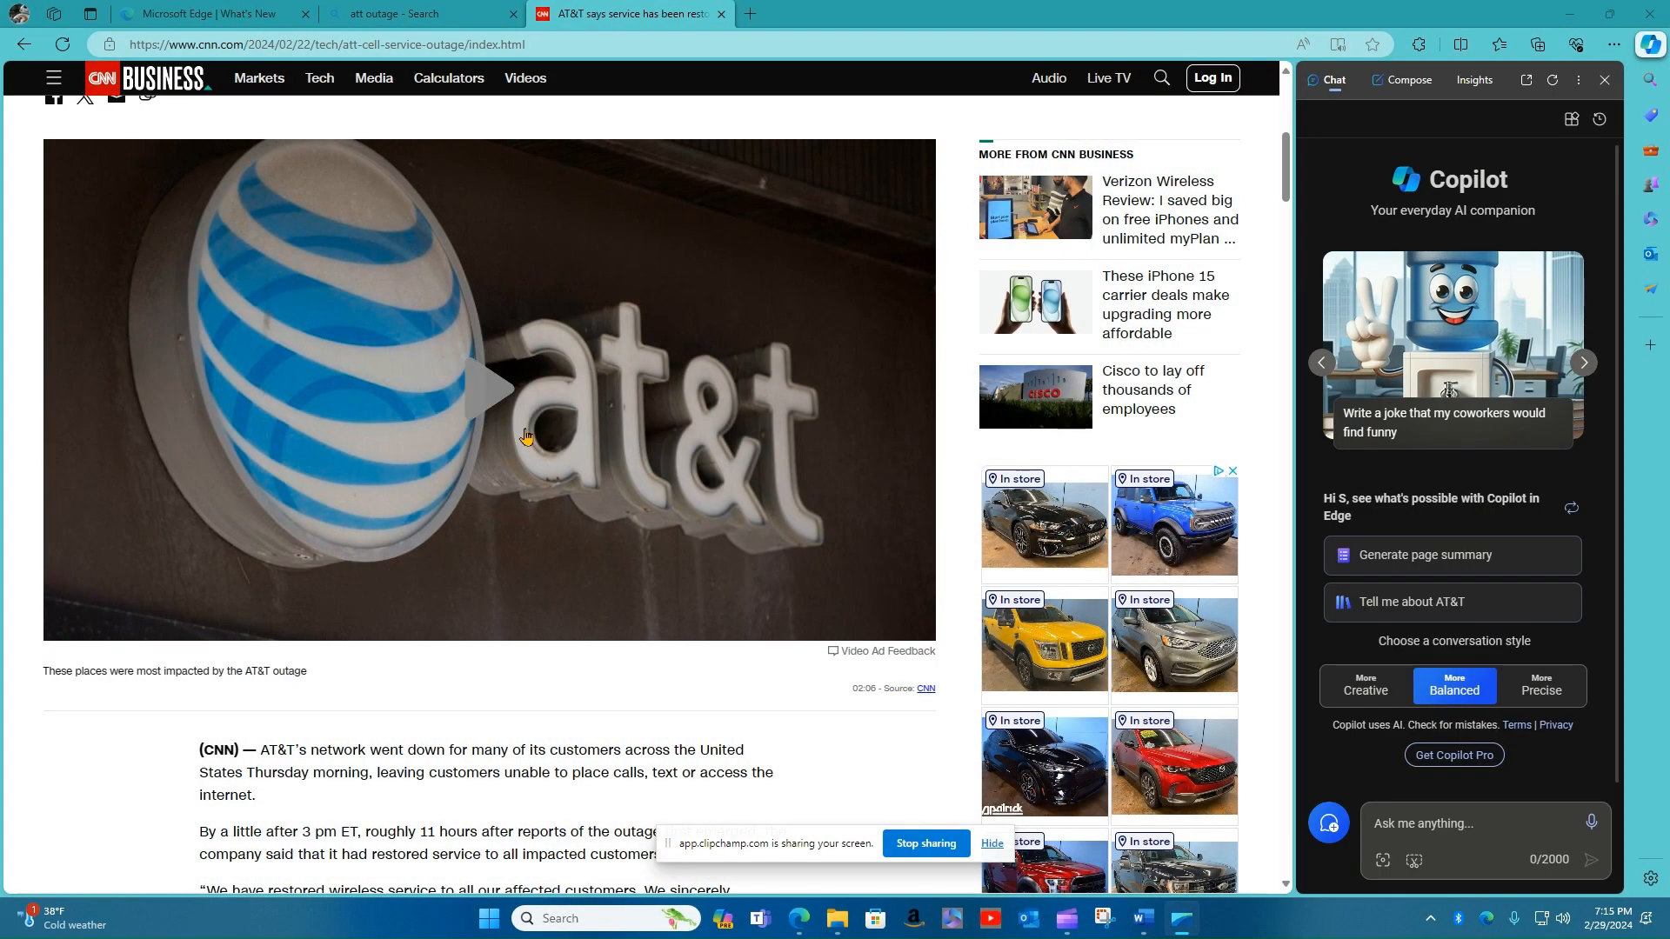
mouse_move(501, 423)
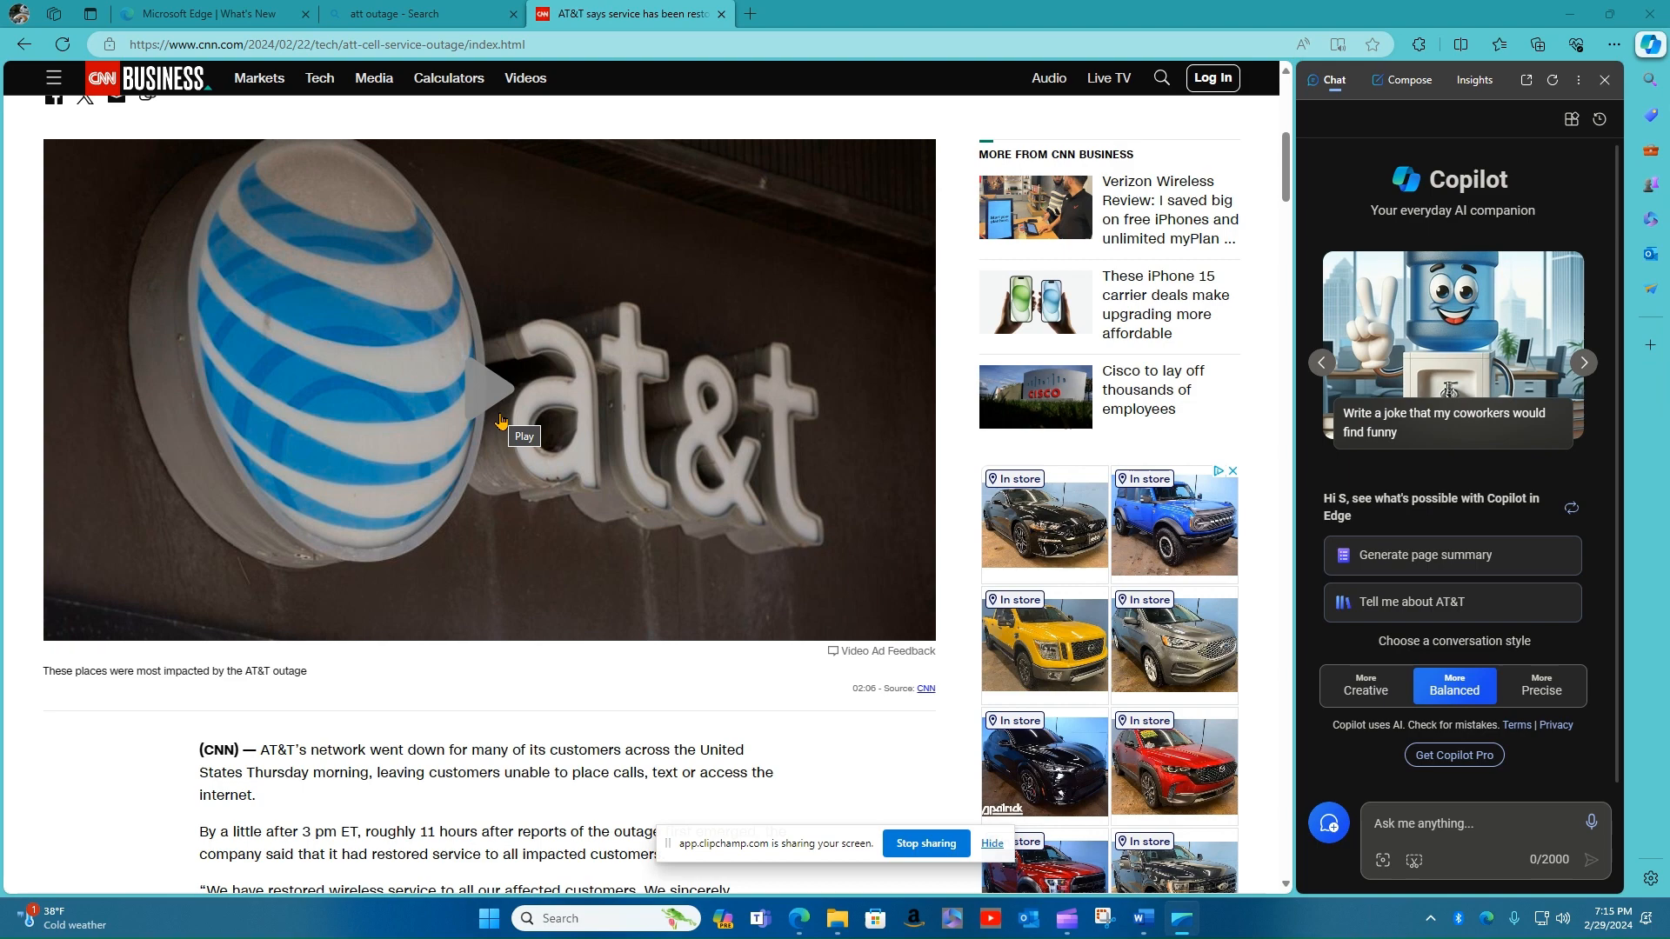
mouse_move(523, 375)
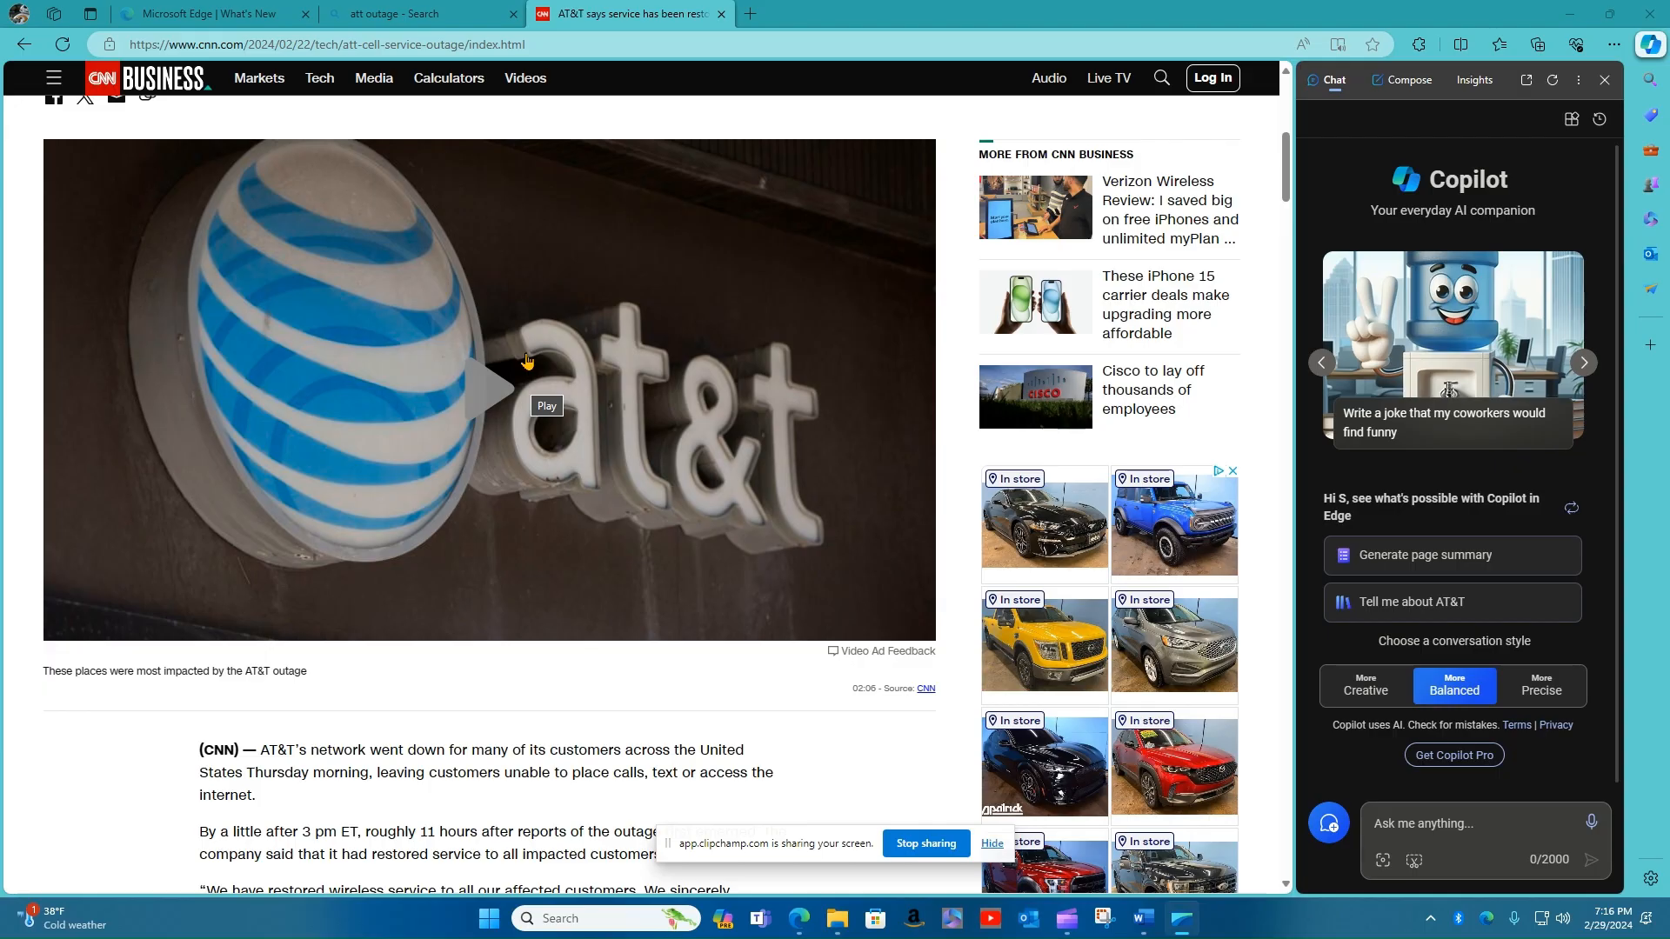
mouse_move(1659, 620)
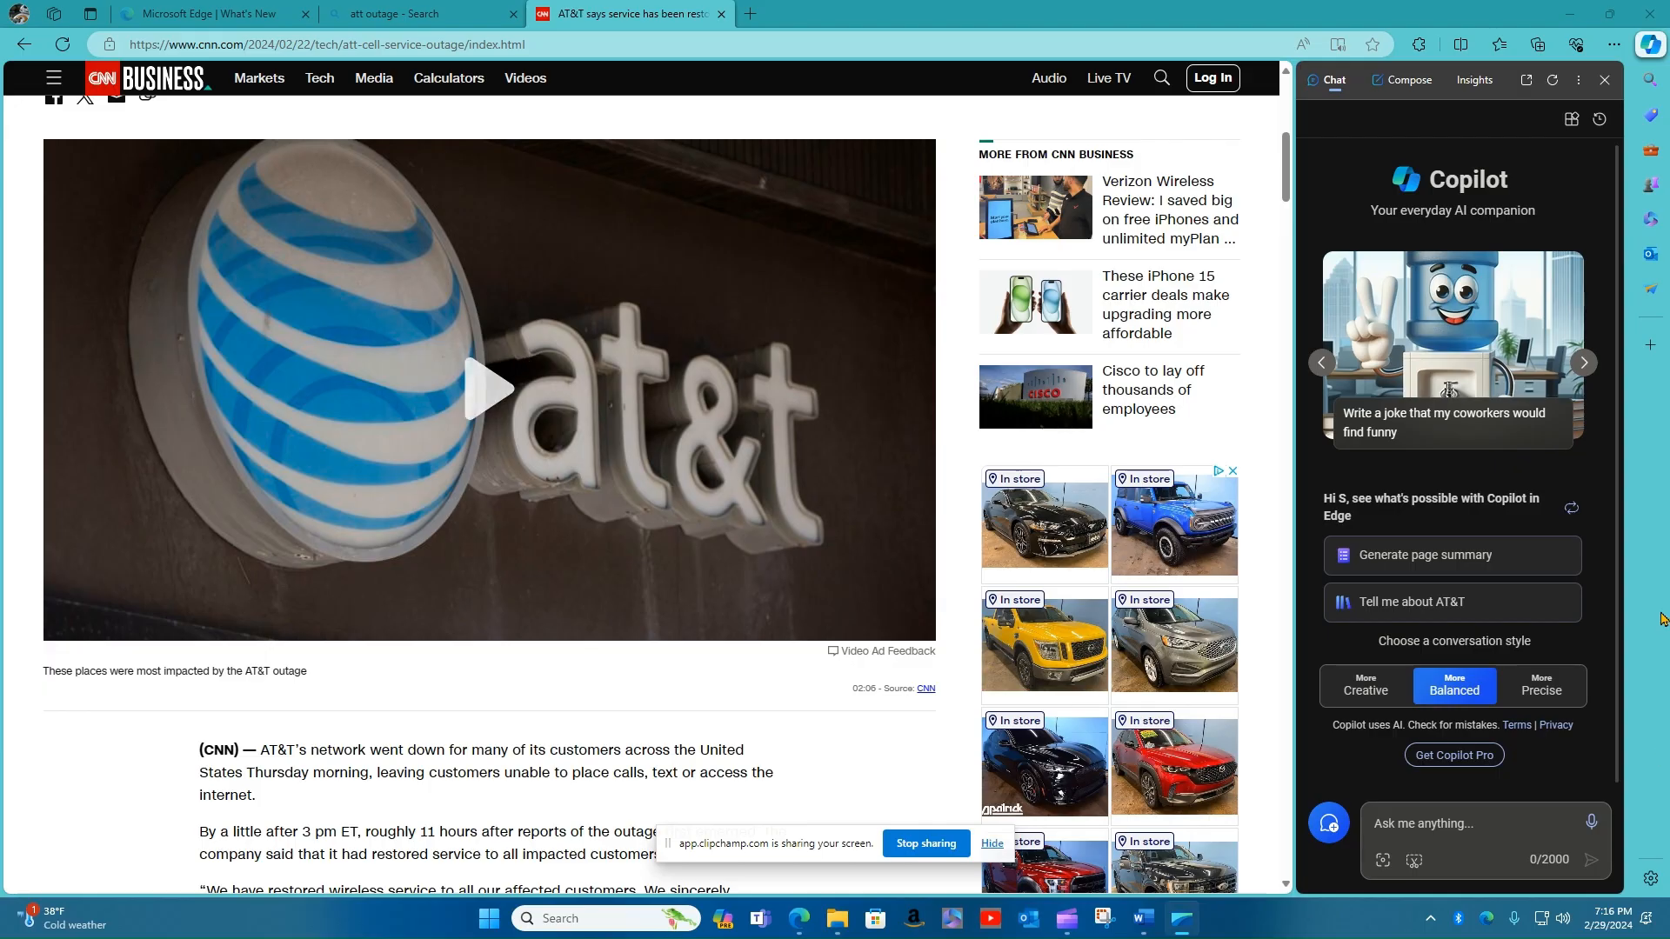
mouse_move(1586, 461)
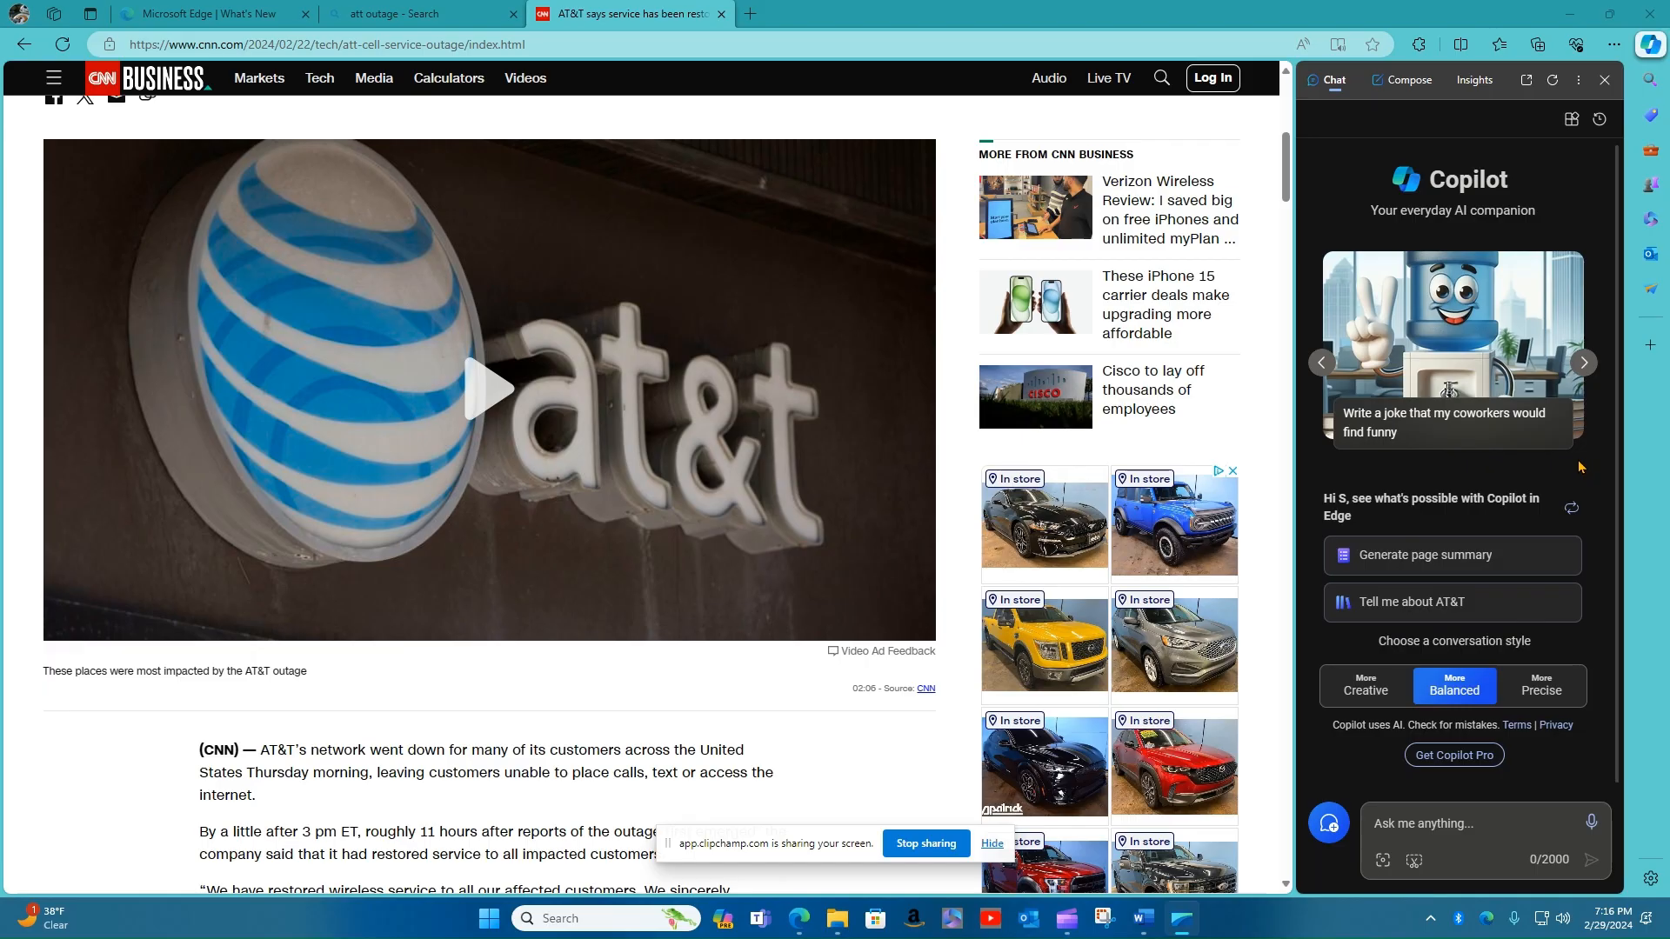
click(722, 14)
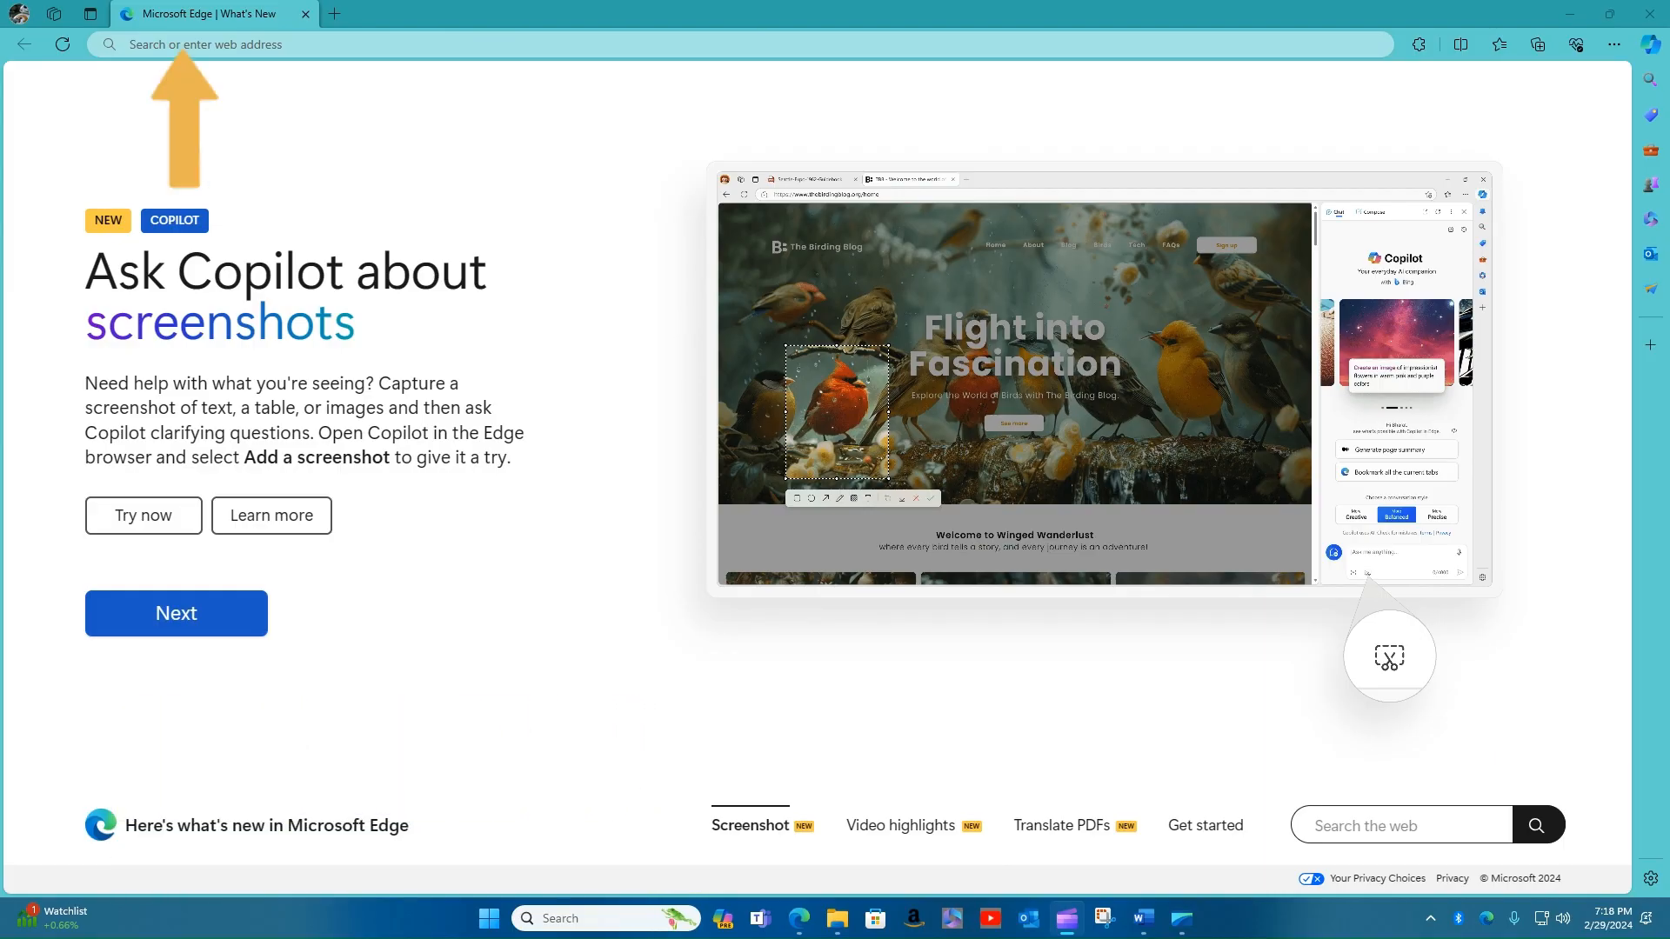
text(www.amazon.com)
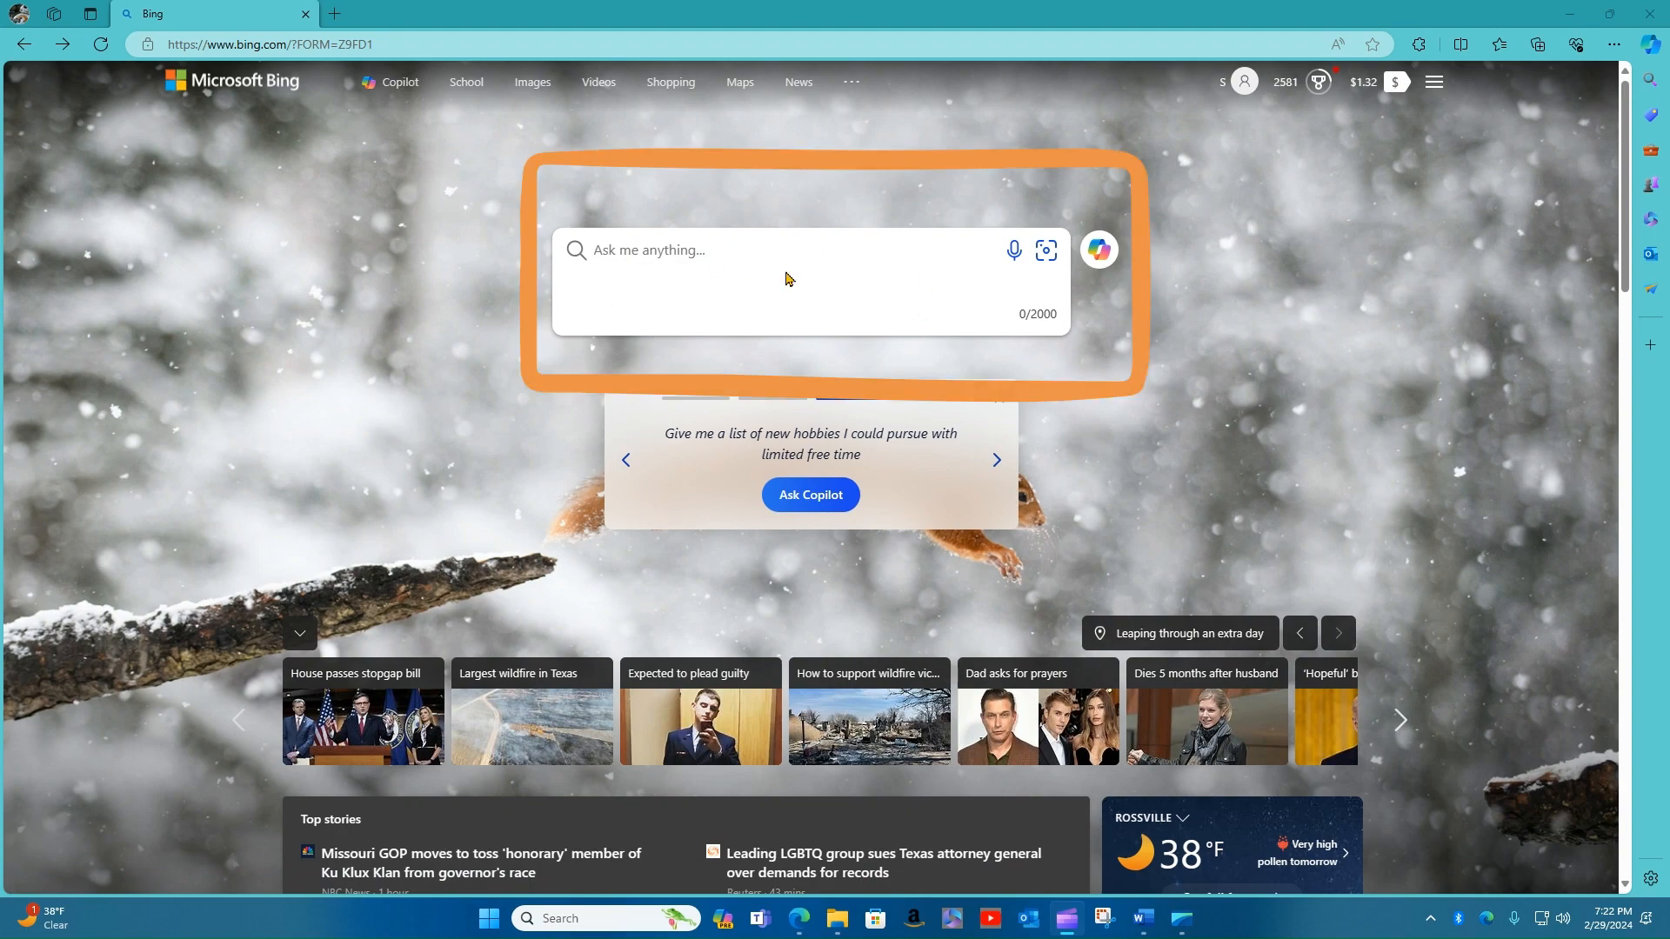
mouse_move(1102, 251)
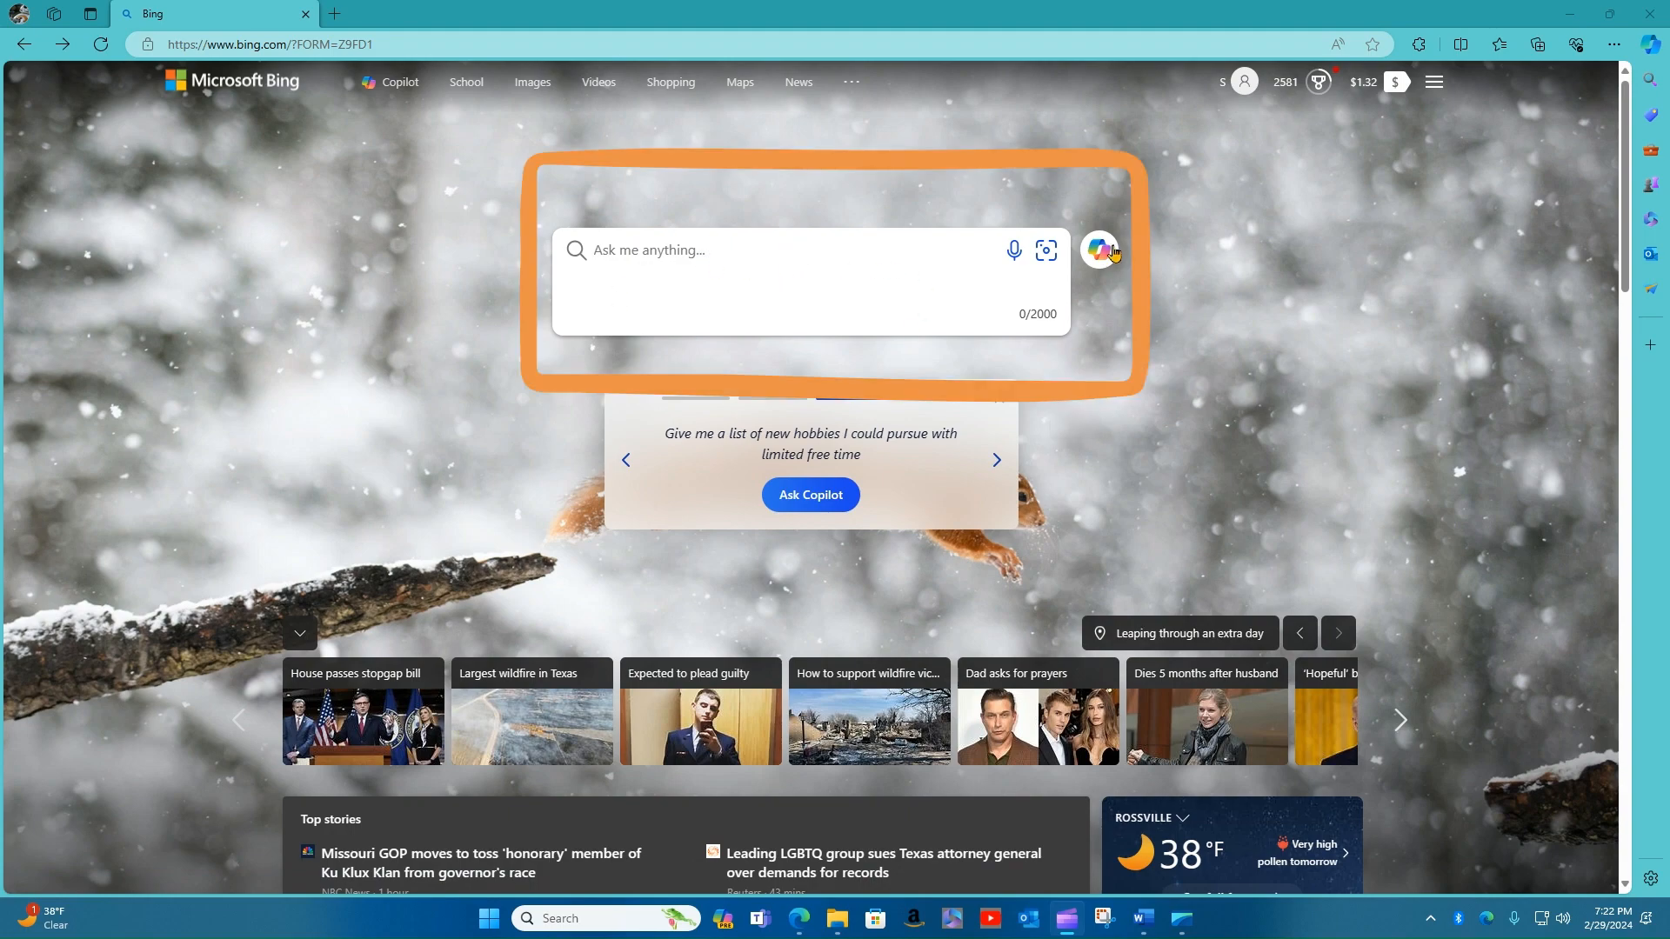
mouse_move(1104, 263)
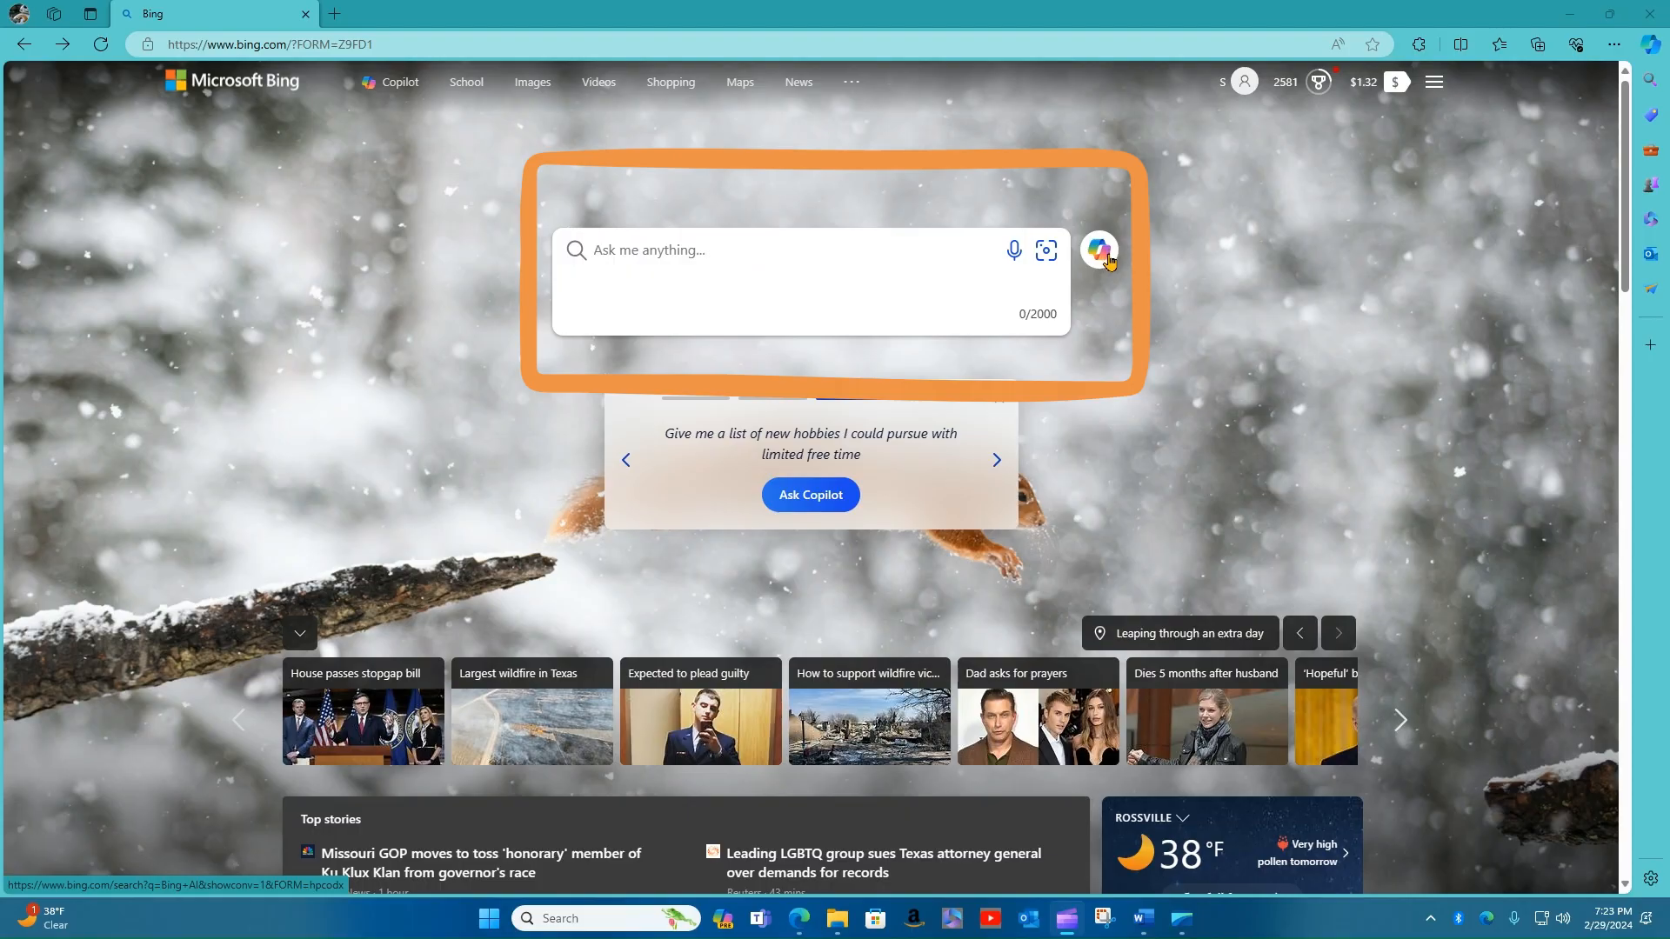
Open Copilot from the icon beside the Bing homepage search box.
click(1099, 250)
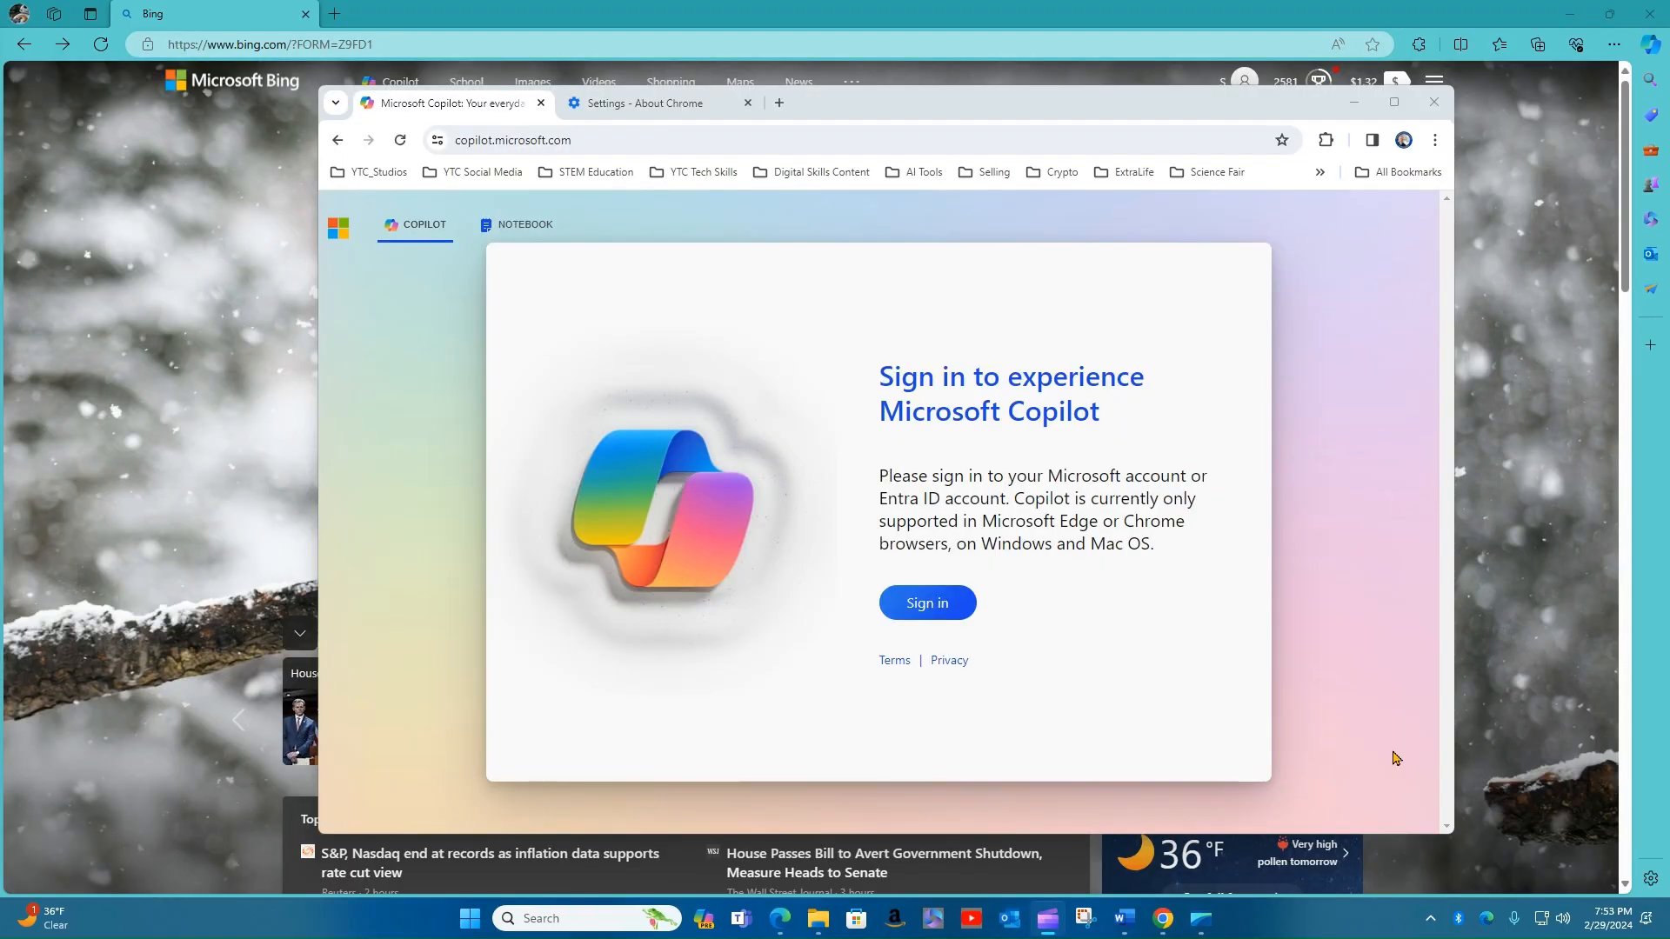
mouse_move(1341, 712)
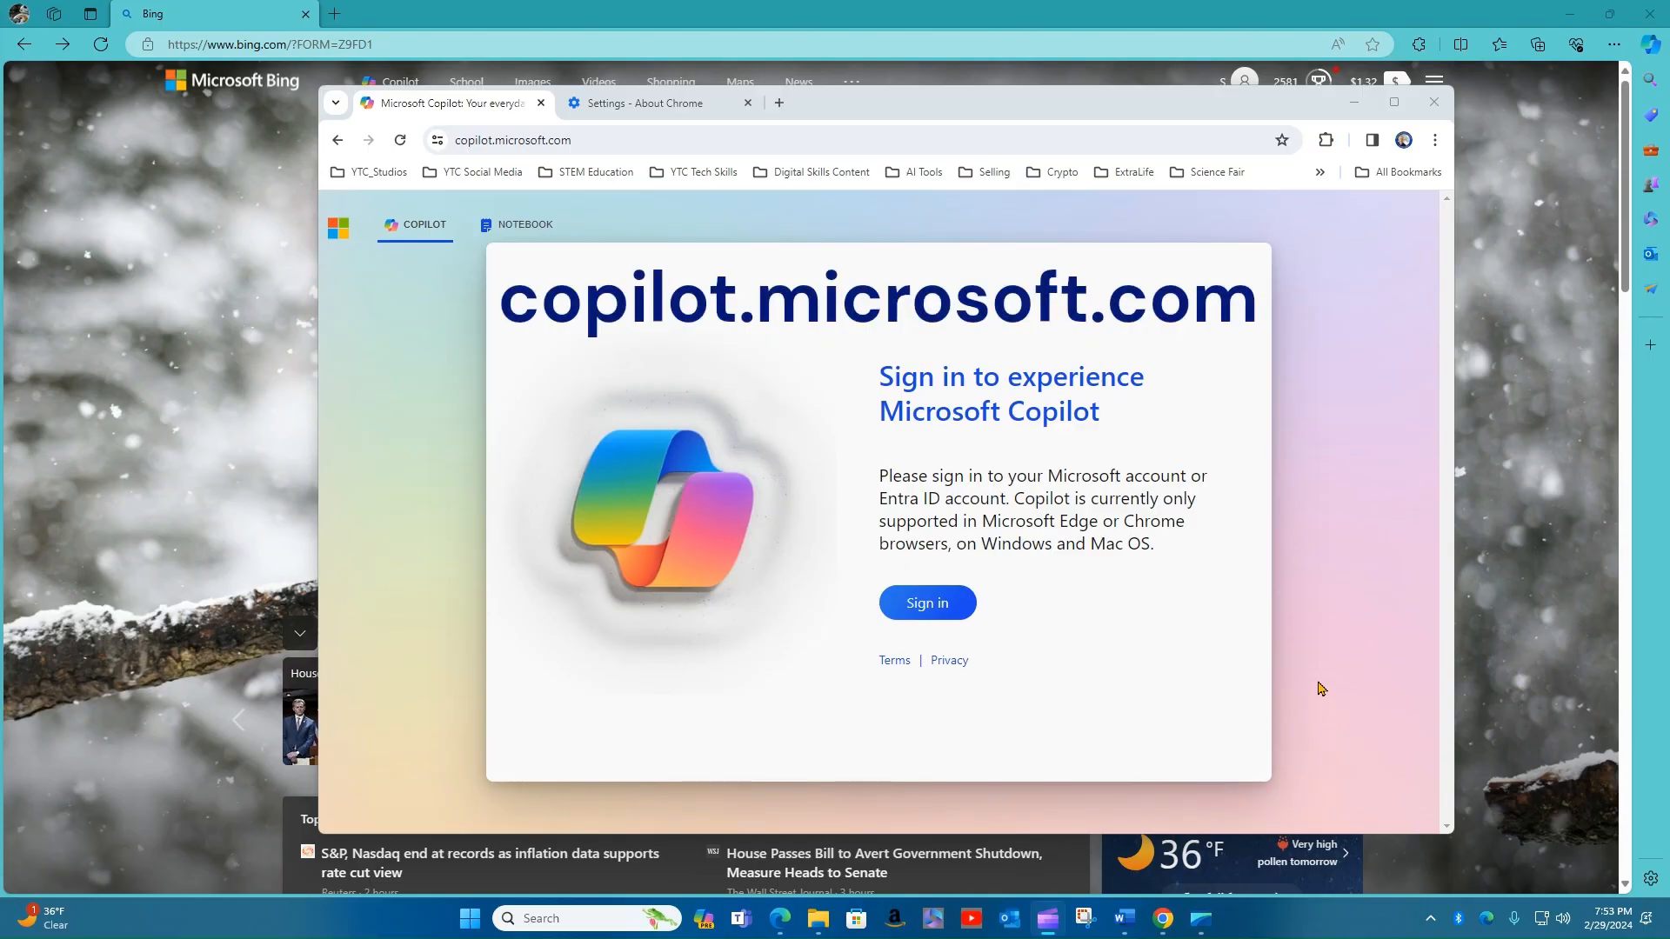
Select the copilot.microsoft.com URL in Chrome's address bar.
click(512, 139)
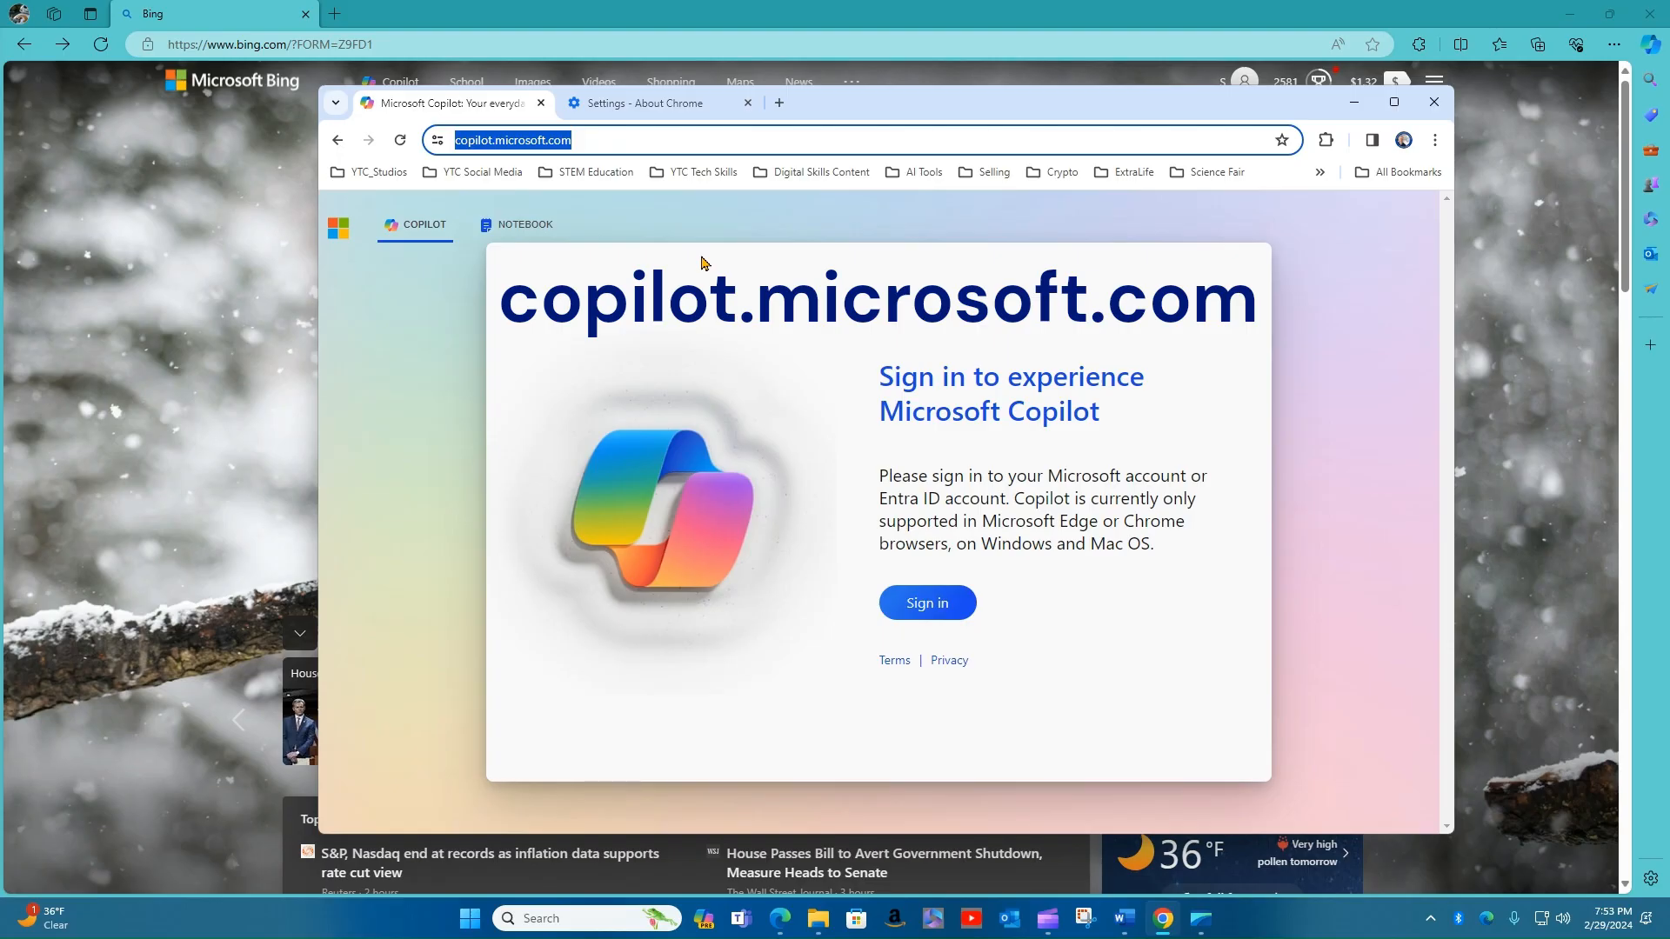
mouse_move(748, 289)
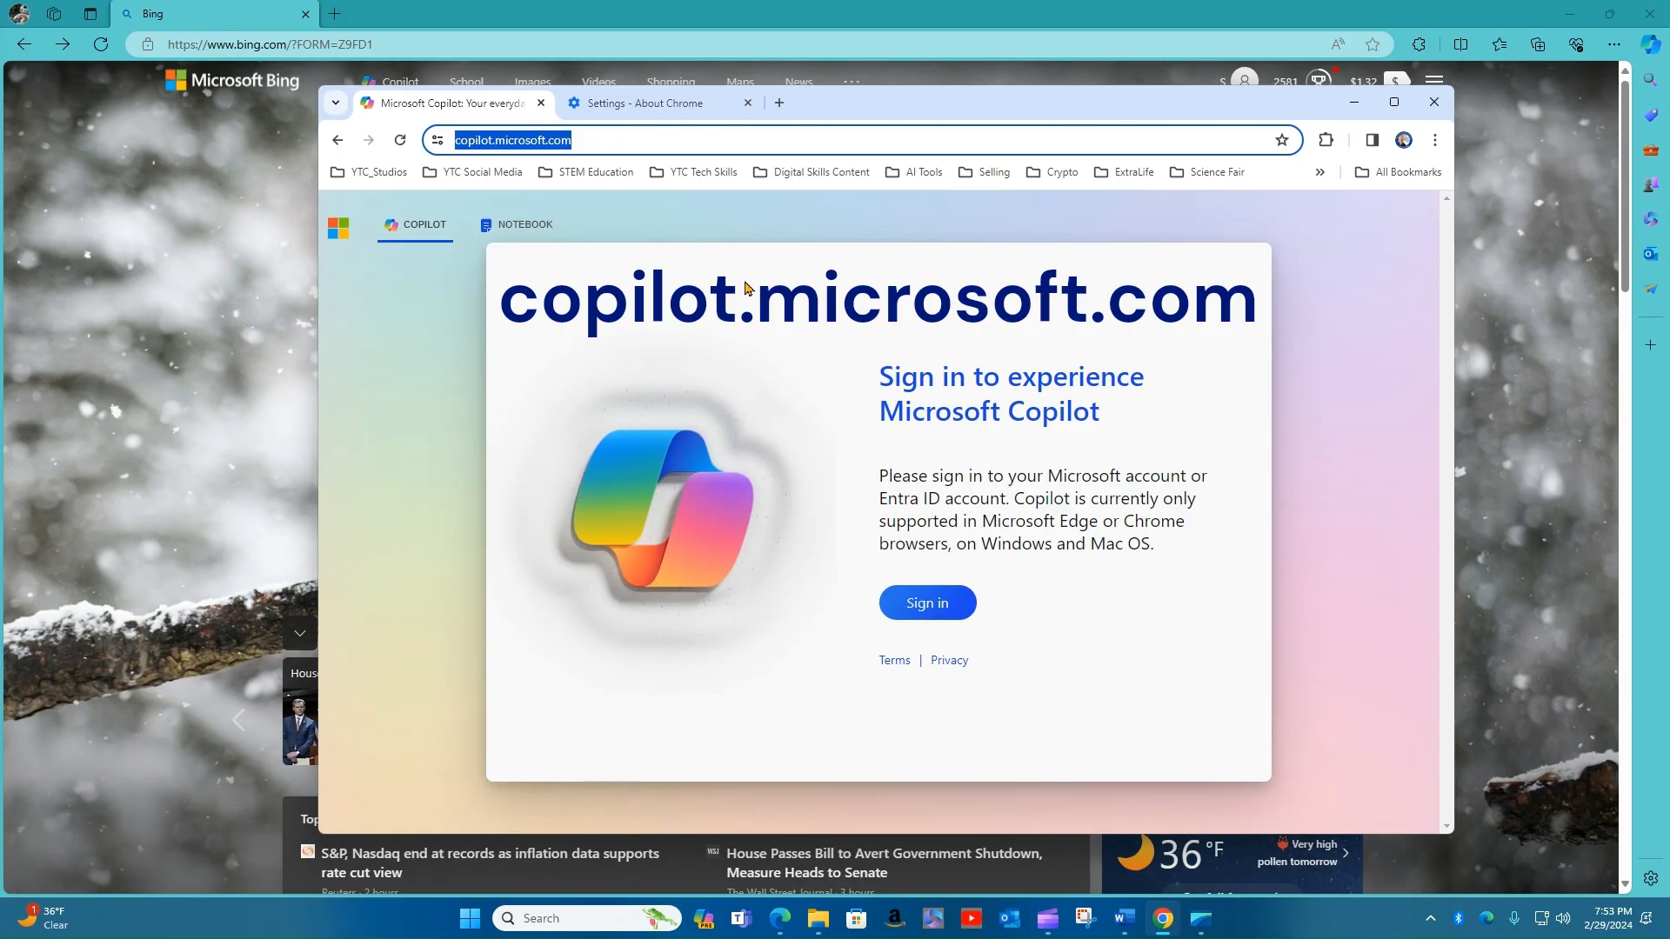